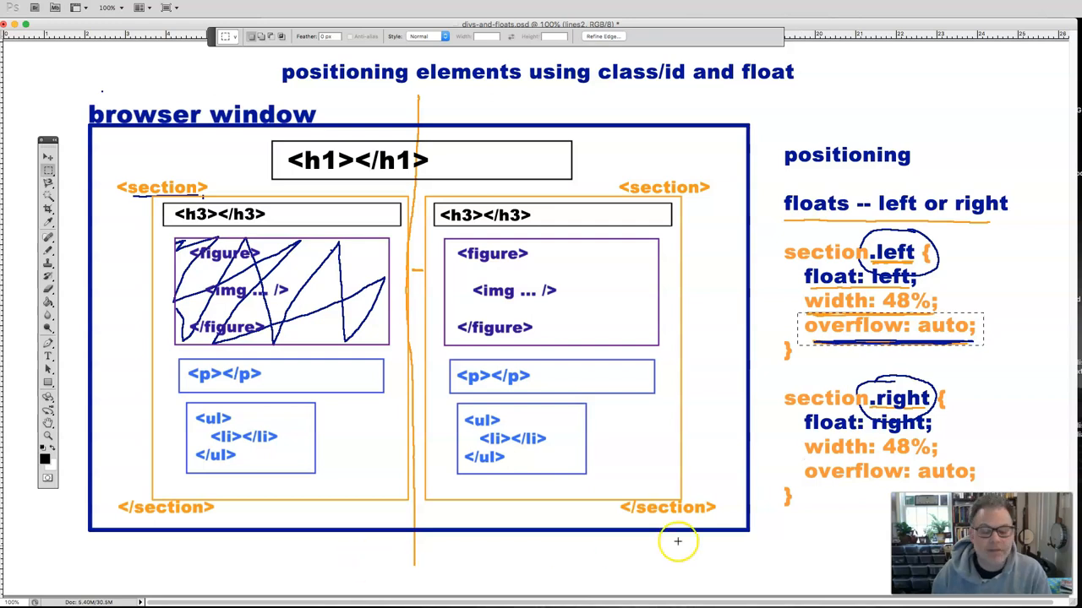
mouse_move(782, 457)
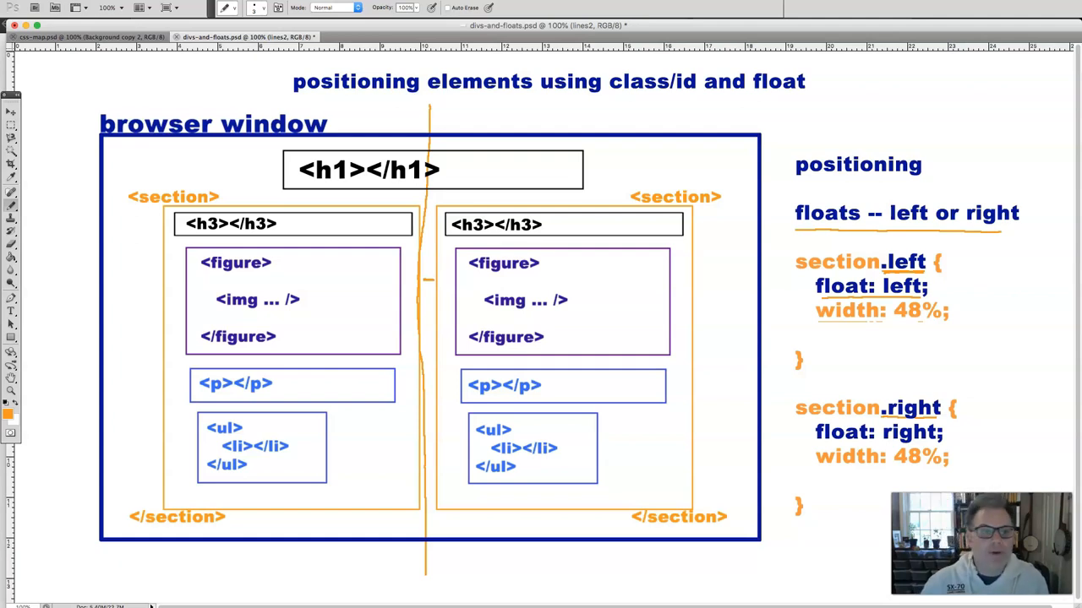
mouse_move(394, 247)
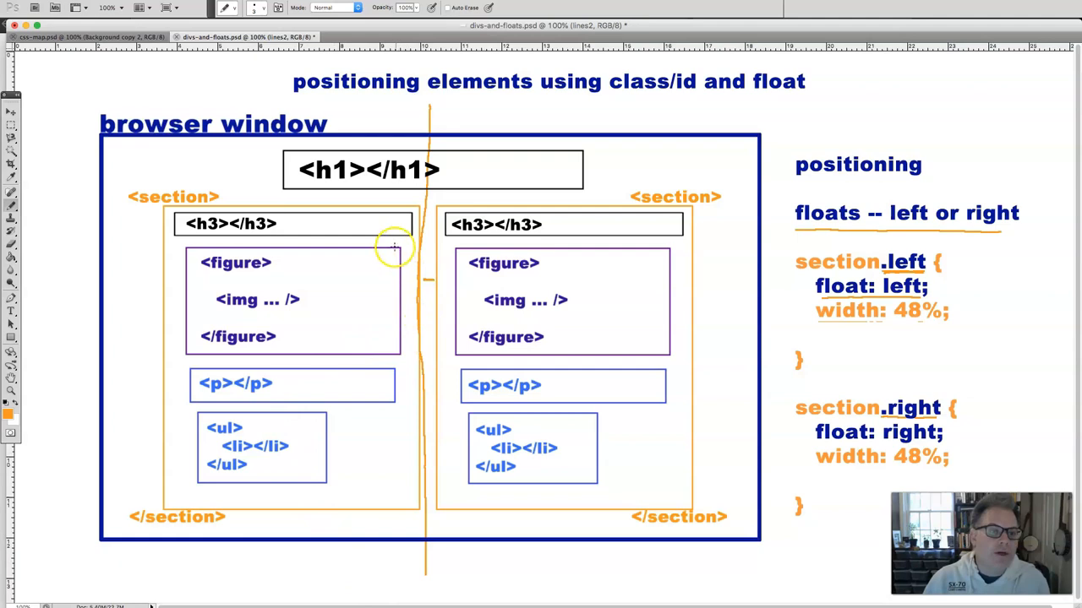
mouse_move(156, 203)
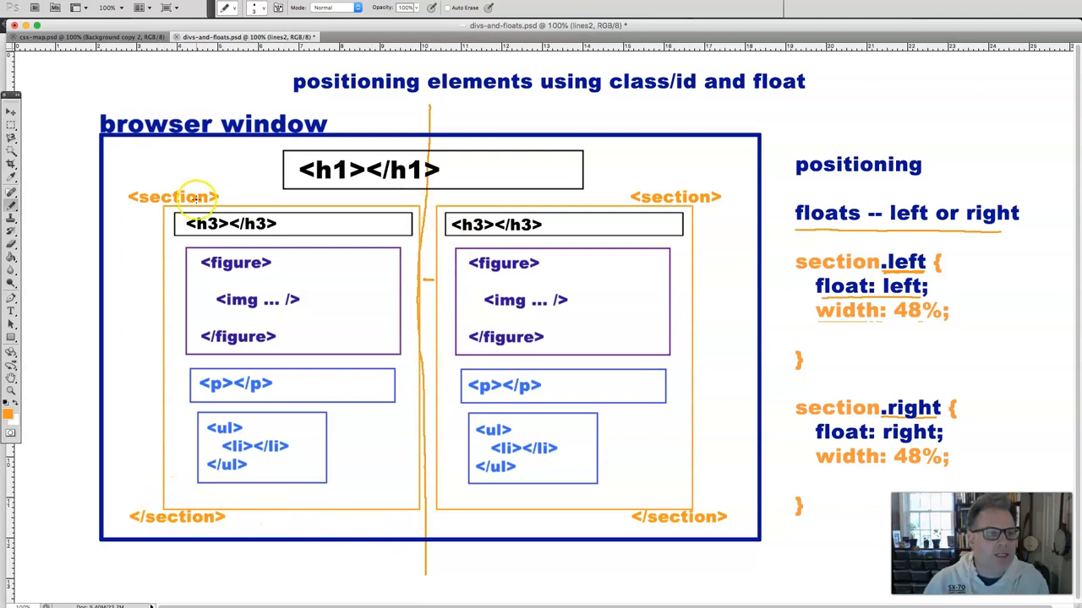
mouse_move(440, 197)
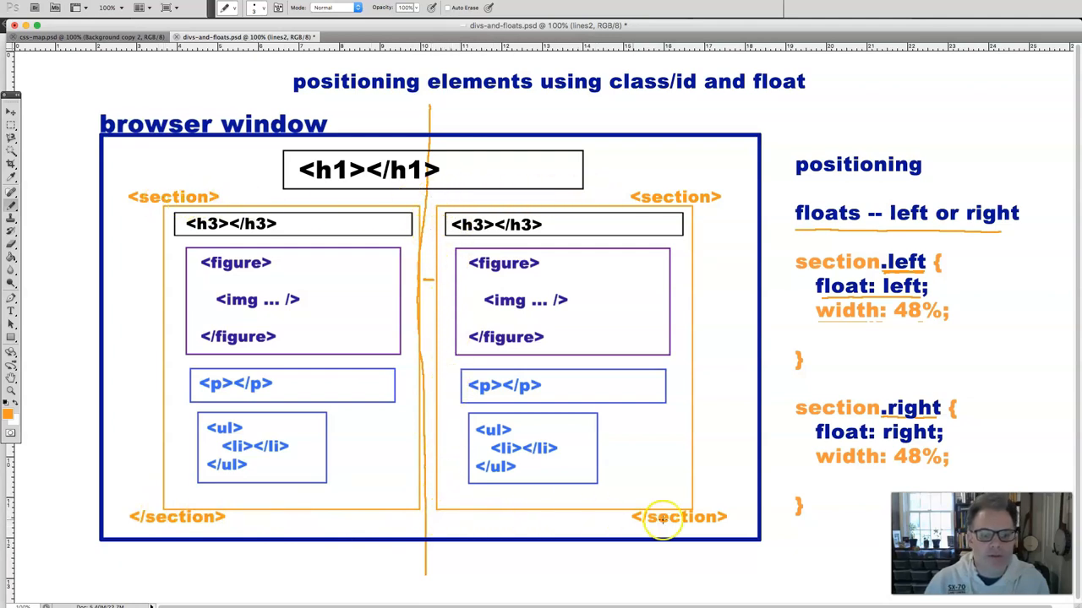
mouse_move(437, 190)
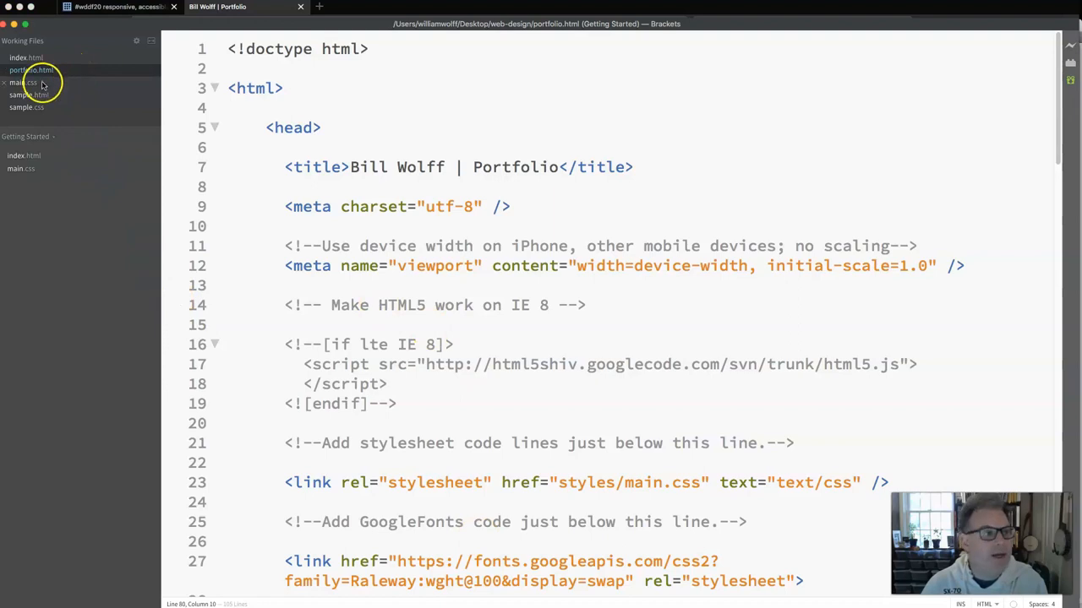
left_click(23, 82)
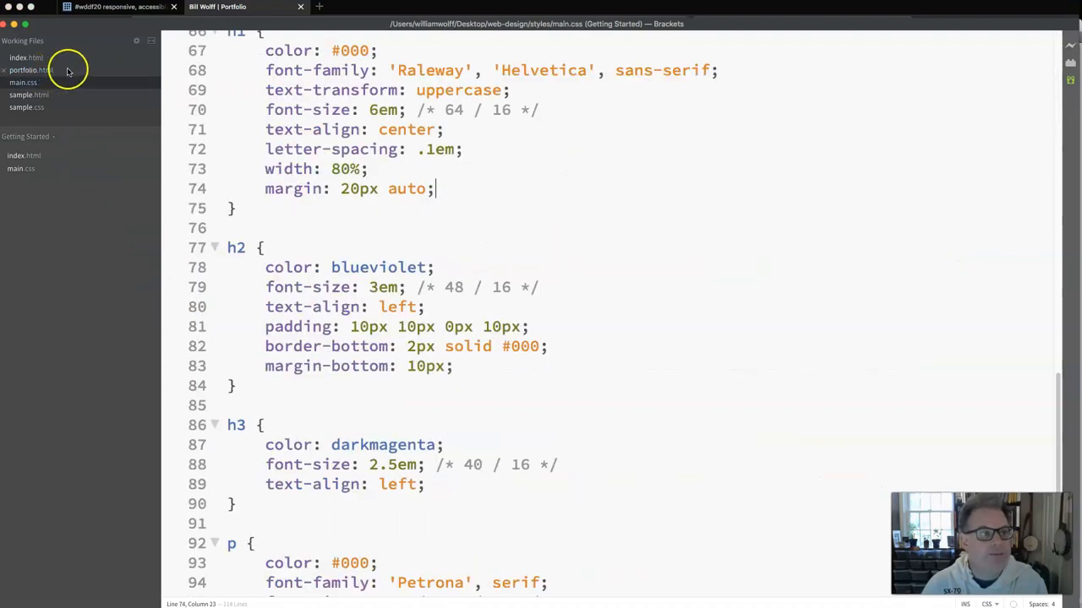
left_click(31, 70)
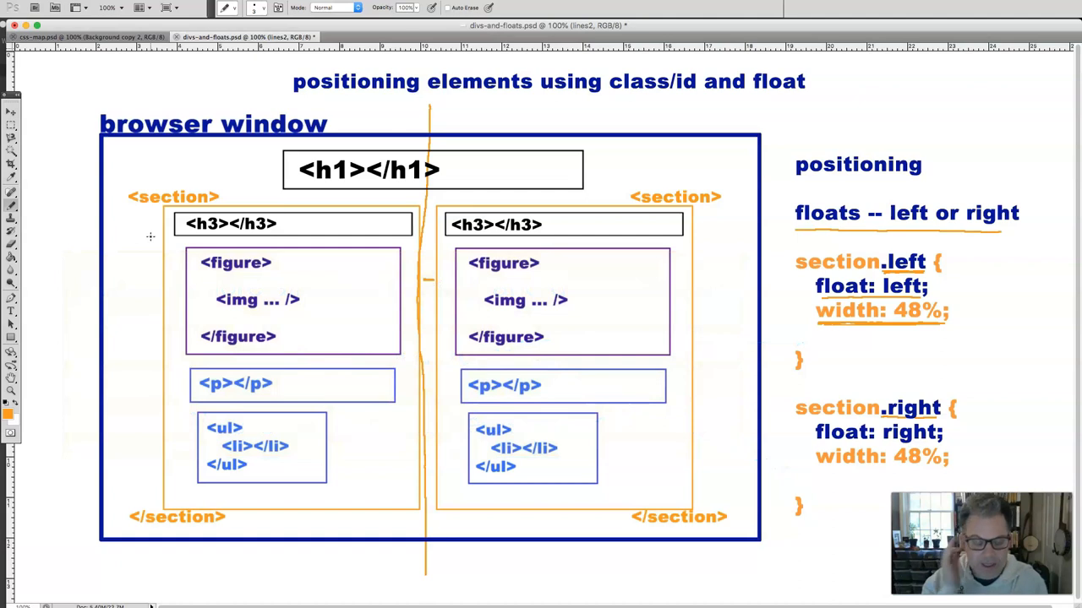
Underline the width: 48% line of section.left in the Photoshop float diagram
left_click_drag(878, 245, 942, 279)
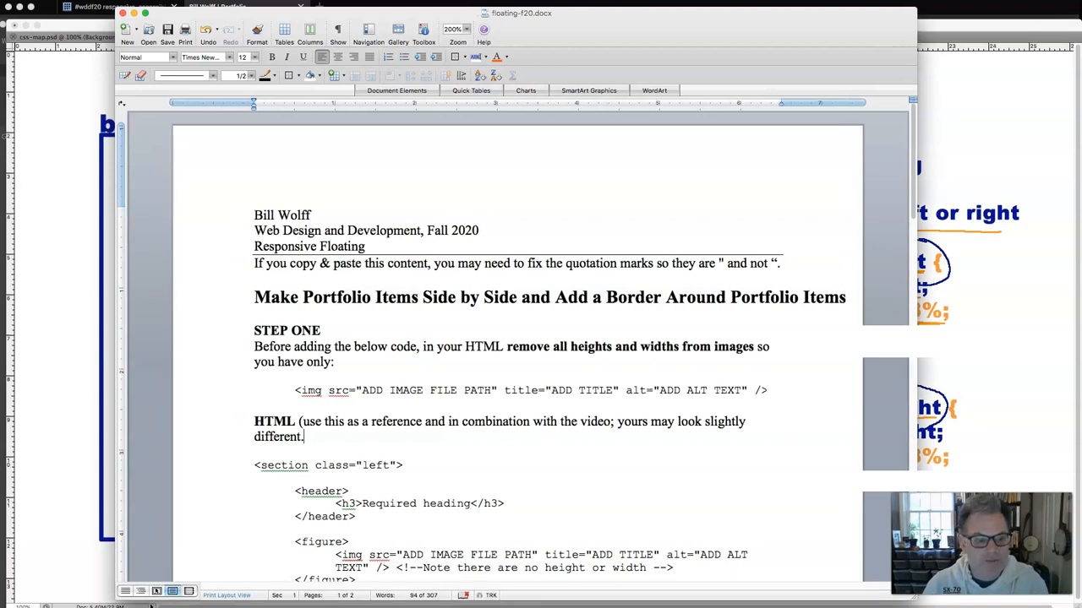
mouse_move(543, 407)
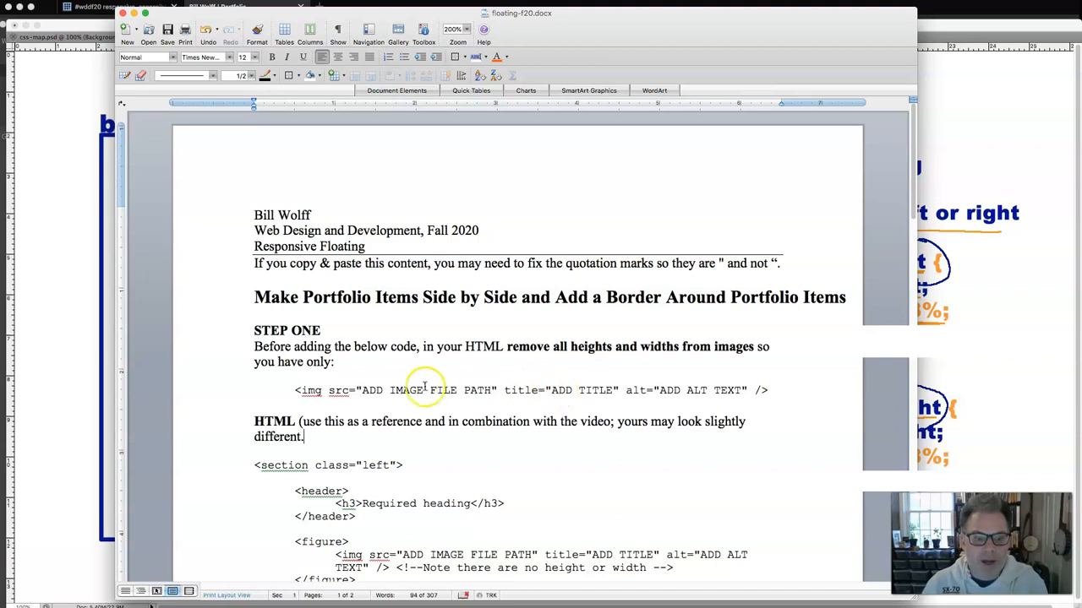
mouse_move(463, 389)
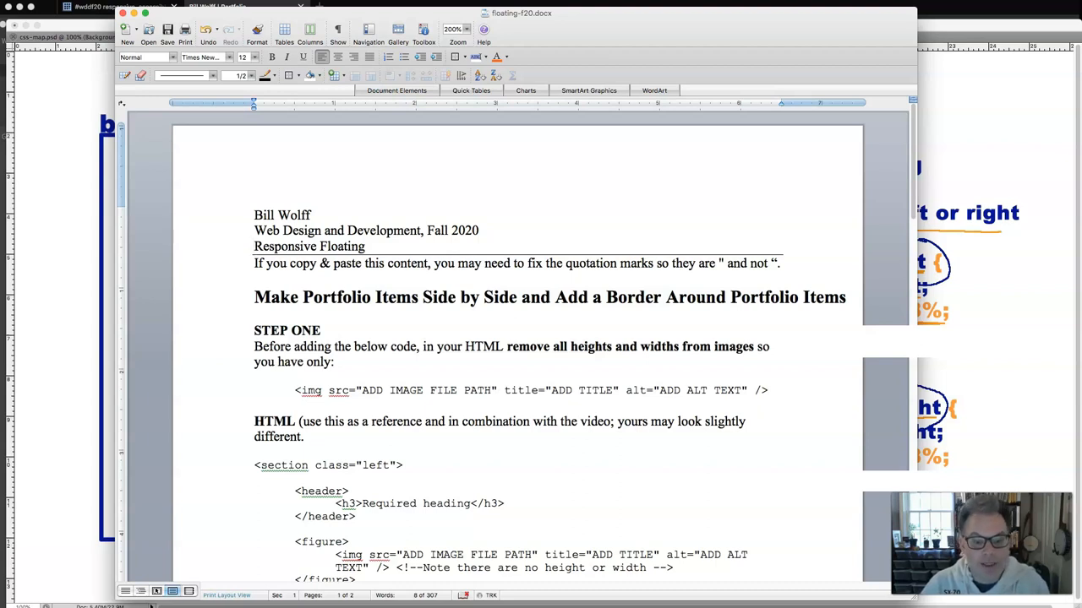
Clear the text selection in floating-f20.docx at Step One on image dimensions
left_click(254, 246)
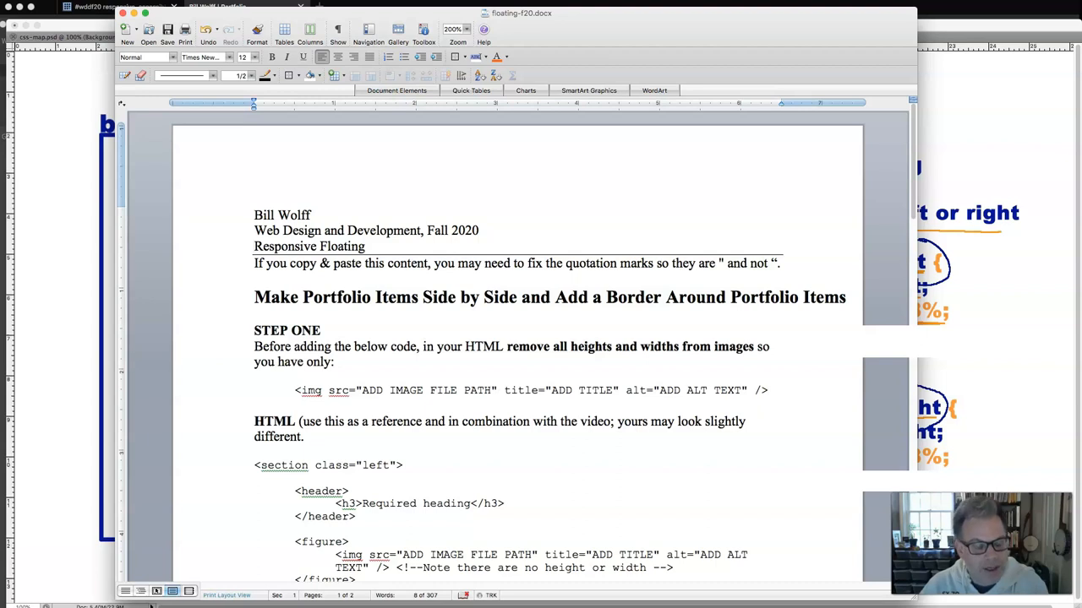
left_click(254, 246)
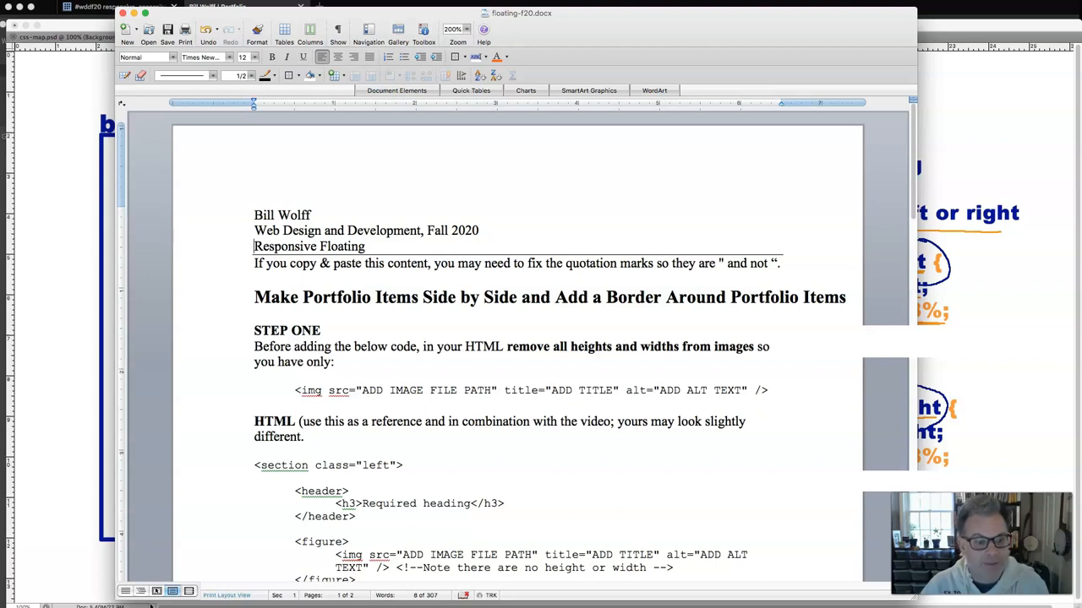
mouse_move(300, 385)
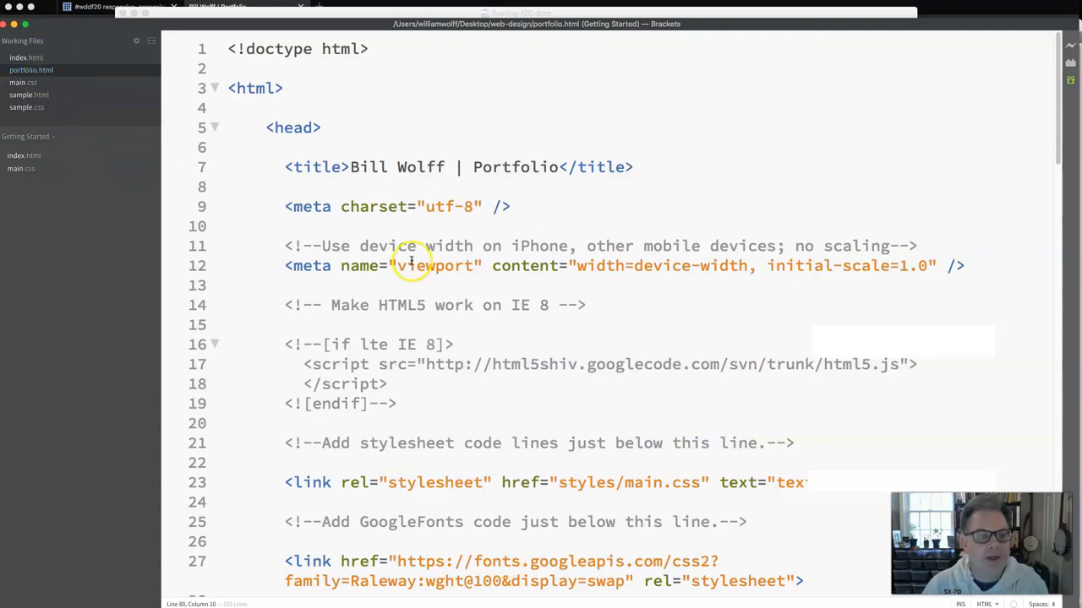
Delete height="760" width="1024" from the Duck Creek River Marsh img tag in portfolio.html
scroll("down", 3)
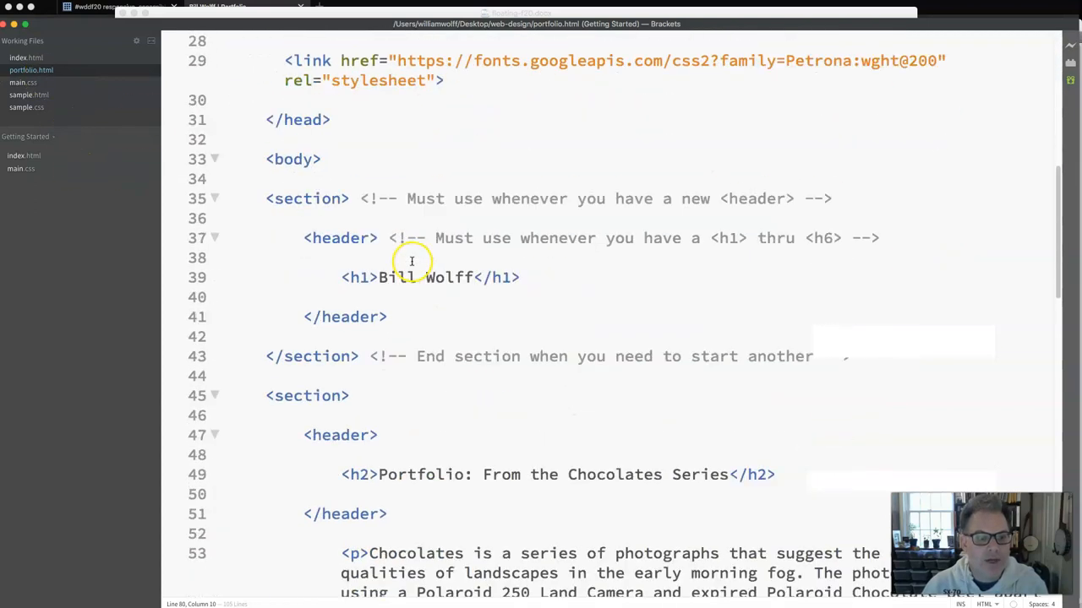
scroll("down", 3)
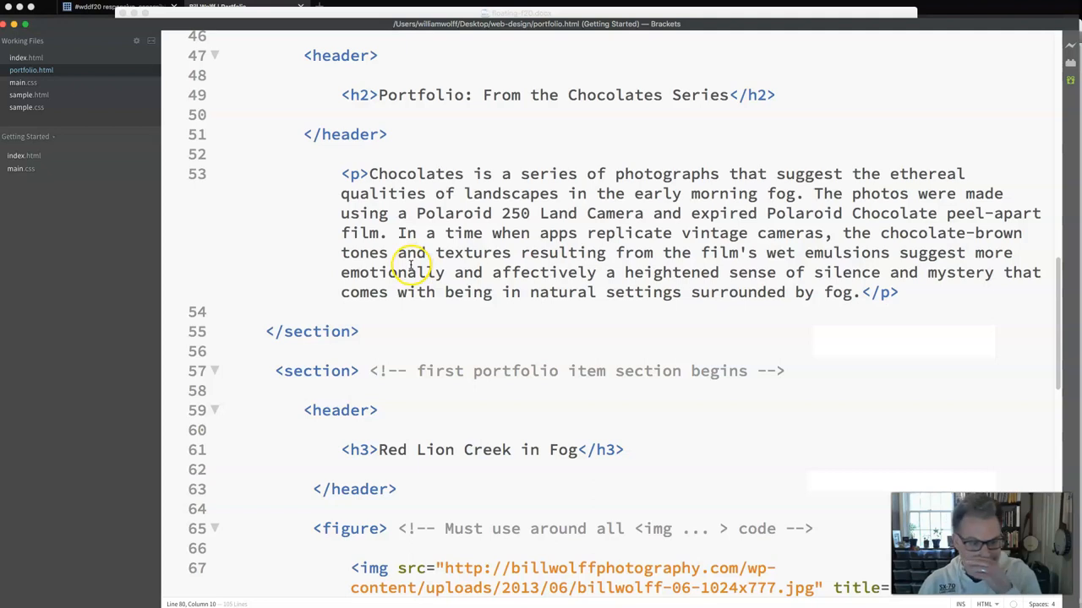
scroll("down", 3)
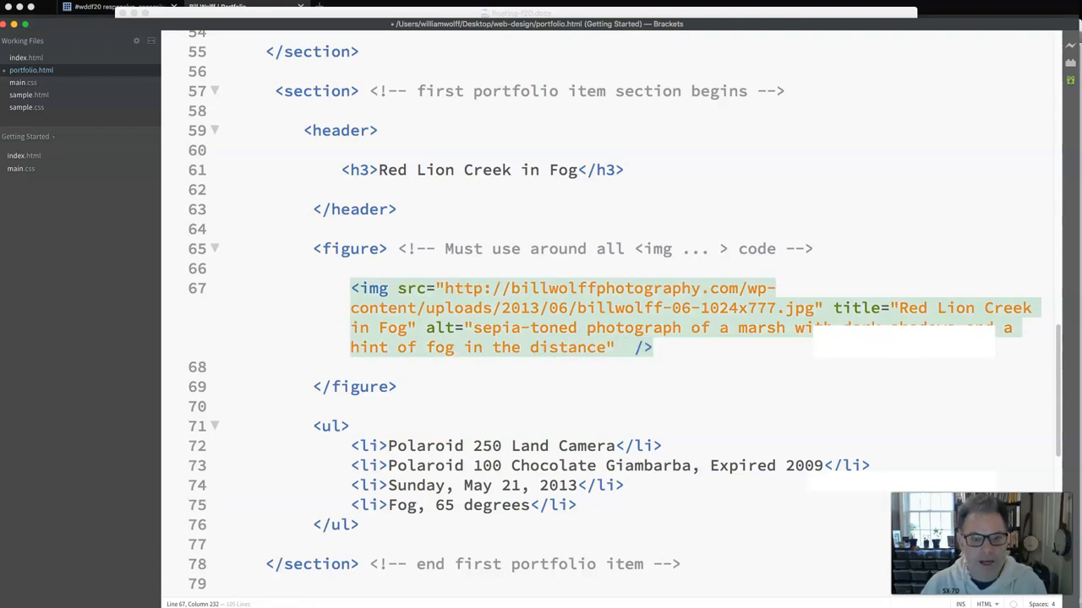
scroll("down", 3)
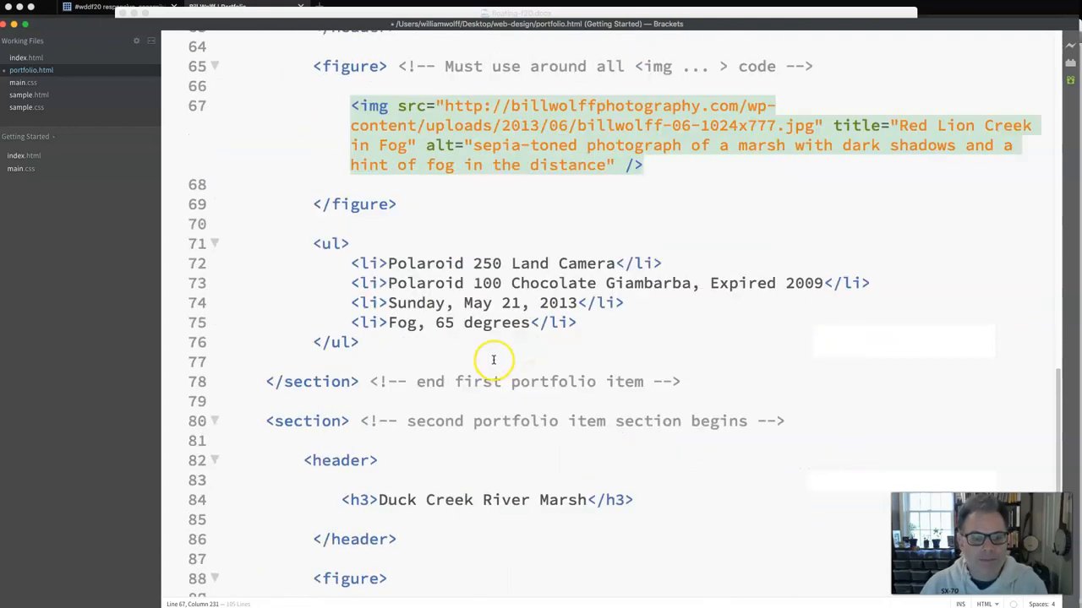
scroll("down", 3)
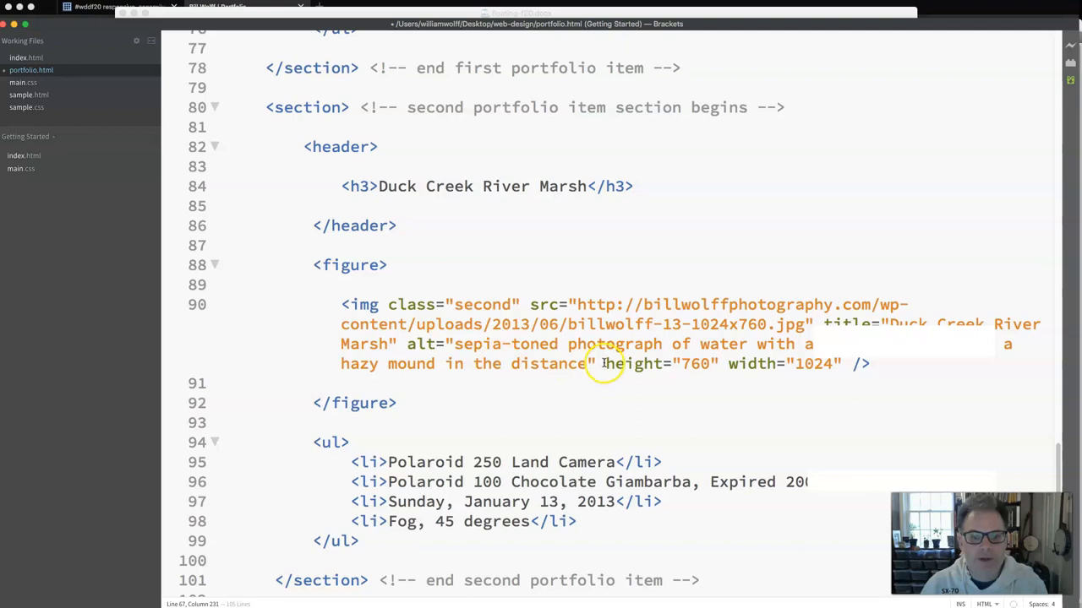
left_click_drag(605, 364, 841, 363)
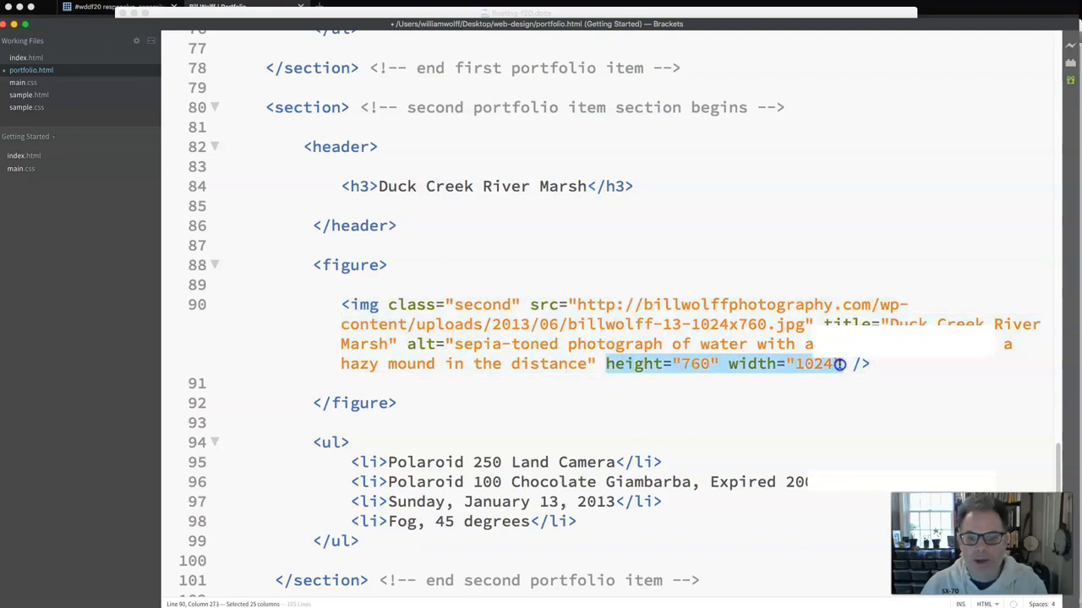
key("backspace")
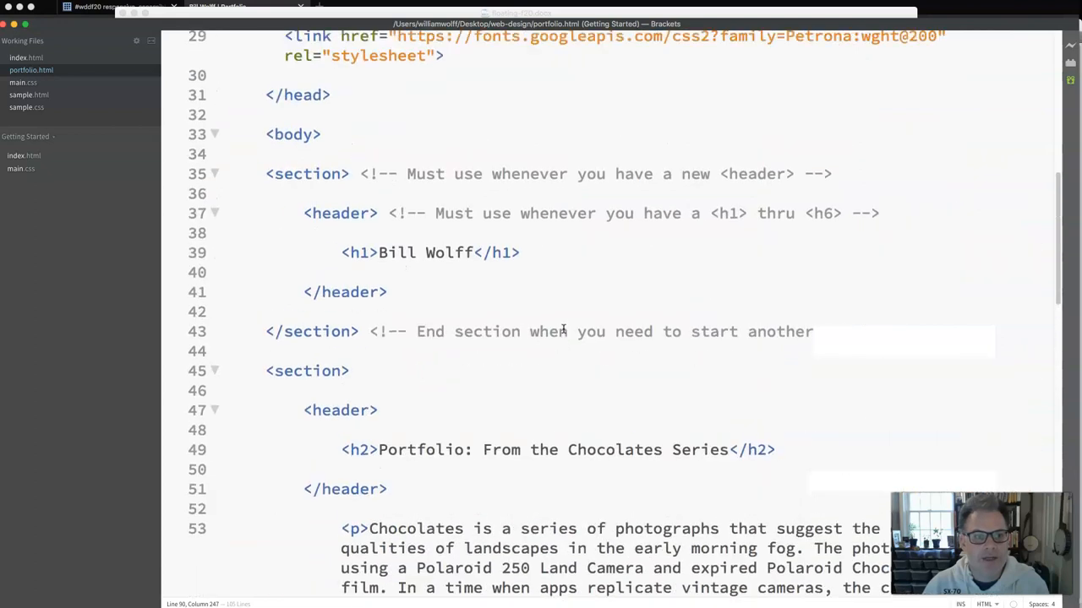
scroll("down", 3)
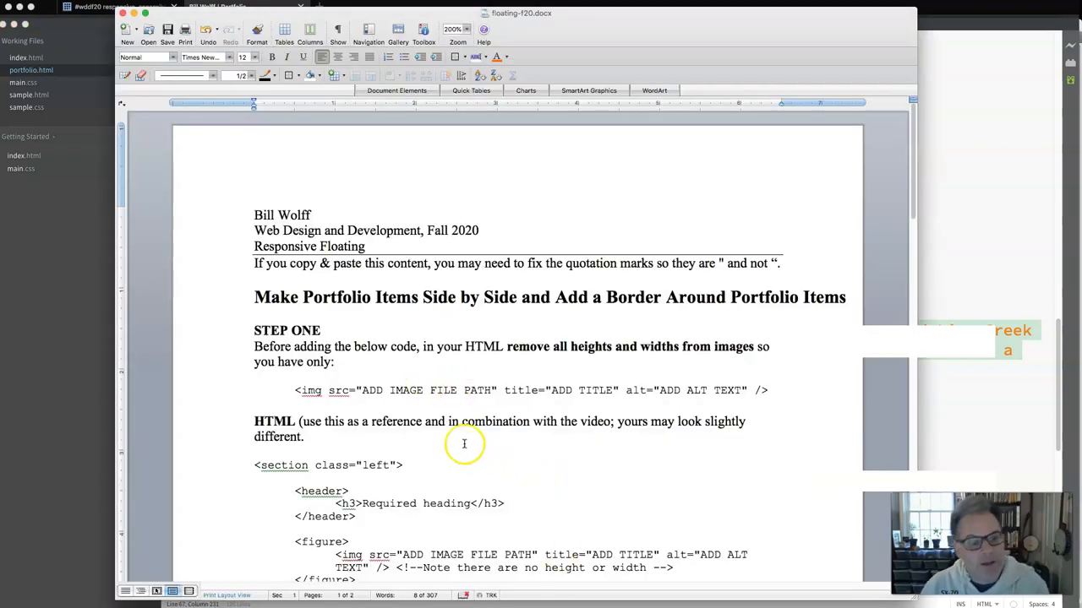
Close the left section with </section> before <!-- end left --> and select the word class
scroll("down", 3)
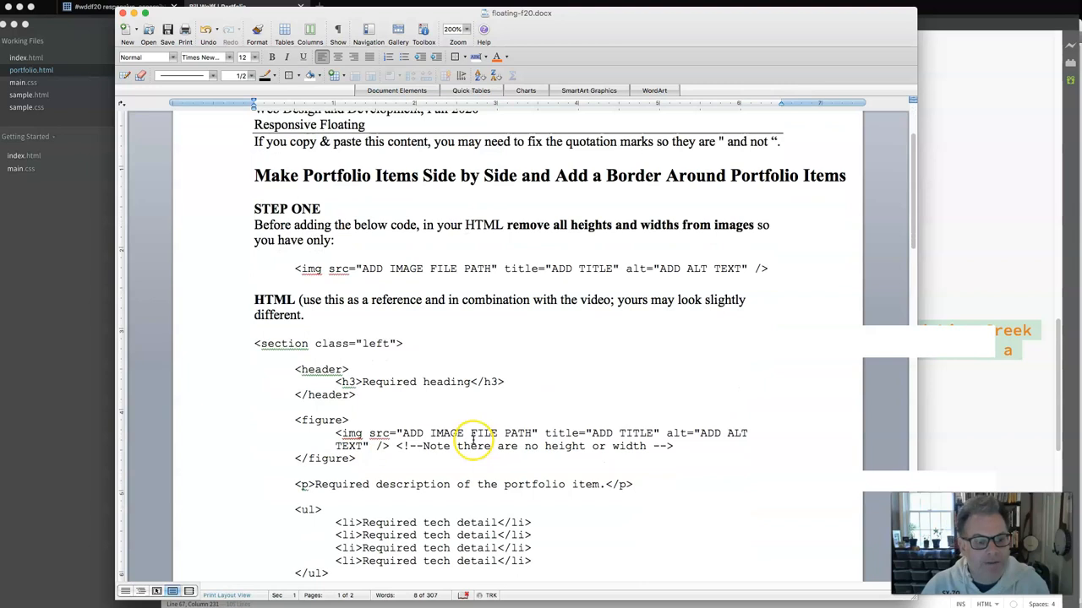
scroll("down", 3)
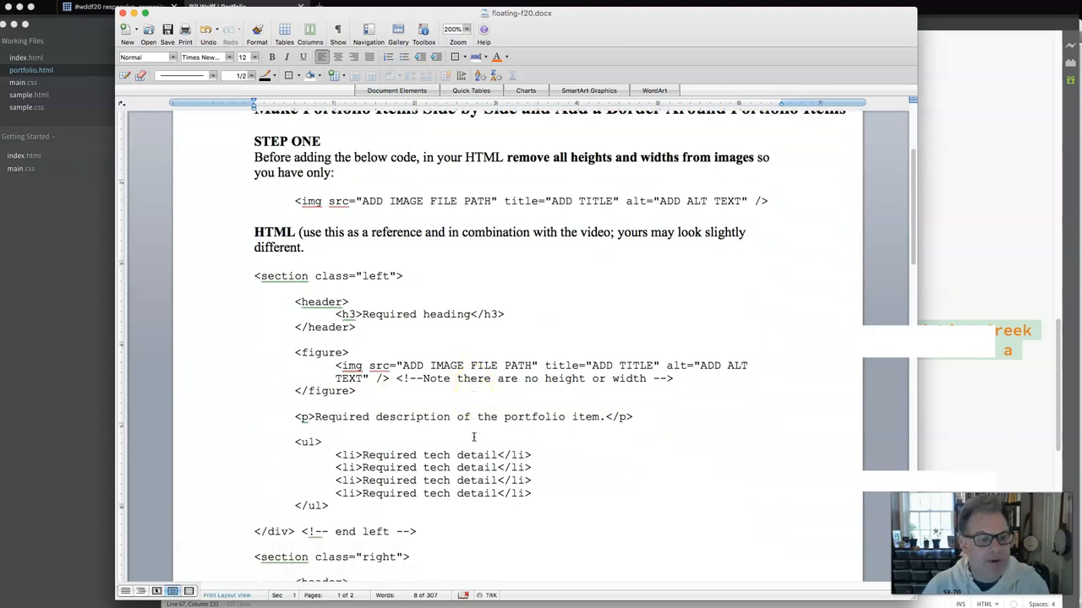
scroll("down", 3)
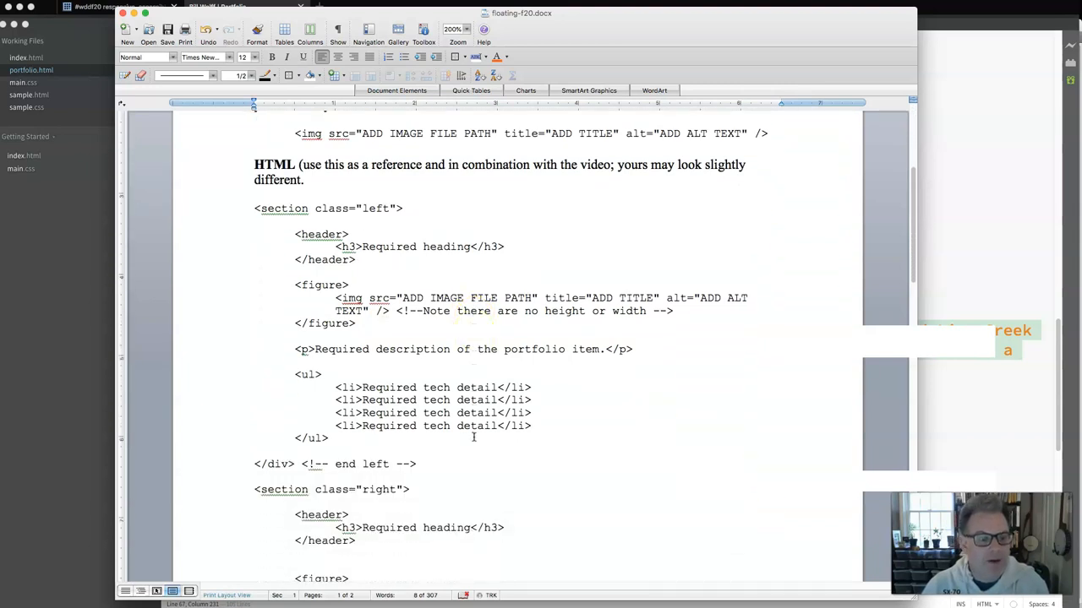
scroll("down", 3)
type("section")
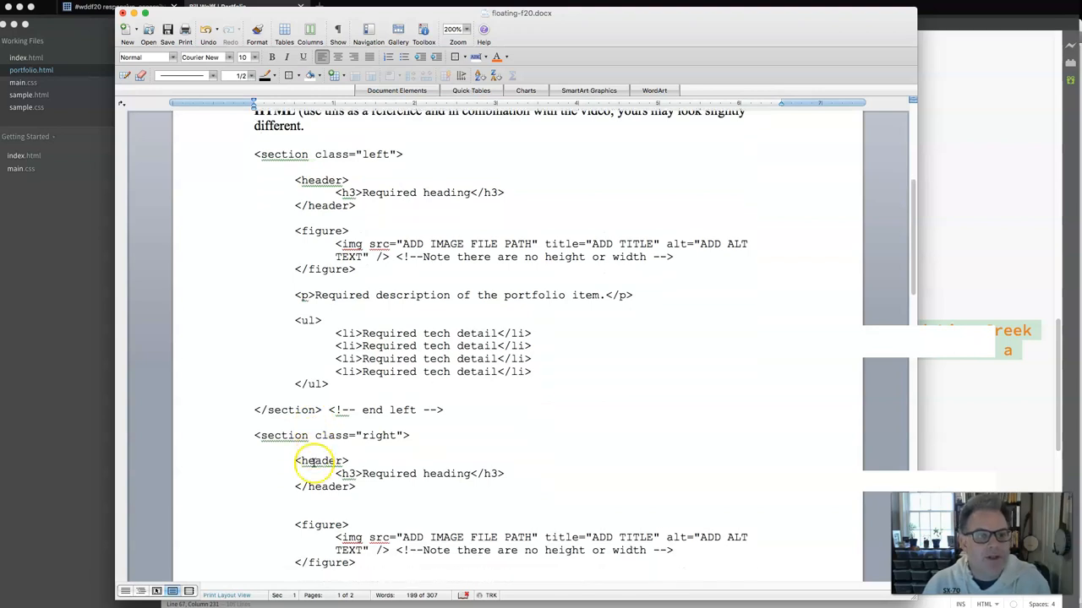
scroll("up", 3)
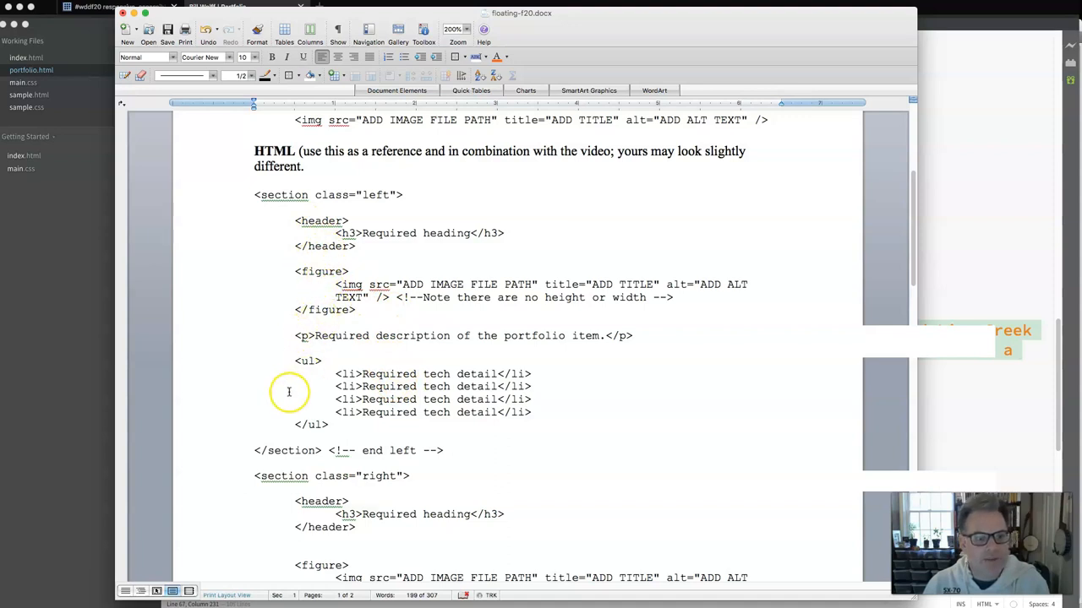
mouse_move(320, 270)
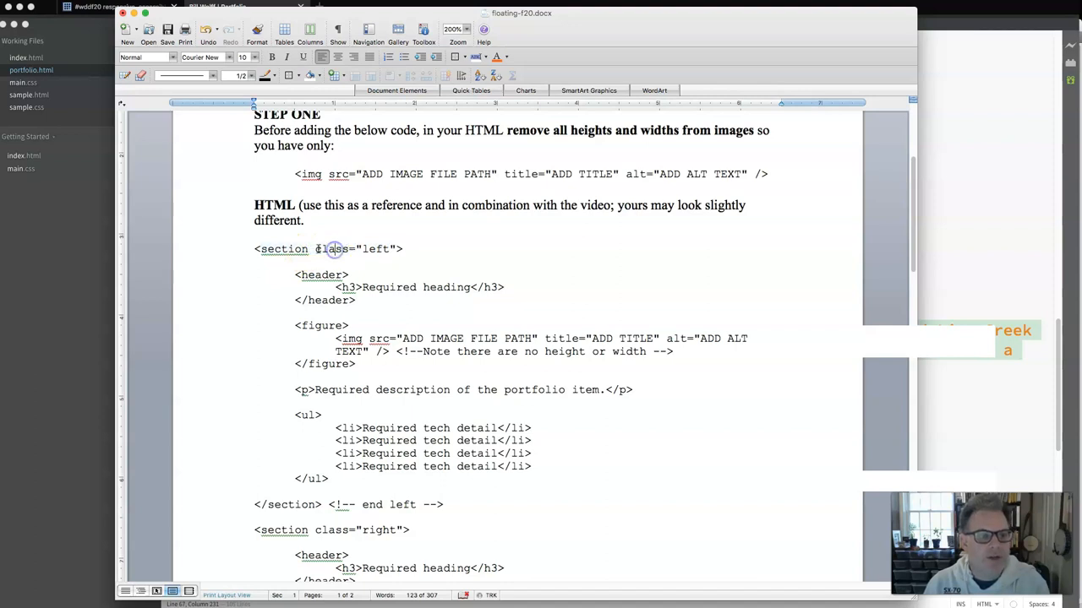
double_click(332, 249)
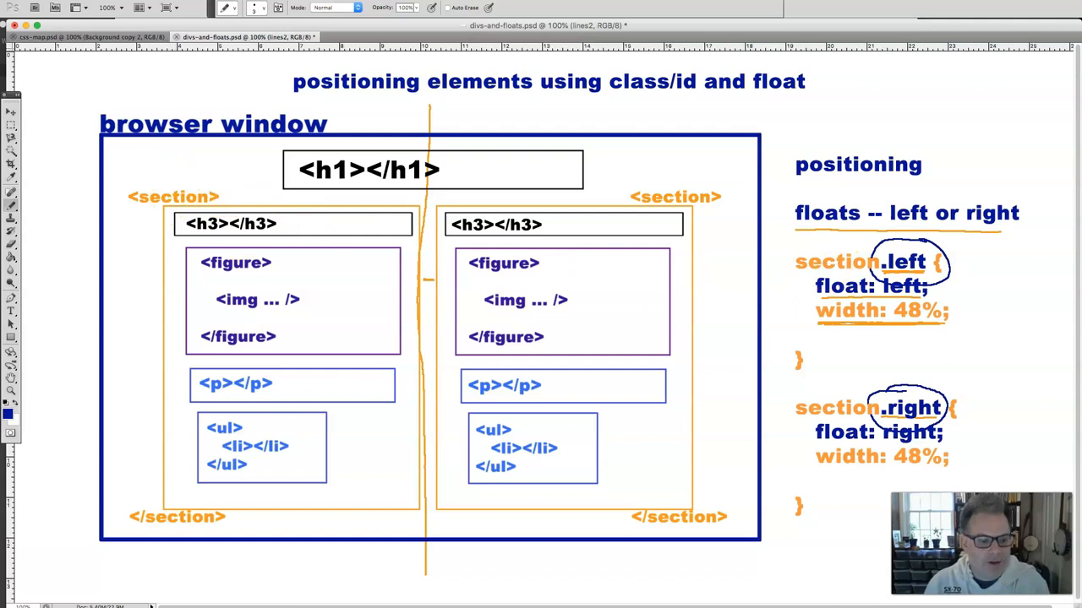
mouse_move(638, 431)
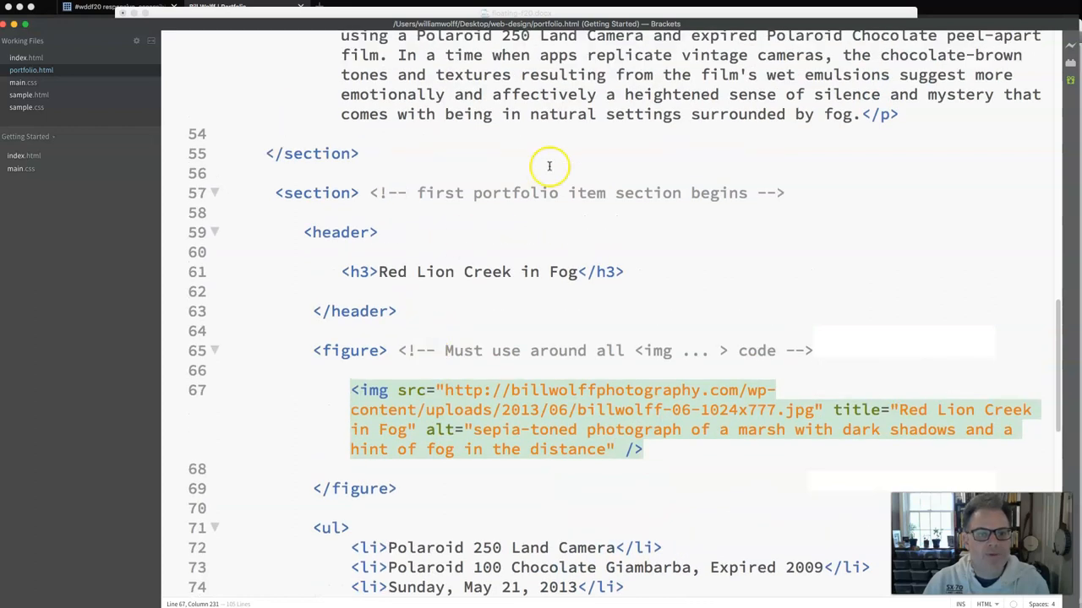
Add a class attribute to the first portfolio item's section tag, making it class="left"
left_click(316, 193)
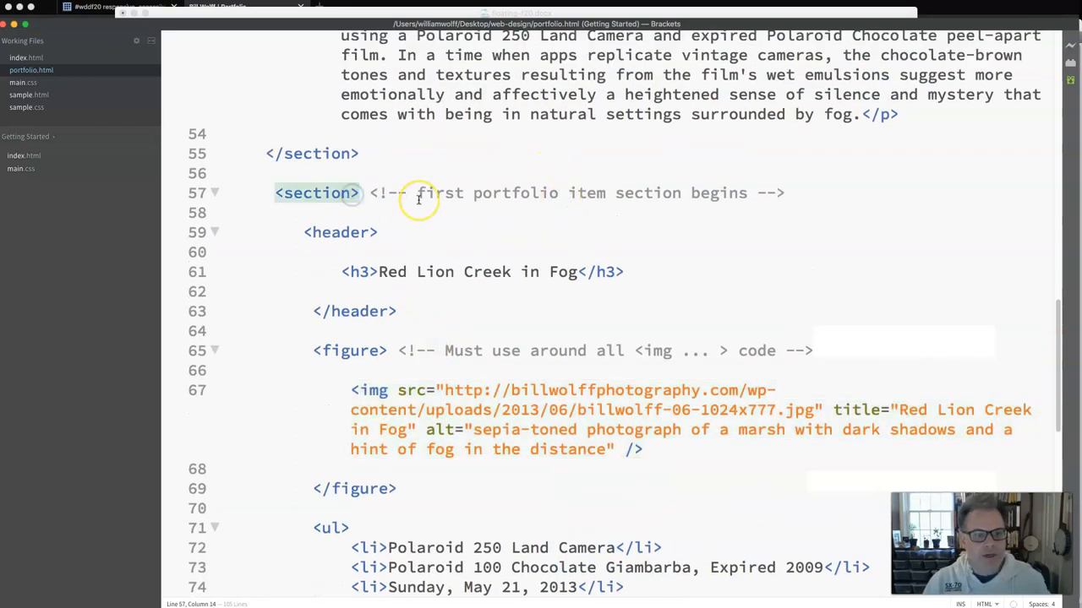
type("class=\"left")
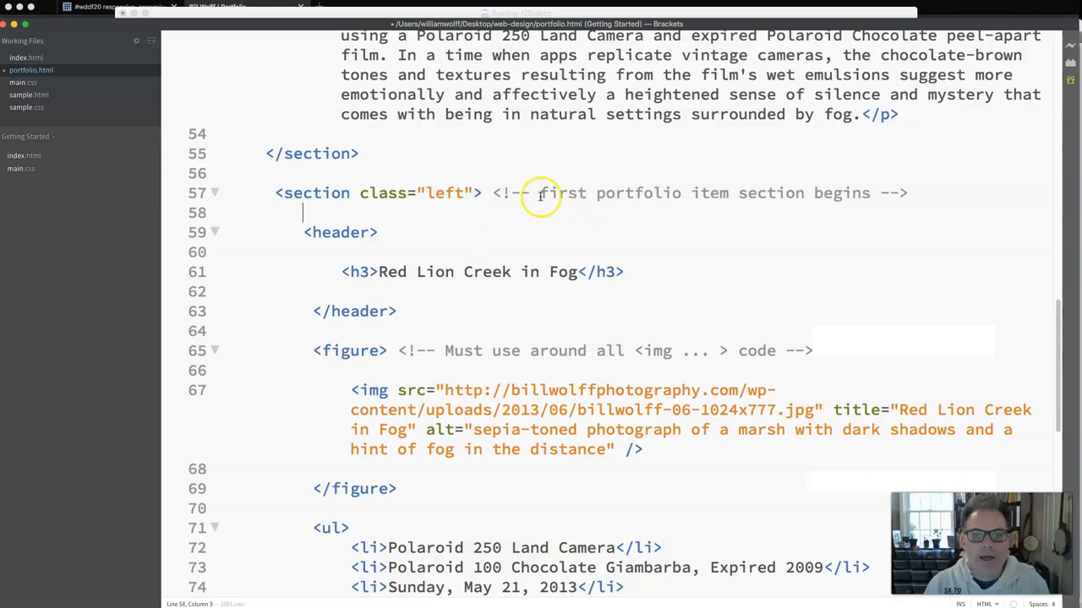
scroll("down", 3)
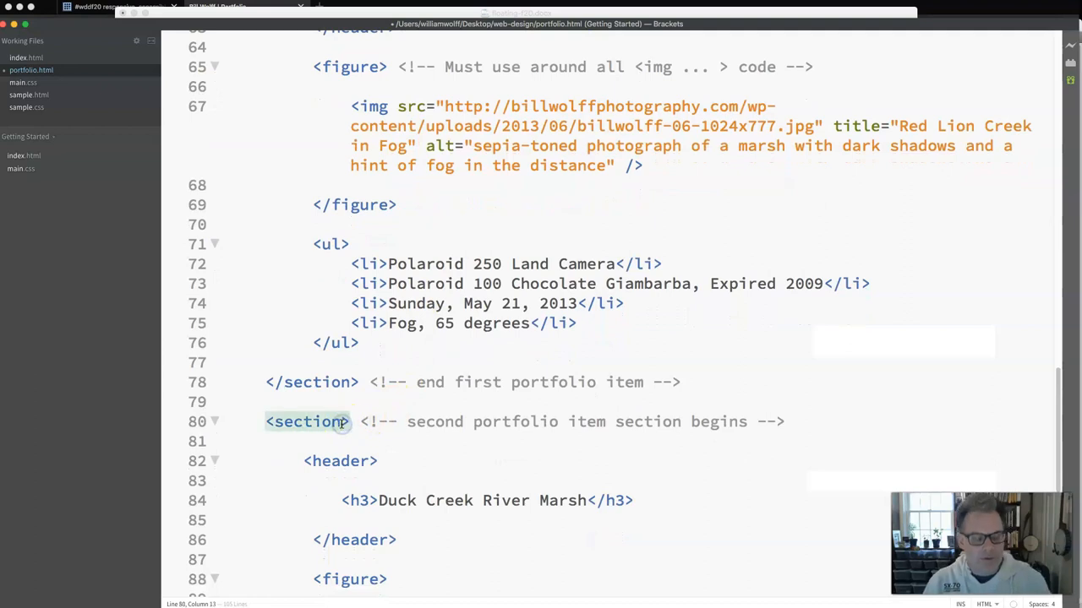
Type class="right" into the second portfolio item's section tag
type("class=\"\"")
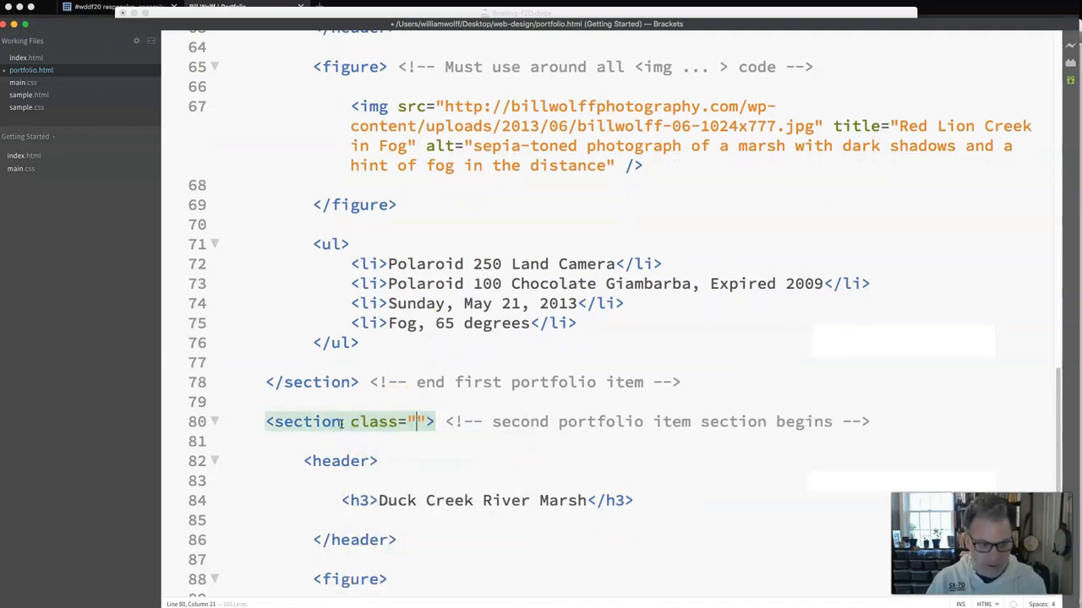
type("right")
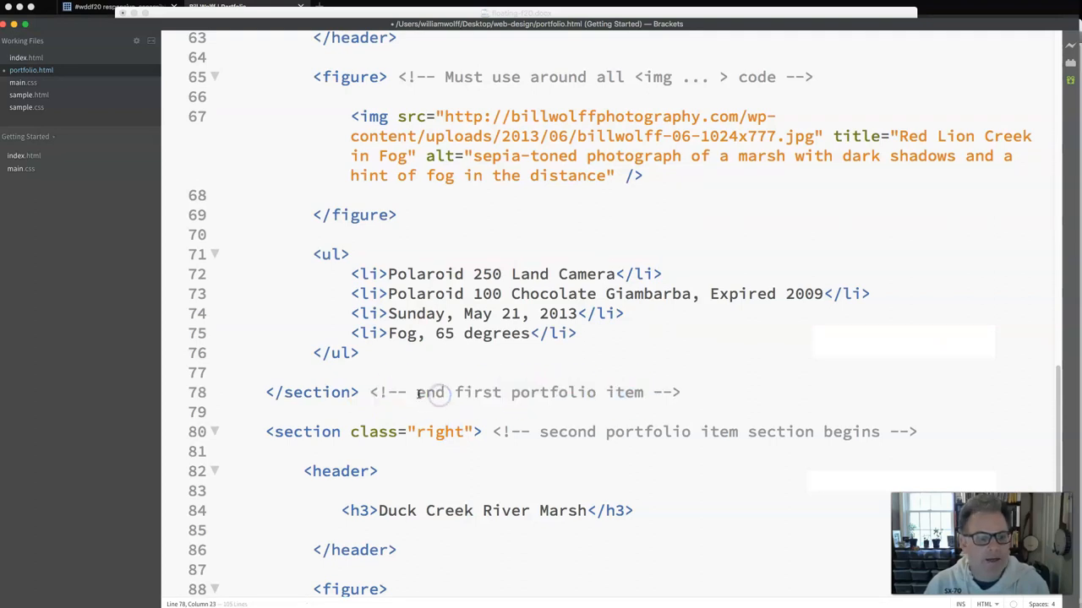
Change the closing section comments to read 'end left' and 'end right'
left_click_drag(454, 392, 642, 392)
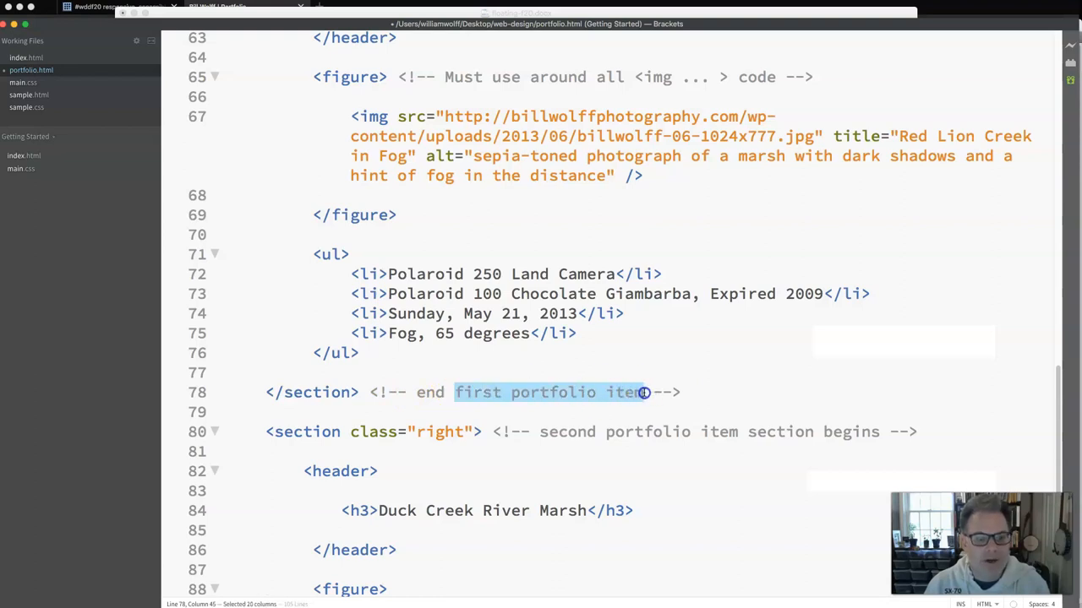
type("l")
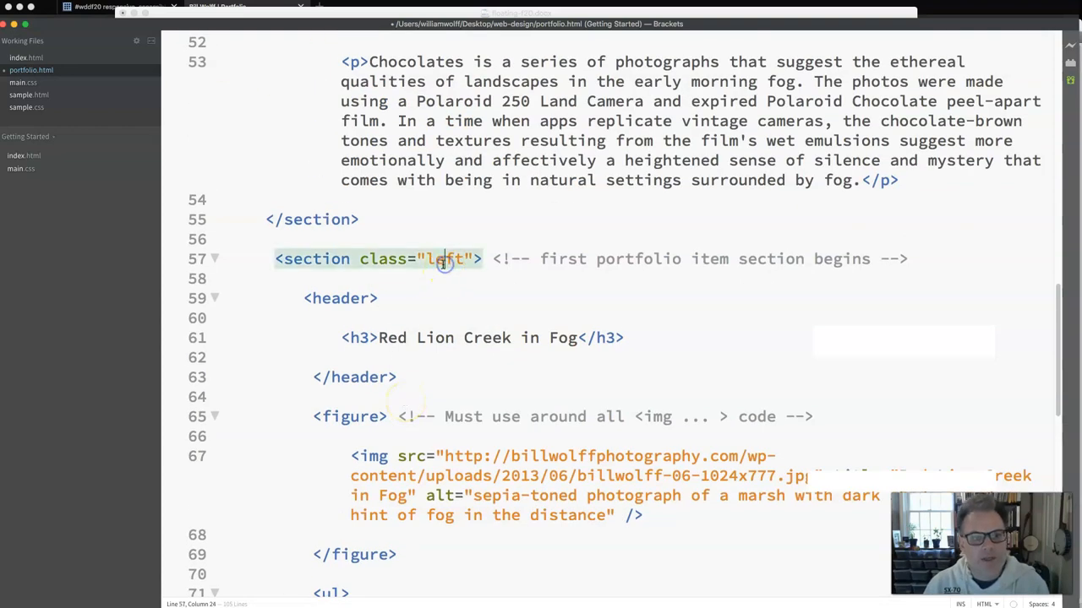
scroll("down", 3)
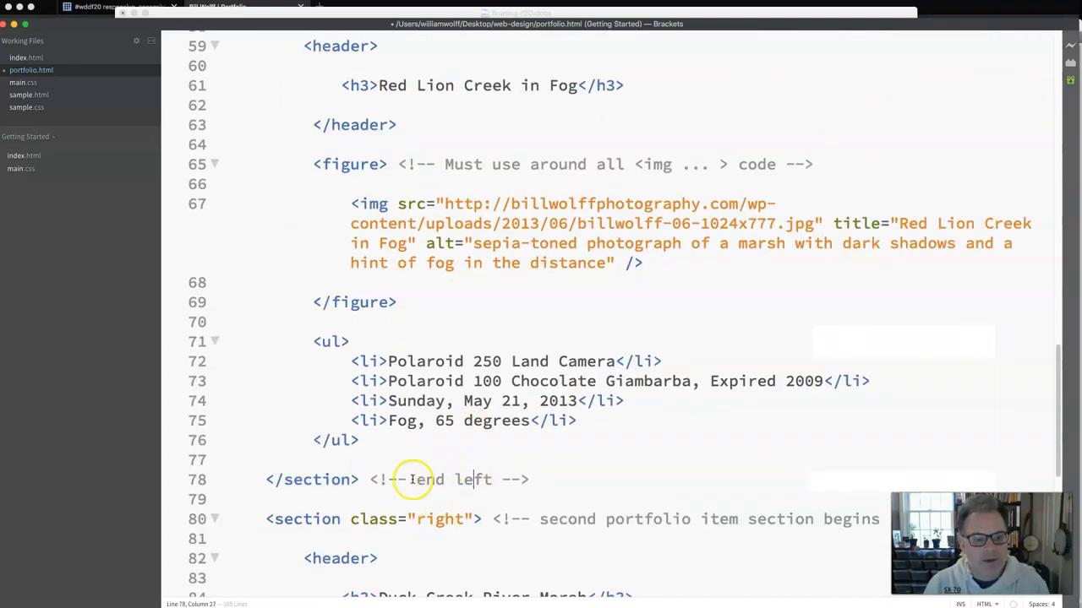
scroll("down", 3)
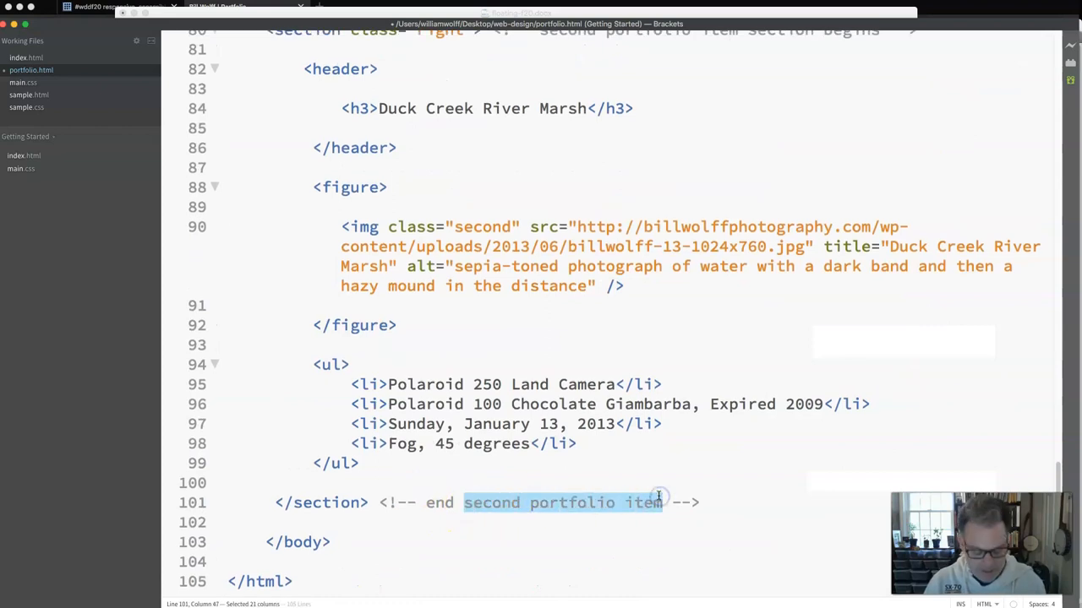
type("right")
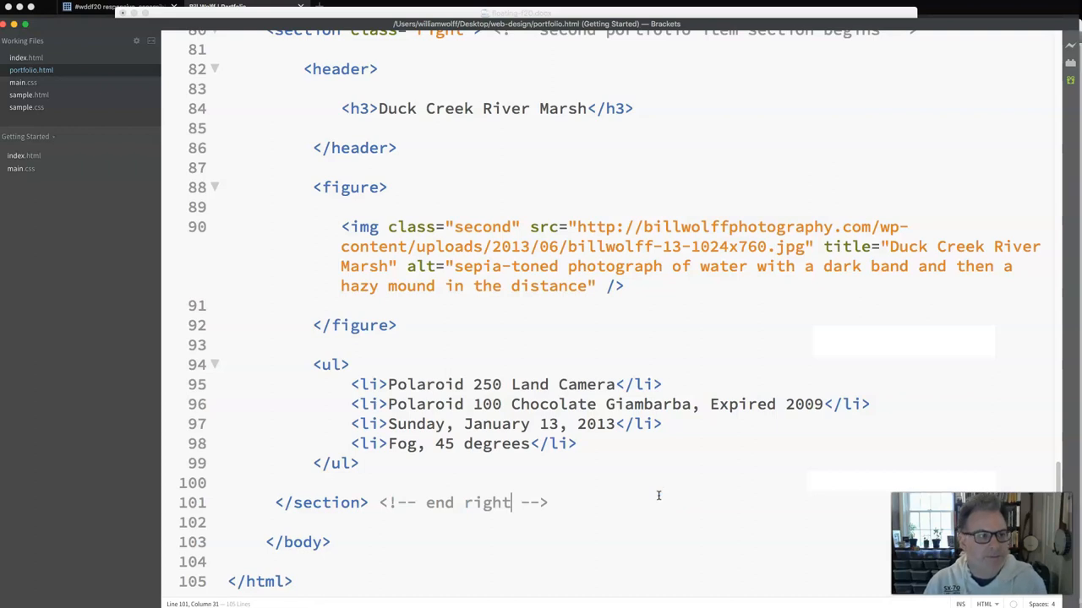
scroll("up", 3)
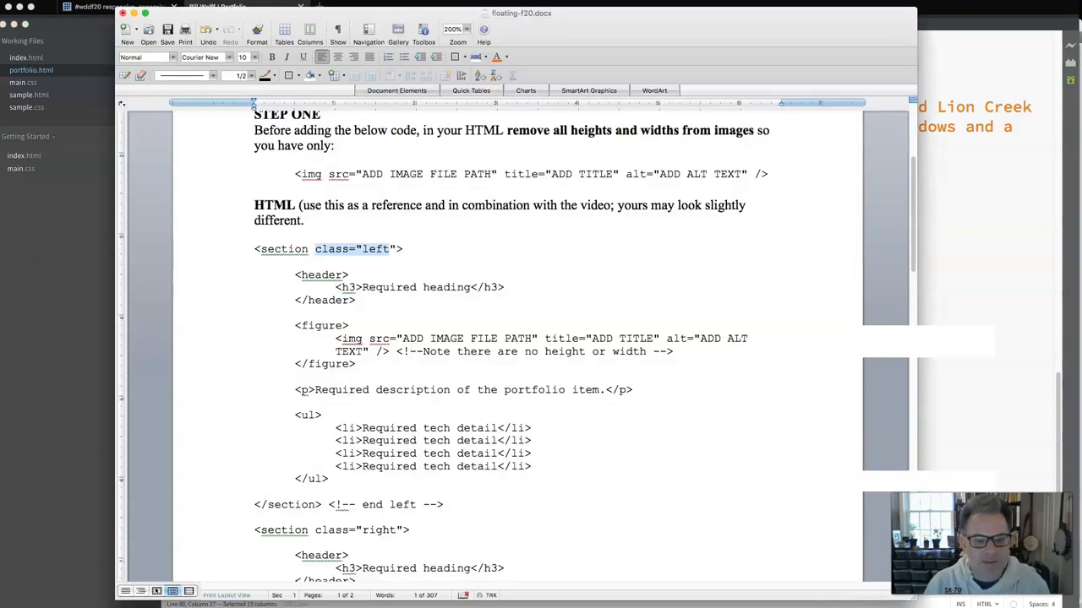
scroll("down", 3)
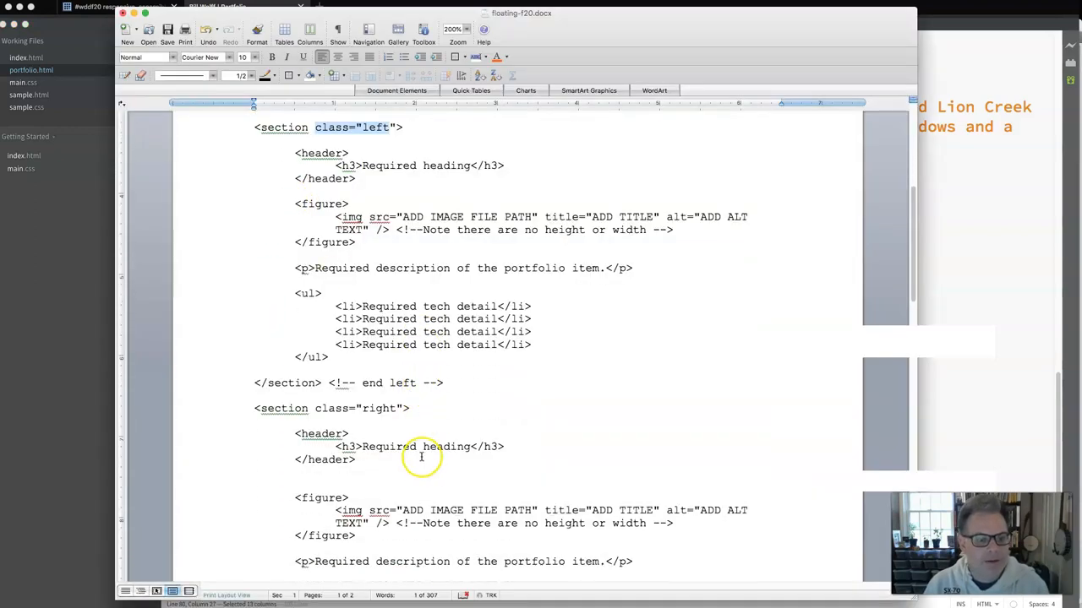
scroll("down", 3)
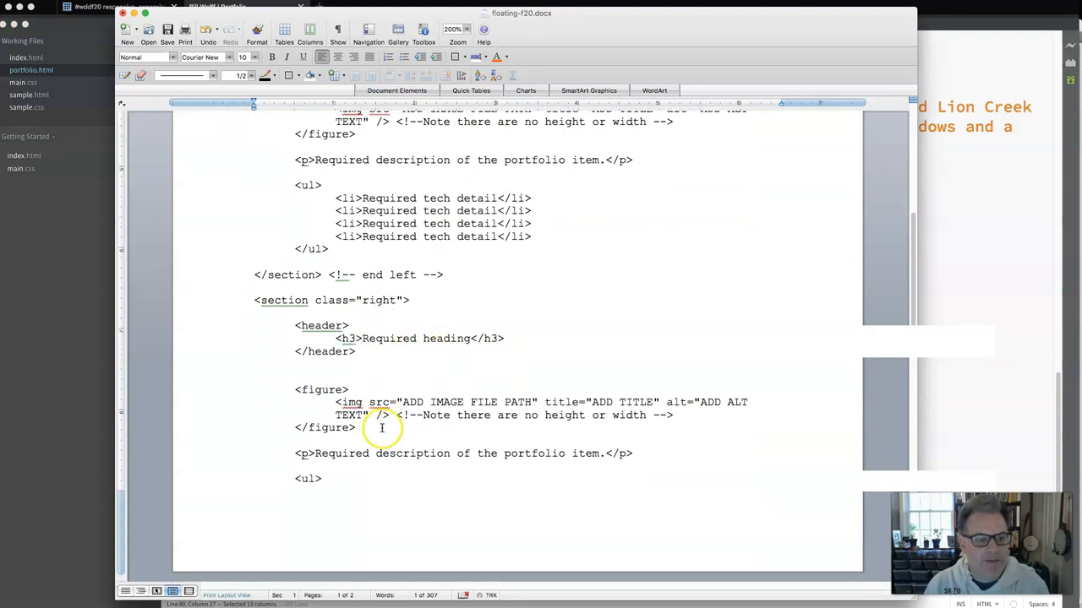
scroll("down", 3)
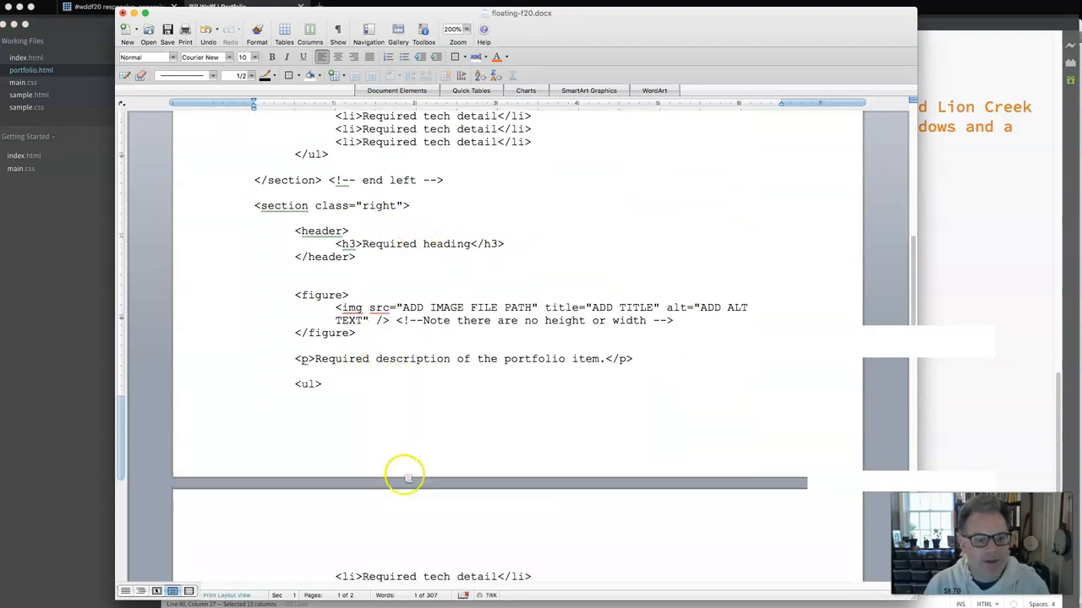
scroll("down", 3)
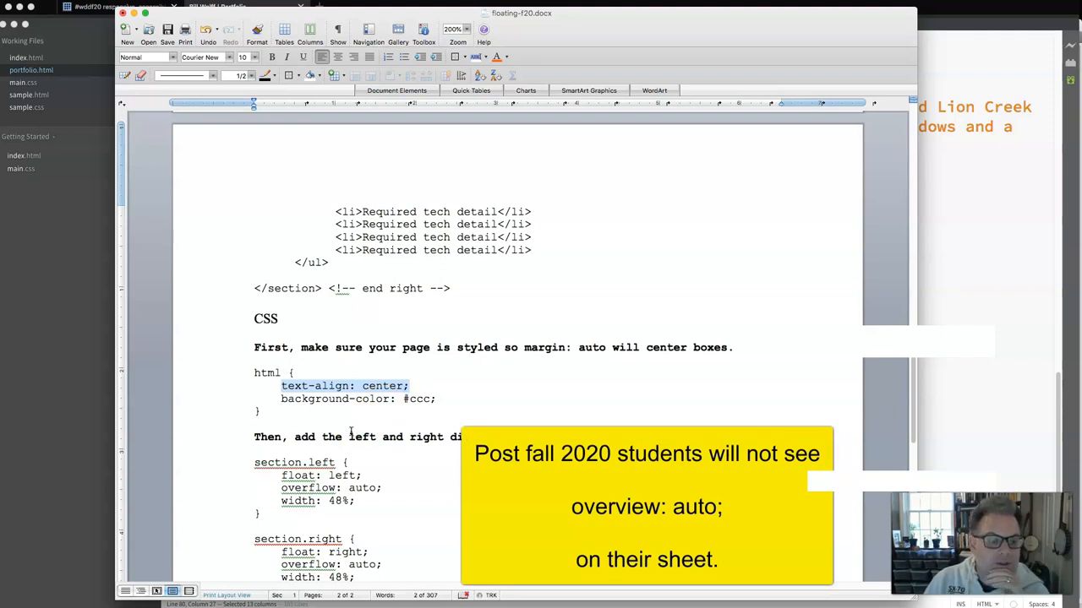
scroll("down", 3)
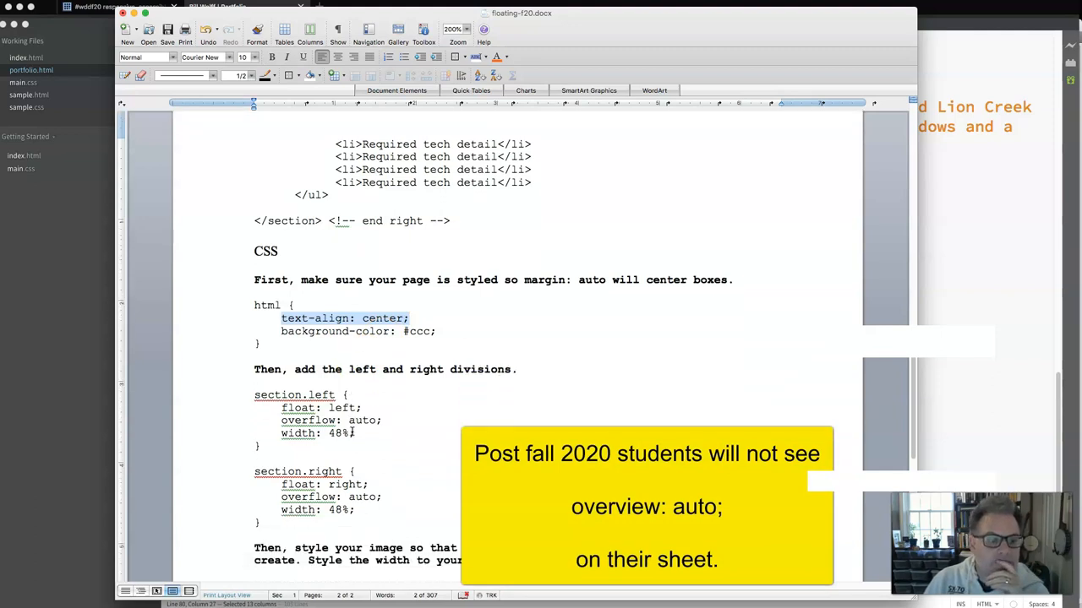
scroll("down", 3)
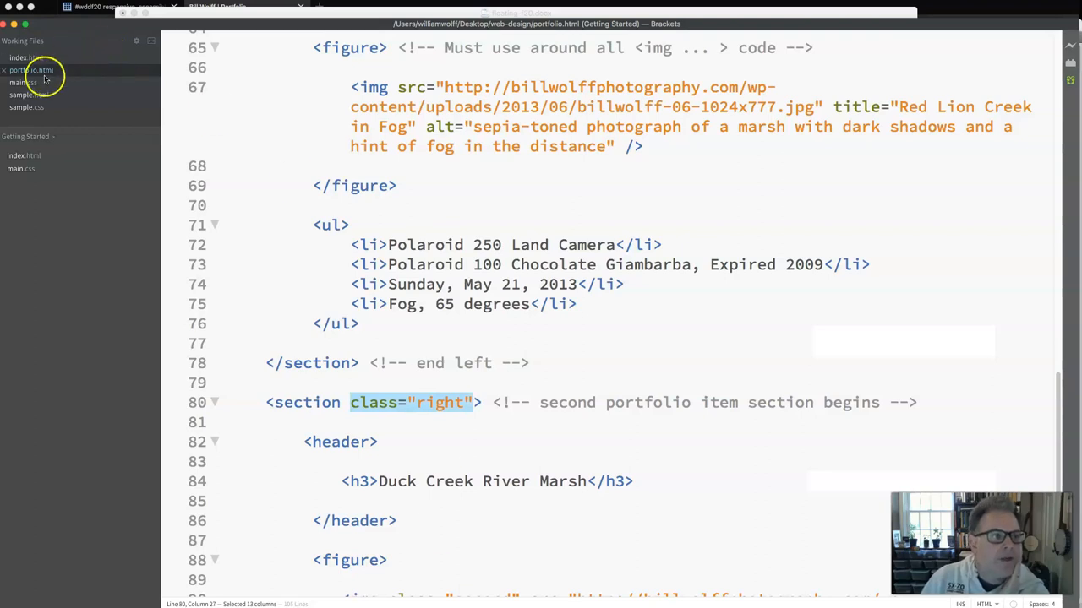
Open main.css from Working Files and scroll to its html rule
left_click(23, 82)
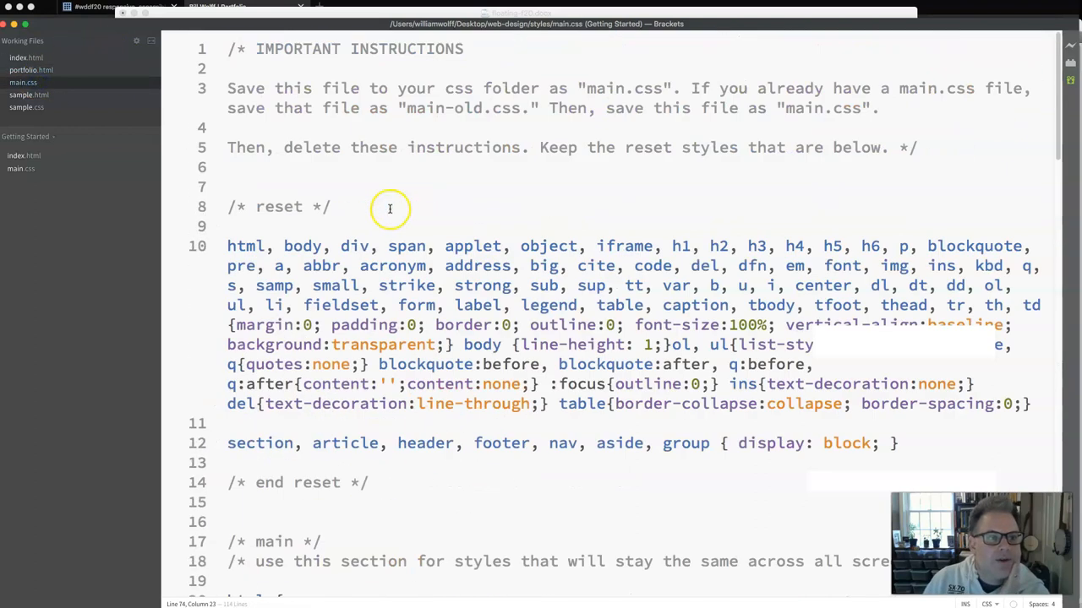
scroll("down", 3)
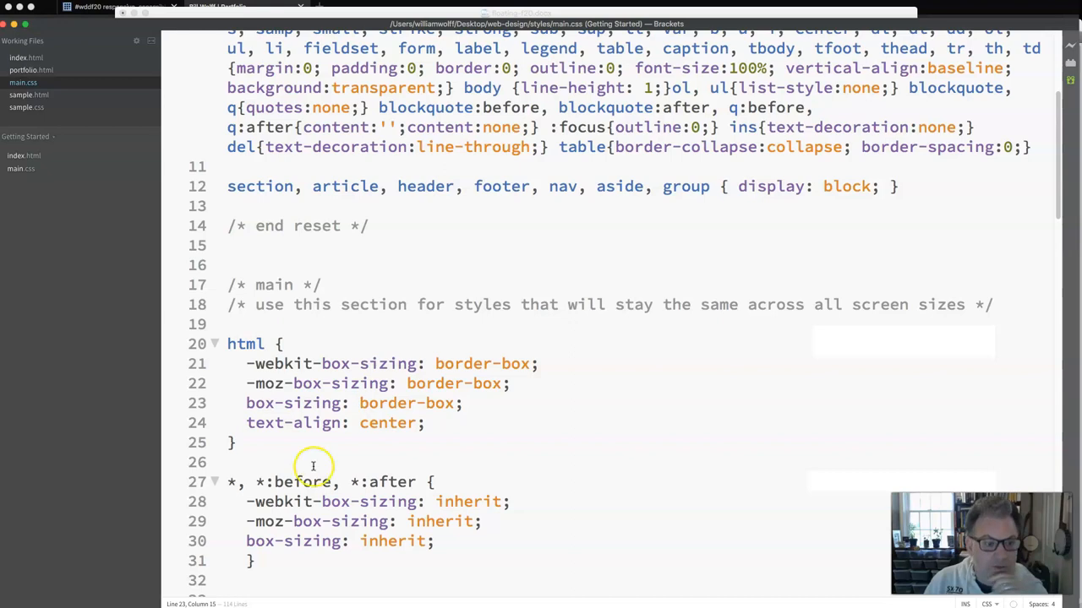
scroll("down", 3)
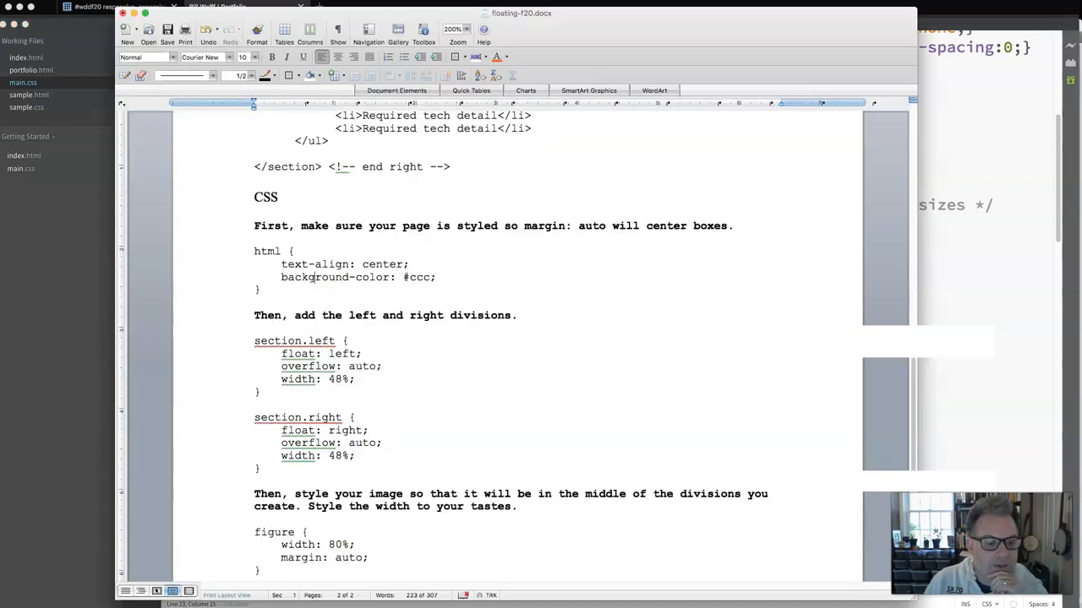
scroll("down", 3)
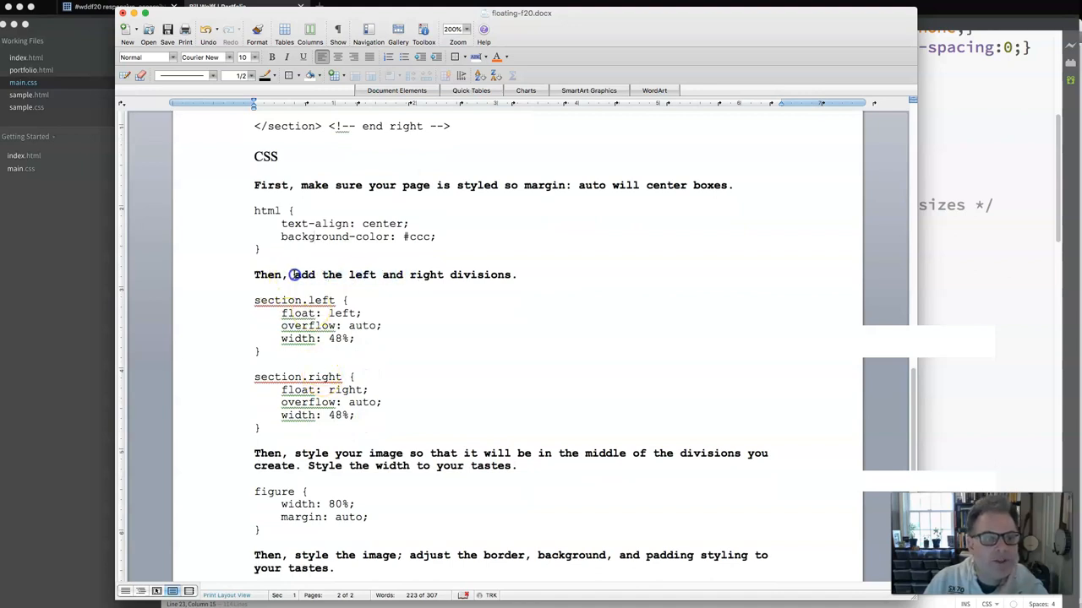
left_click_drag(292, 274, 262, 428)
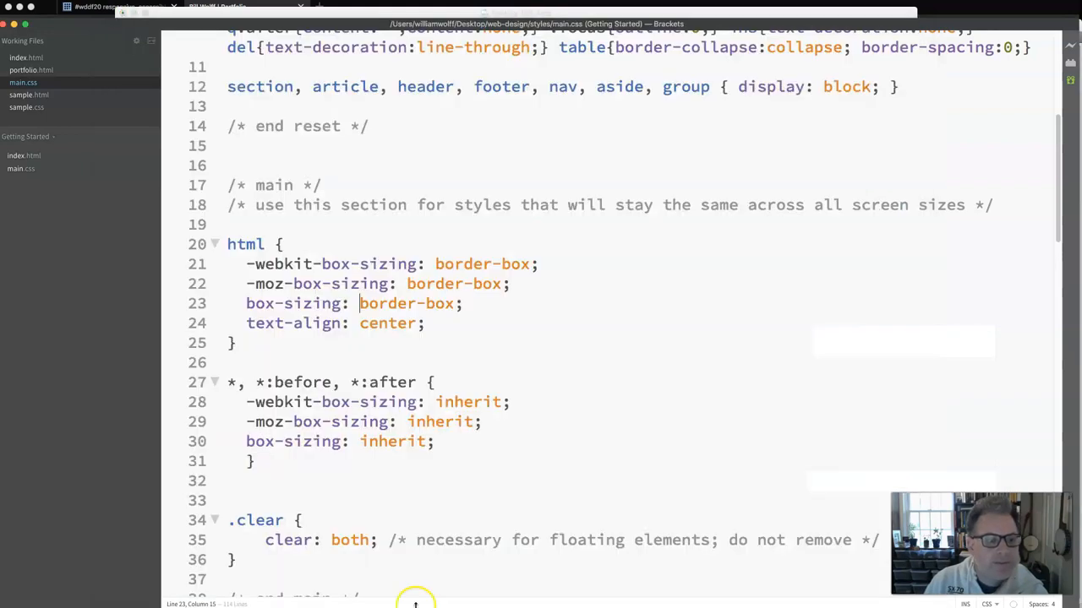
Scroll main.css to the 1024px media query with the section.left and section.right rules
scroll("down", 3)
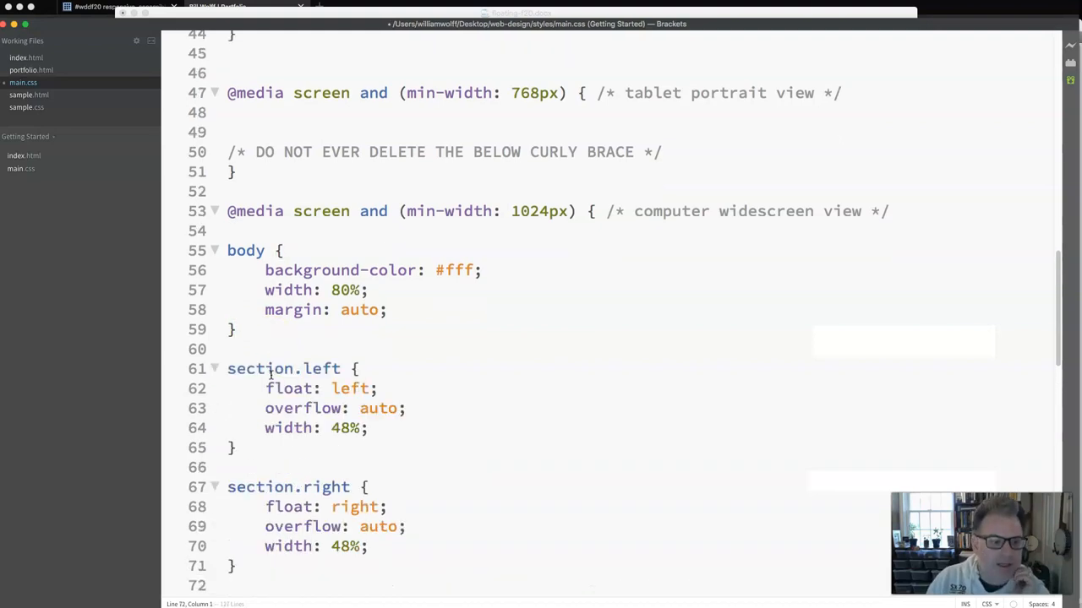
scroll("down", 3)
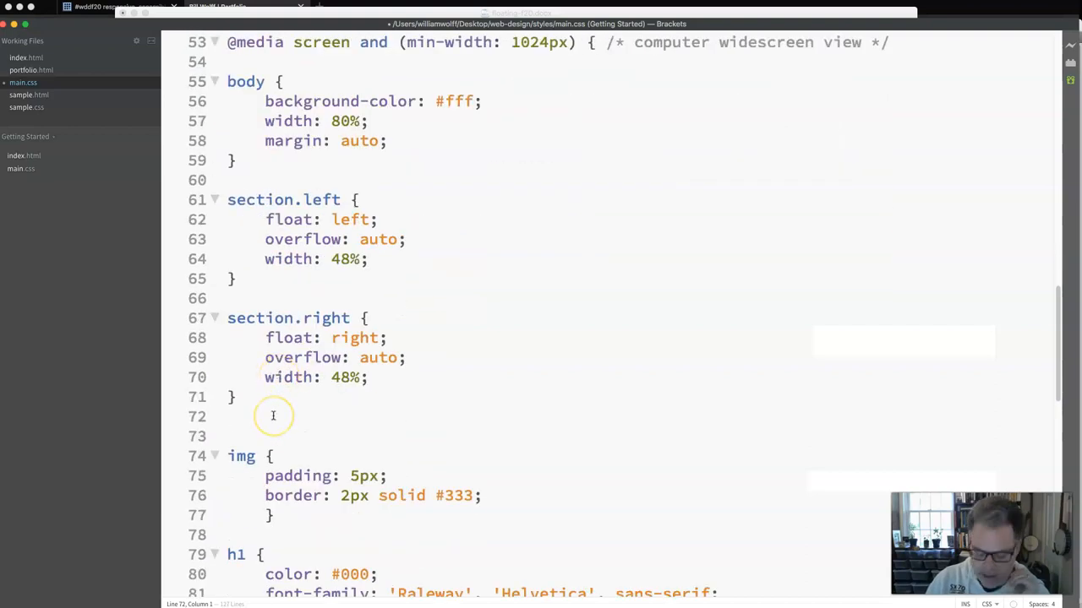
scroll("down", 3)
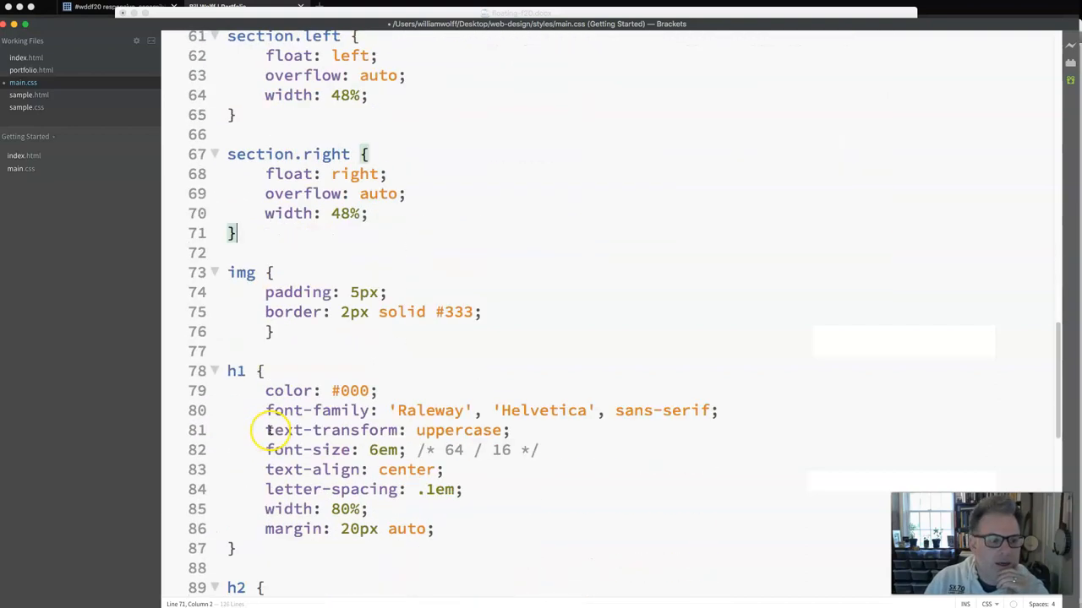
scroll("down", 3)
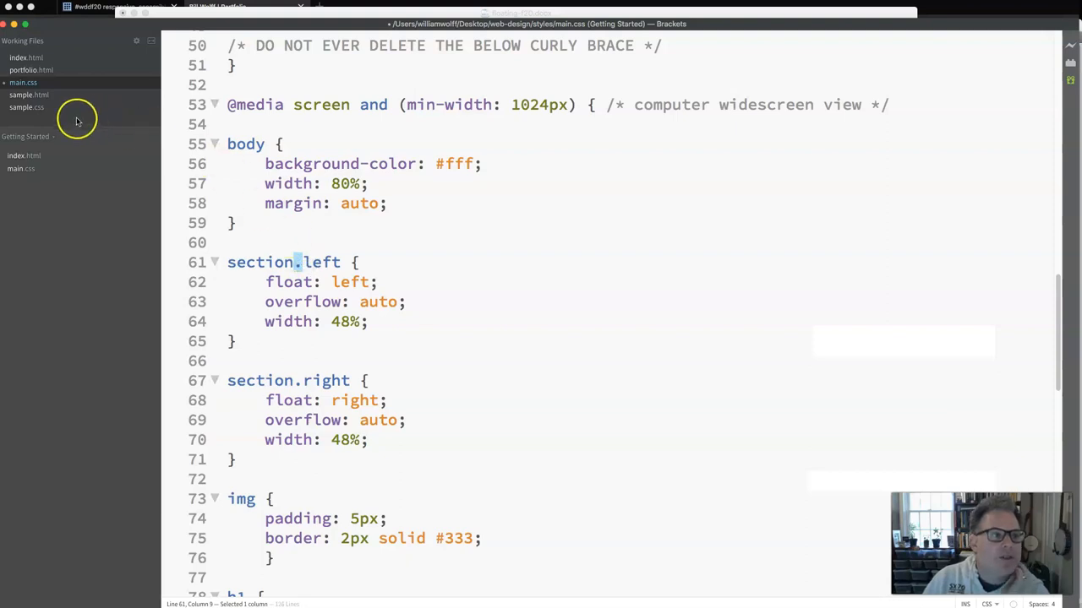
Add the missing semicolon after float: left in section.left
left_click(32, 69)
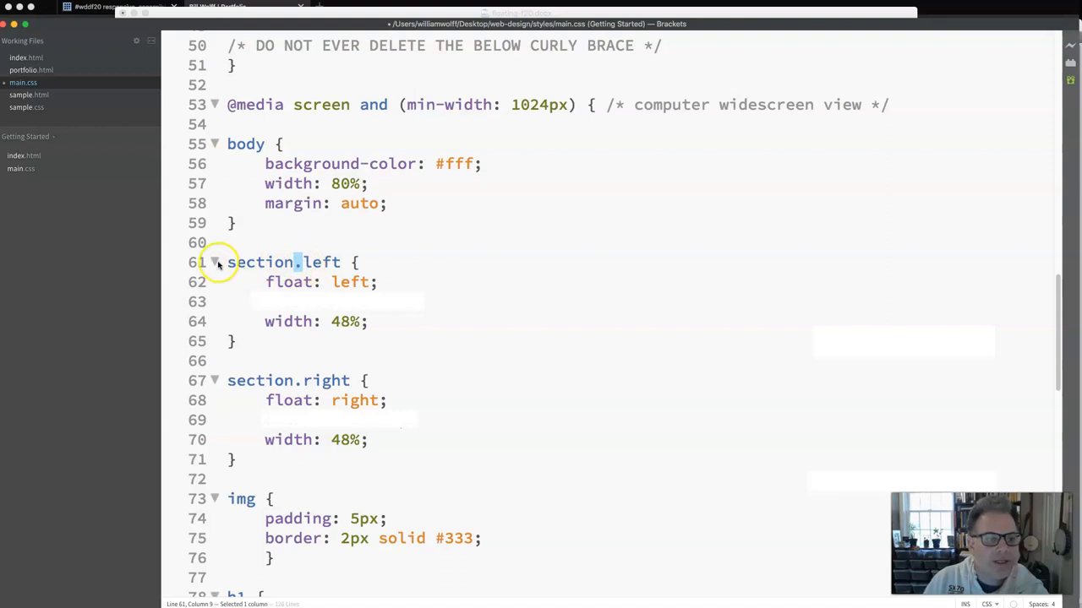
left_click(313, 262)
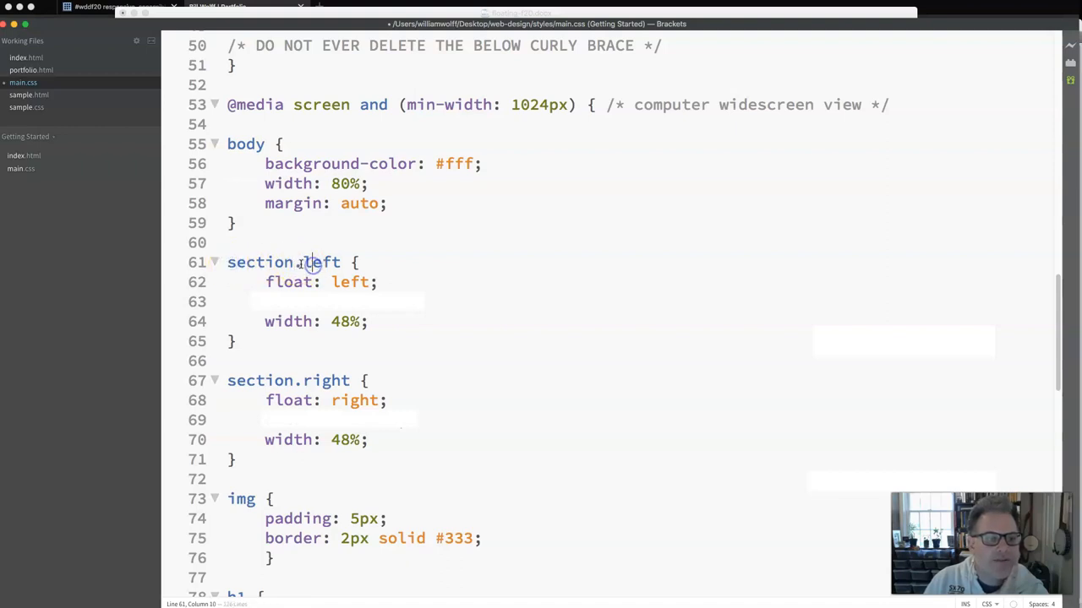
double_click(307, 263)
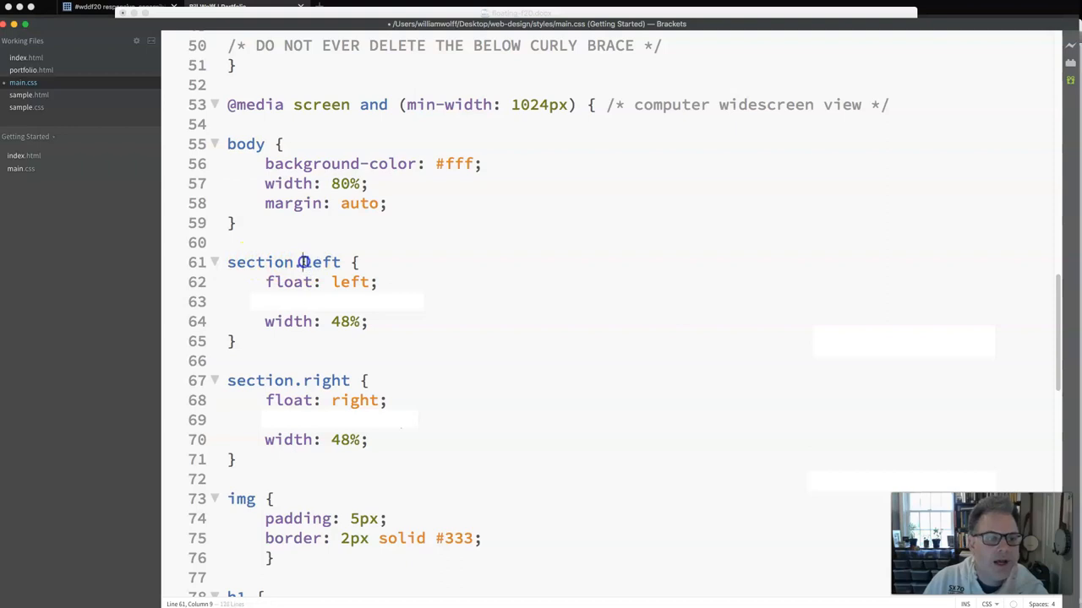
double_click(321, 262)
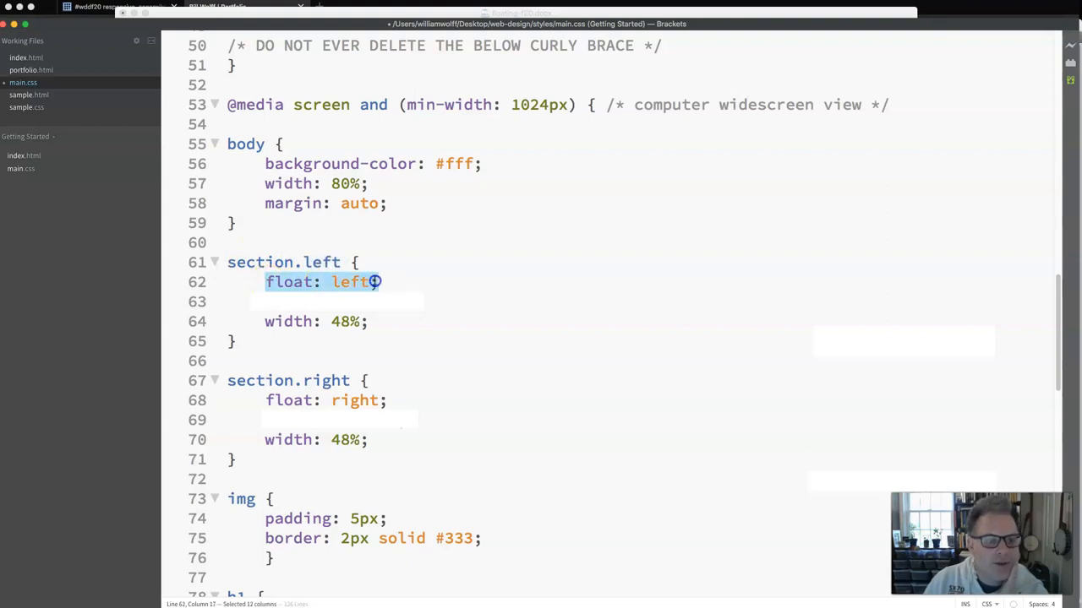
double_click(316, 262)
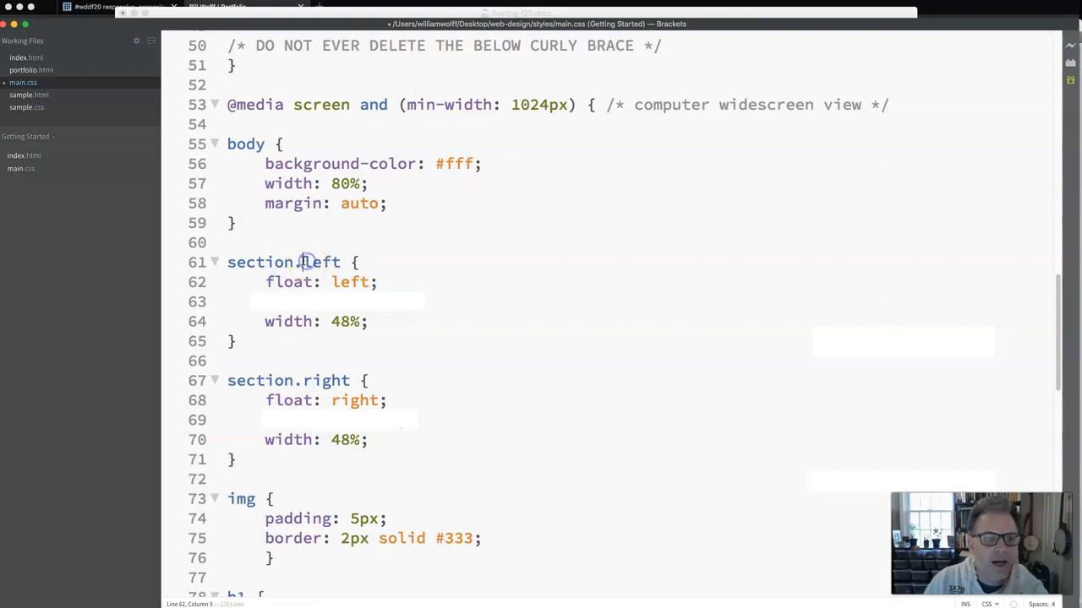
double_click(321, 262)
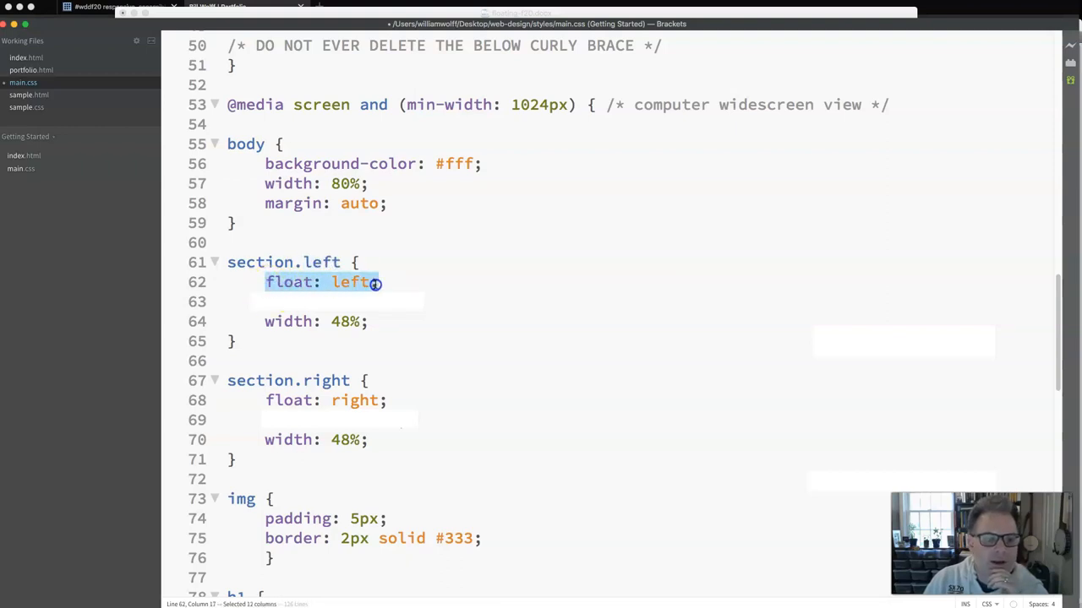
double_click(319, 262)
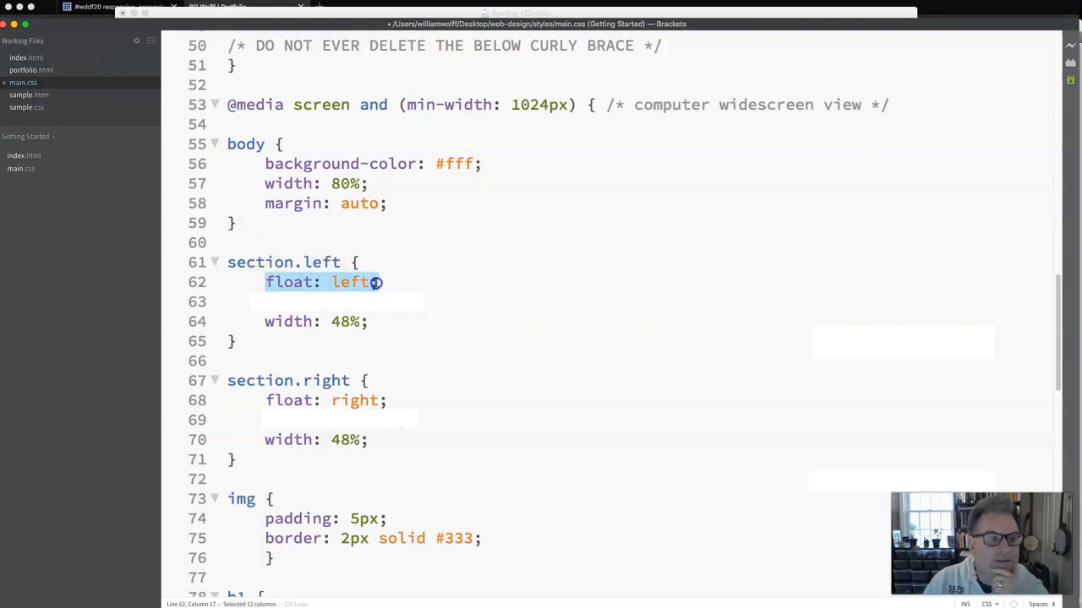
type(";")
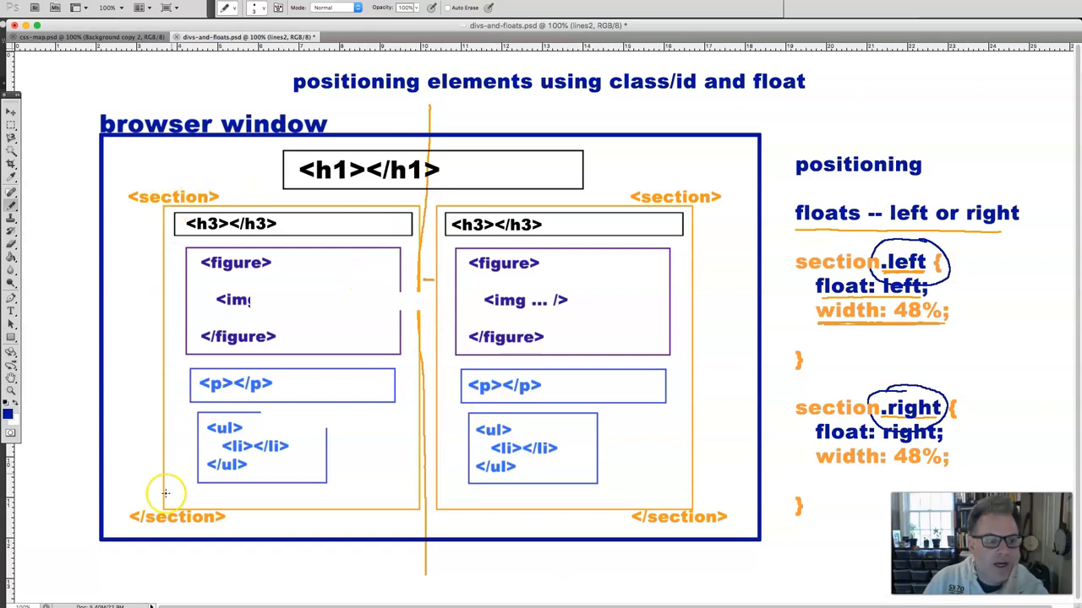
mouse_move(321, 206)
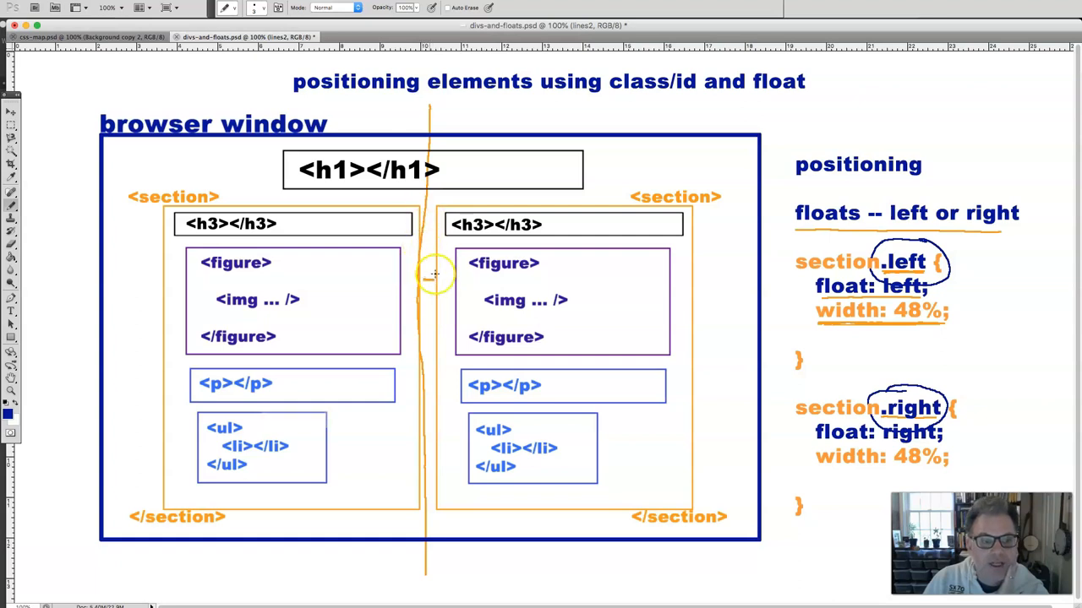
mouse_move(403, 245)
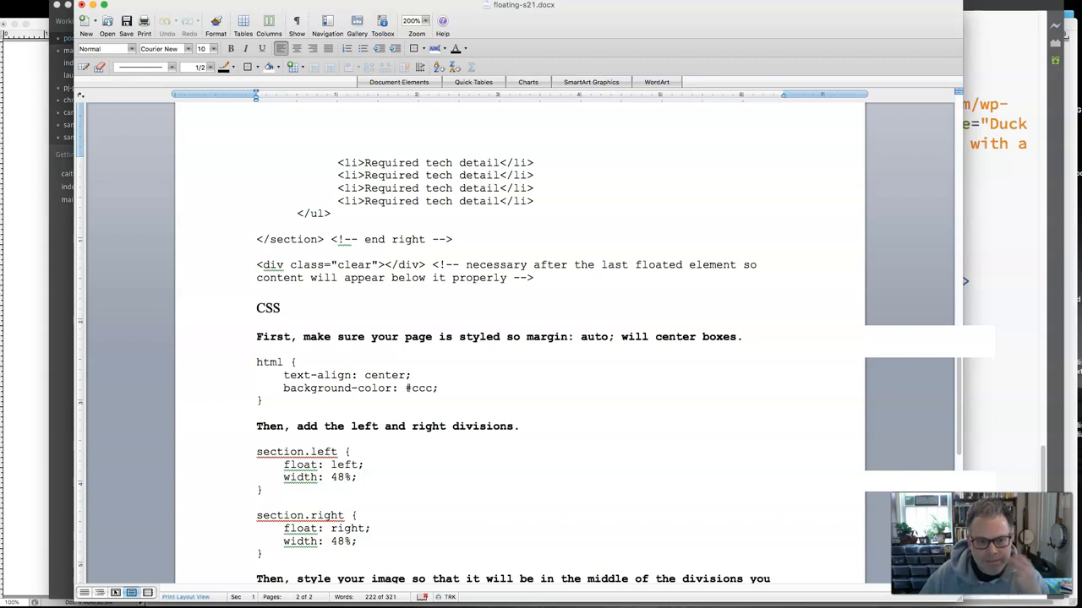
left_click(532, 278)
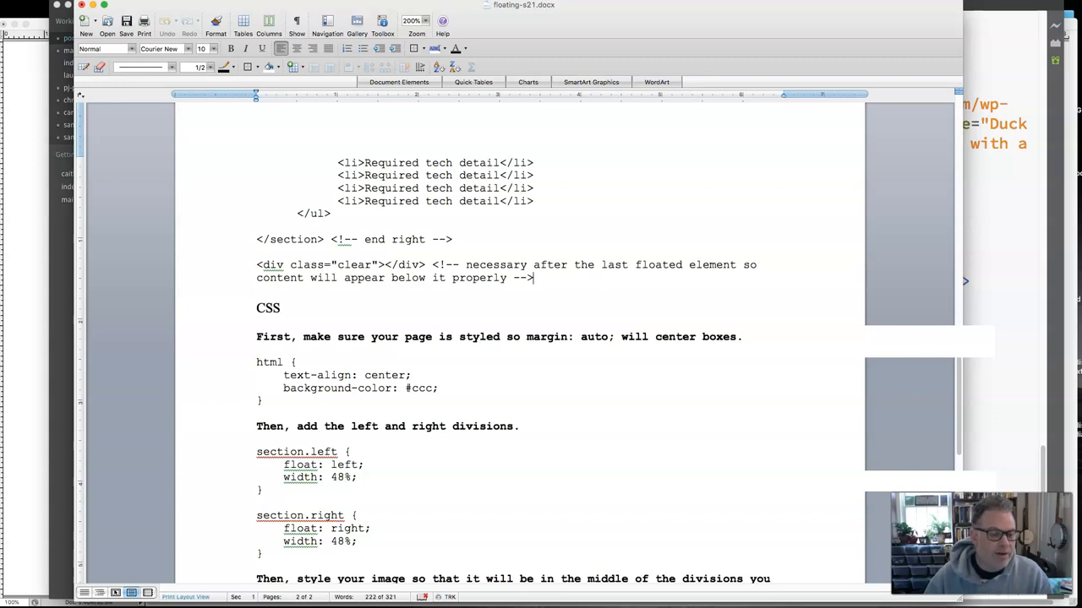
mouse_move(370, 500)
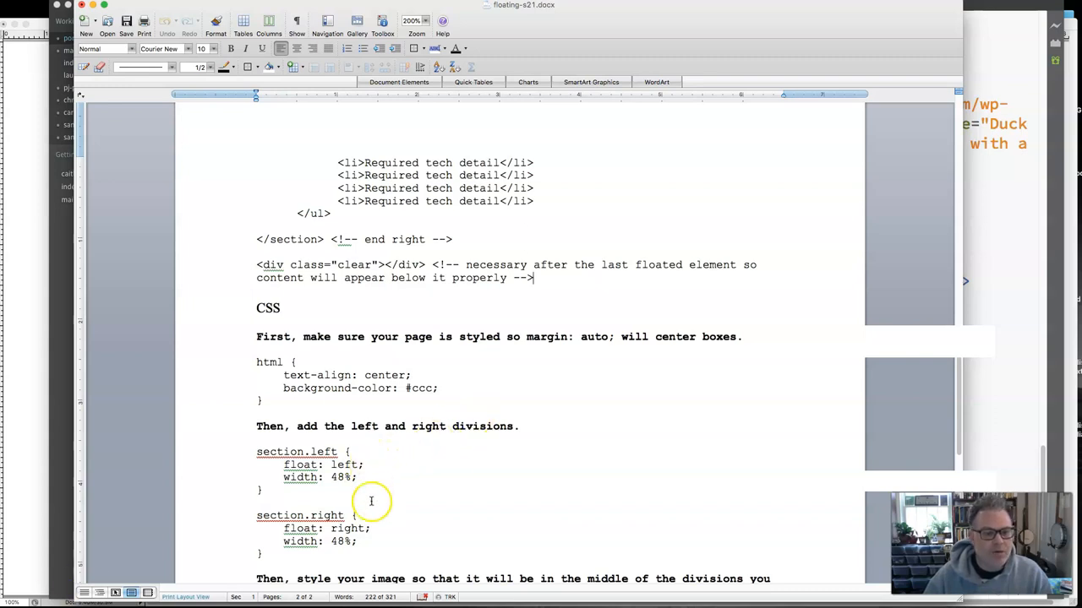
mouse_move(367, 464)
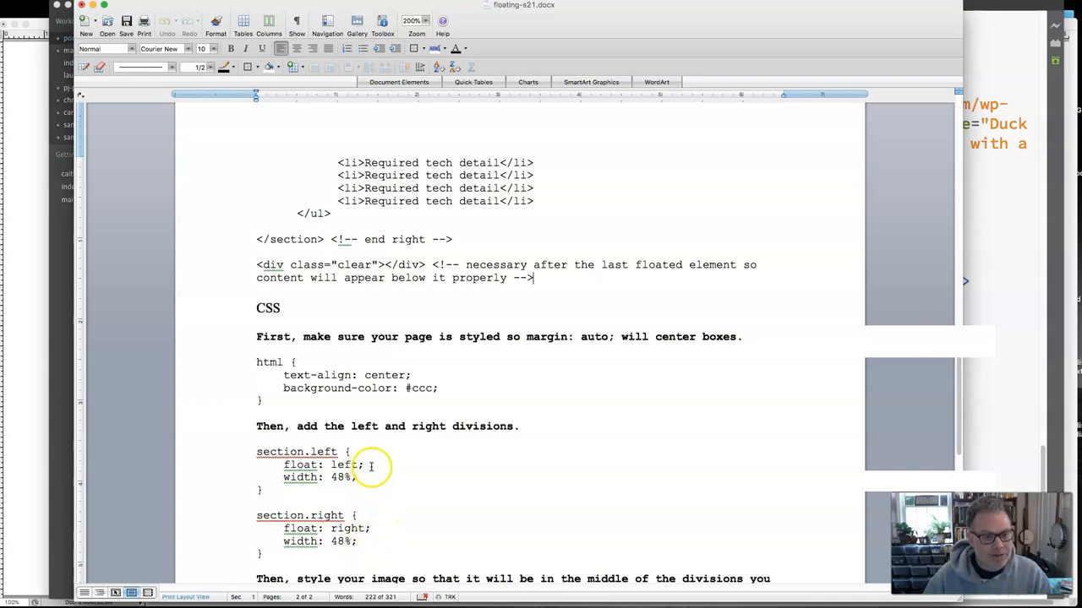
mouse_move(381, 538)
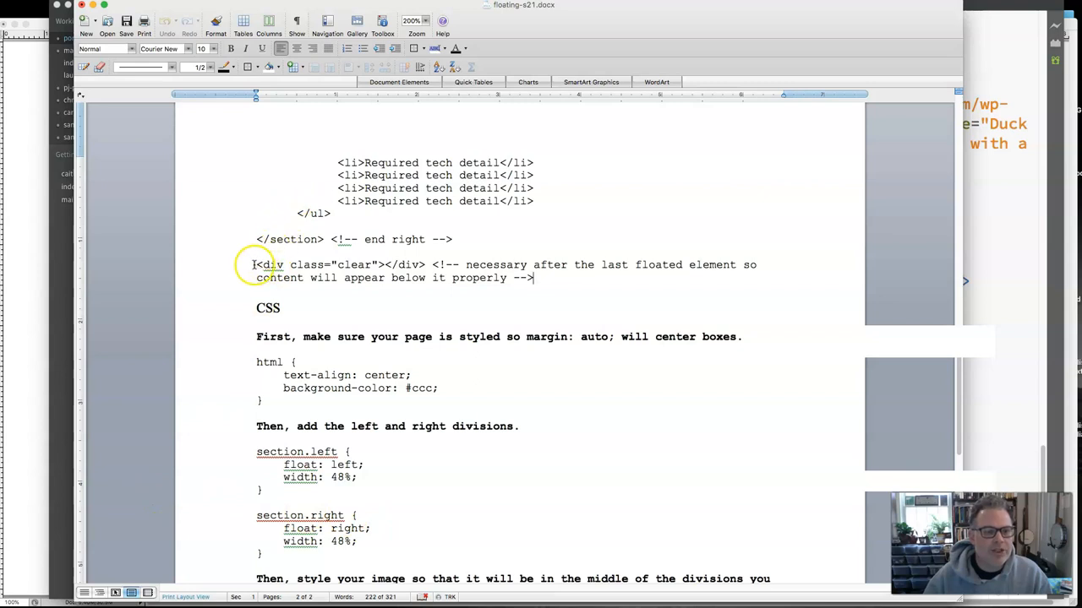
left_click_drag(256, 265, 429, 264)
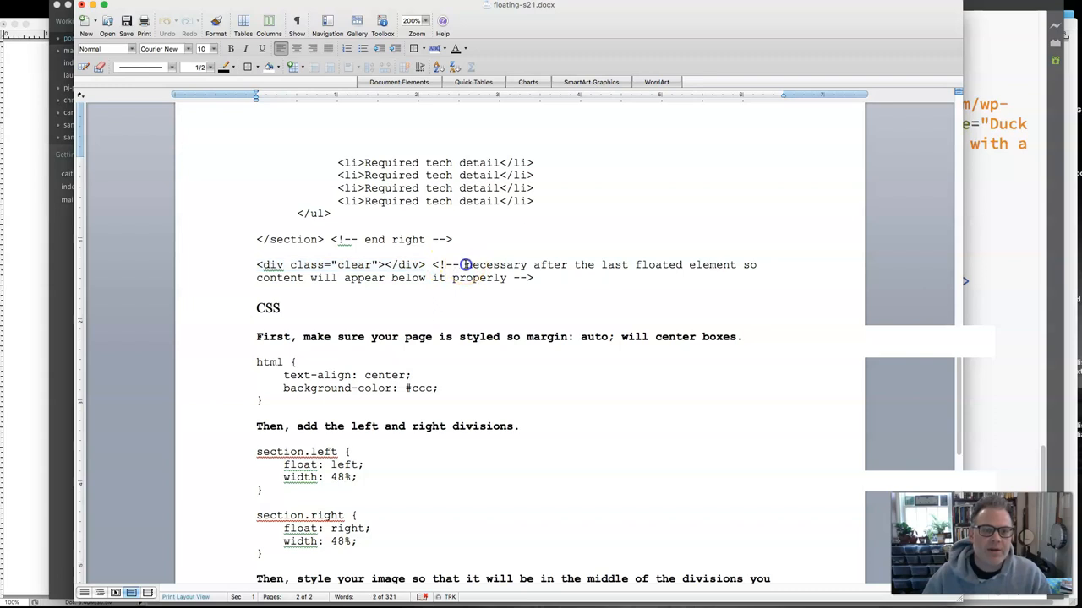
left_click_drag(466, 265, 507, 277)
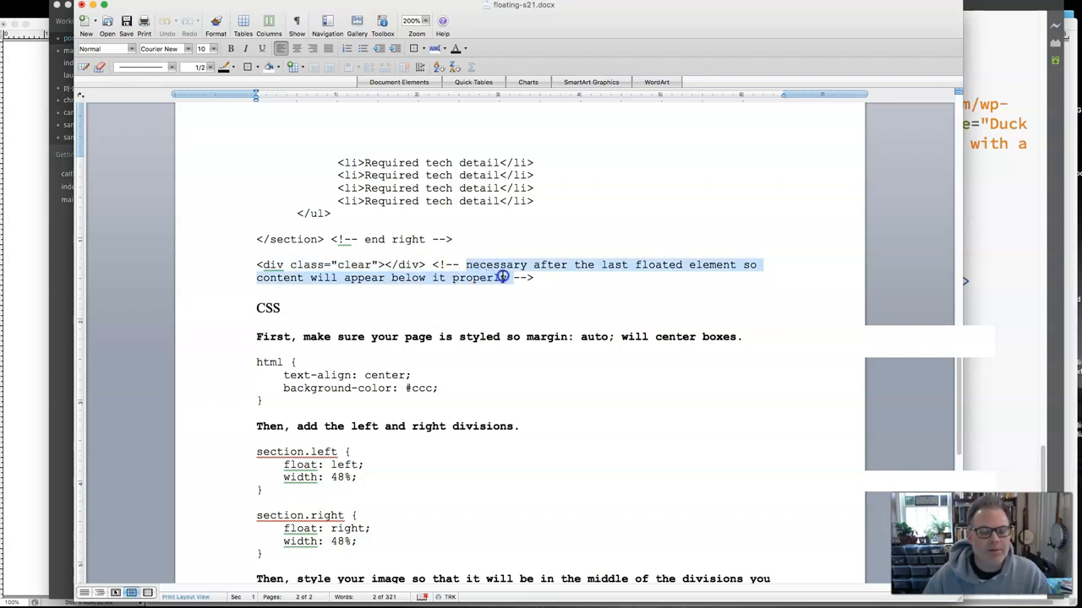
left_click(507, 277)
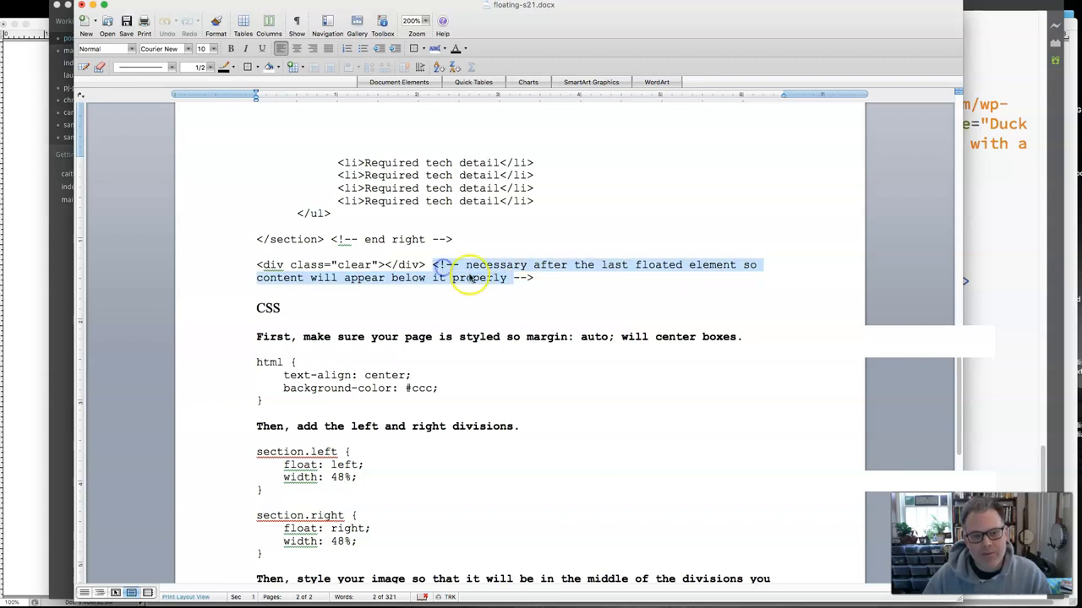
left_click(469, 270)
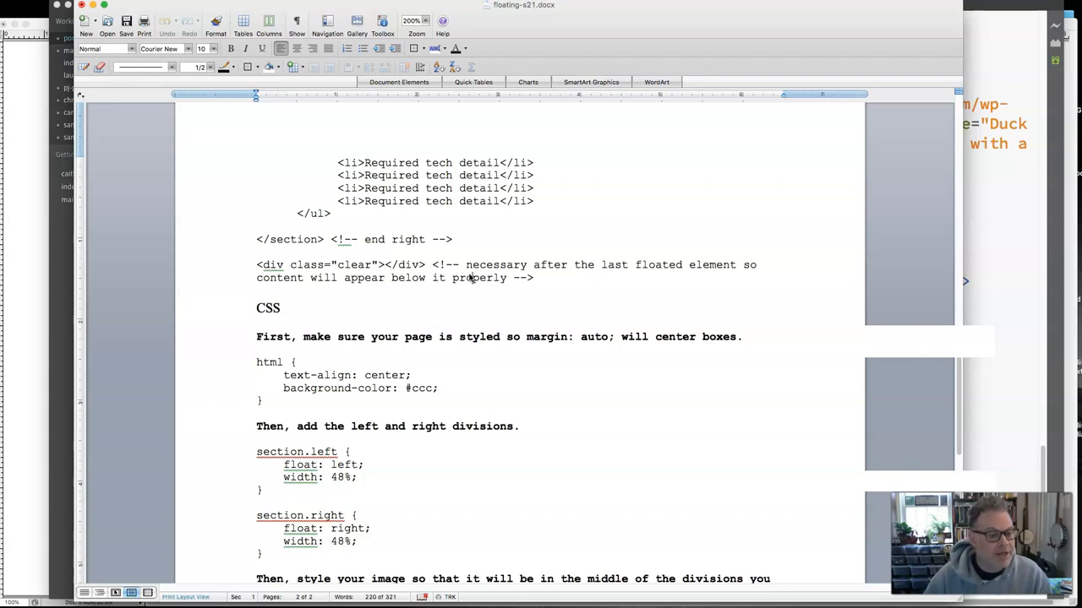
double_click(328, 451)
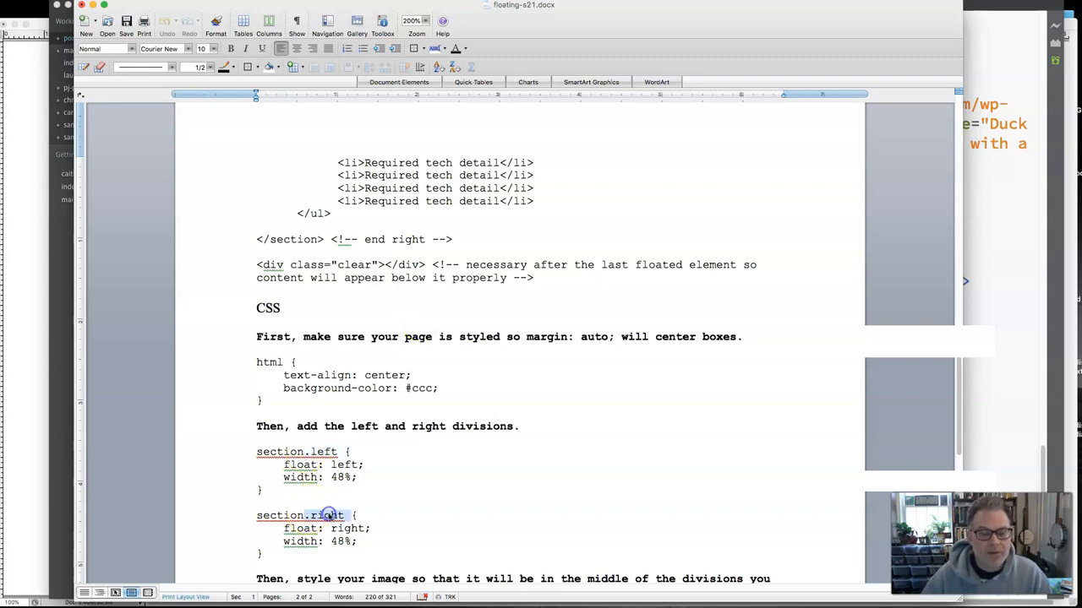
double_click(311, 516)
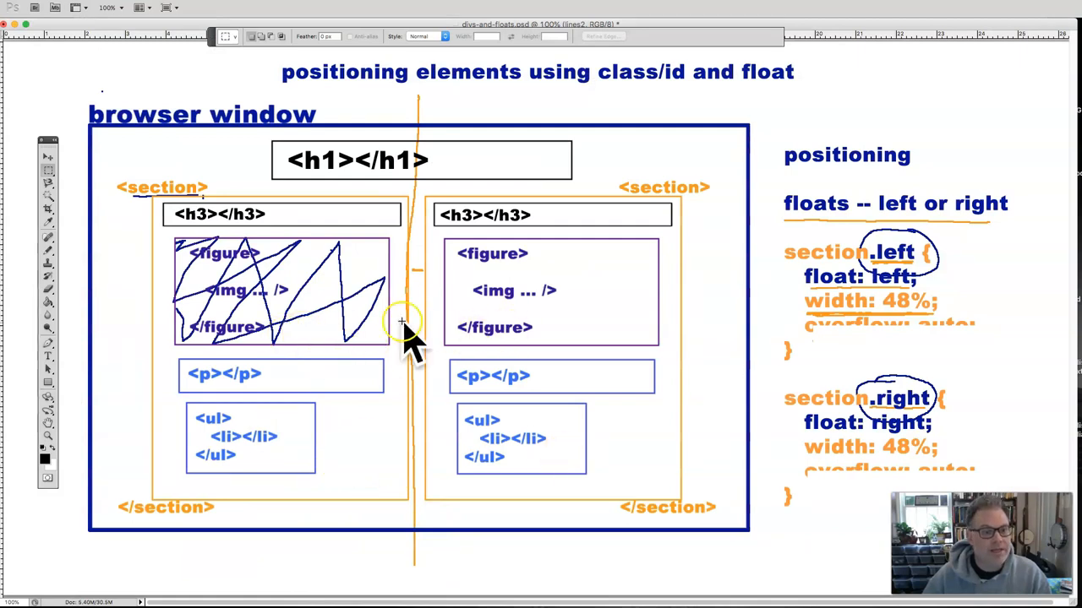
mouse_move(330, 294)
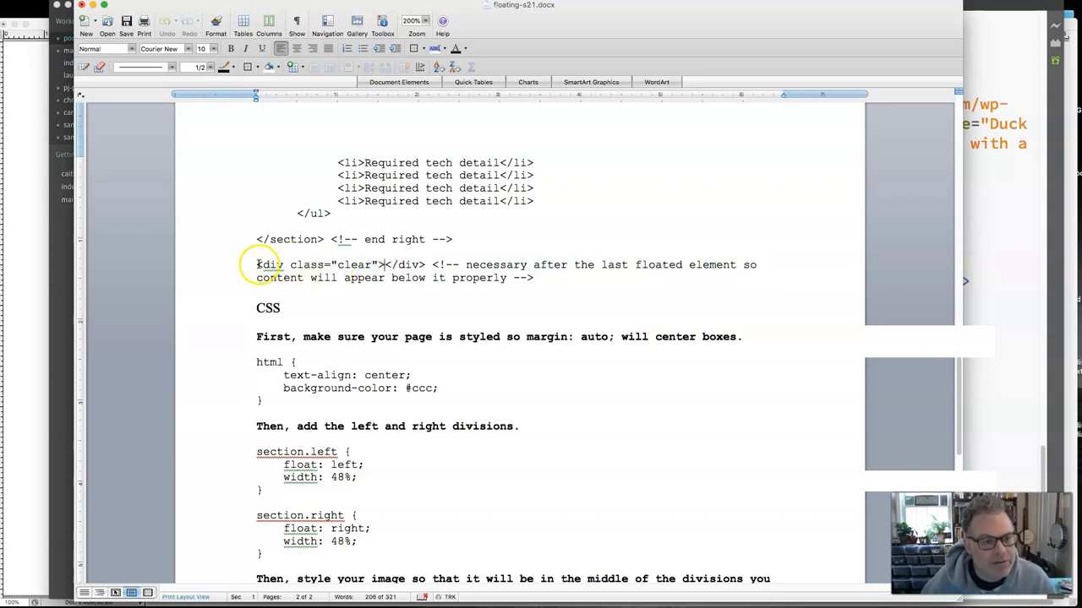
Copy the clear div line and its comment from the handout into portfolio.html before </body>
left_click_drag(256, 265, 425, 264)
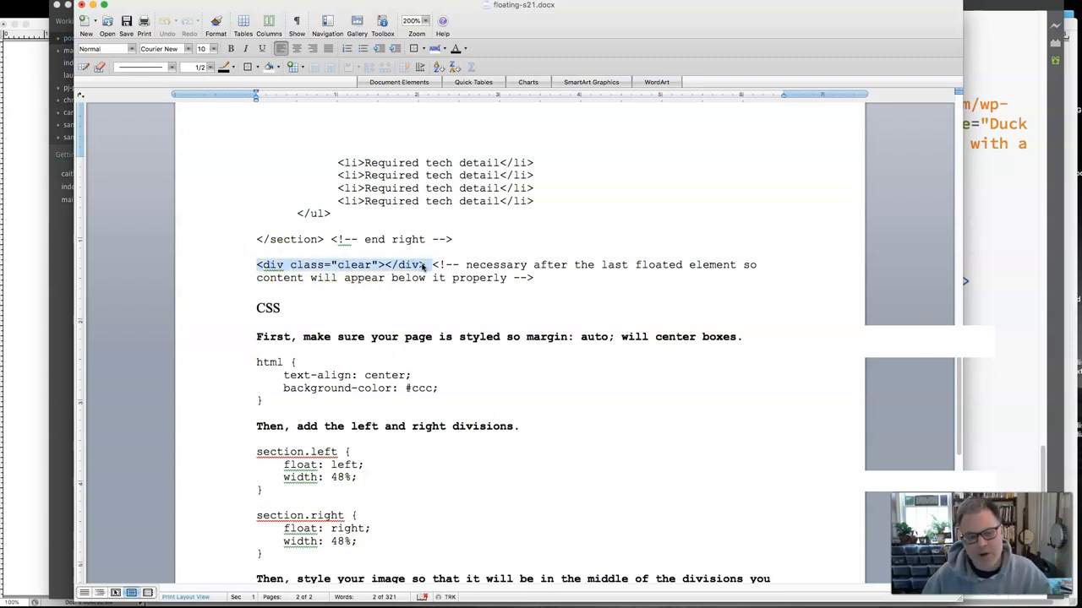
left_click(257, 265)
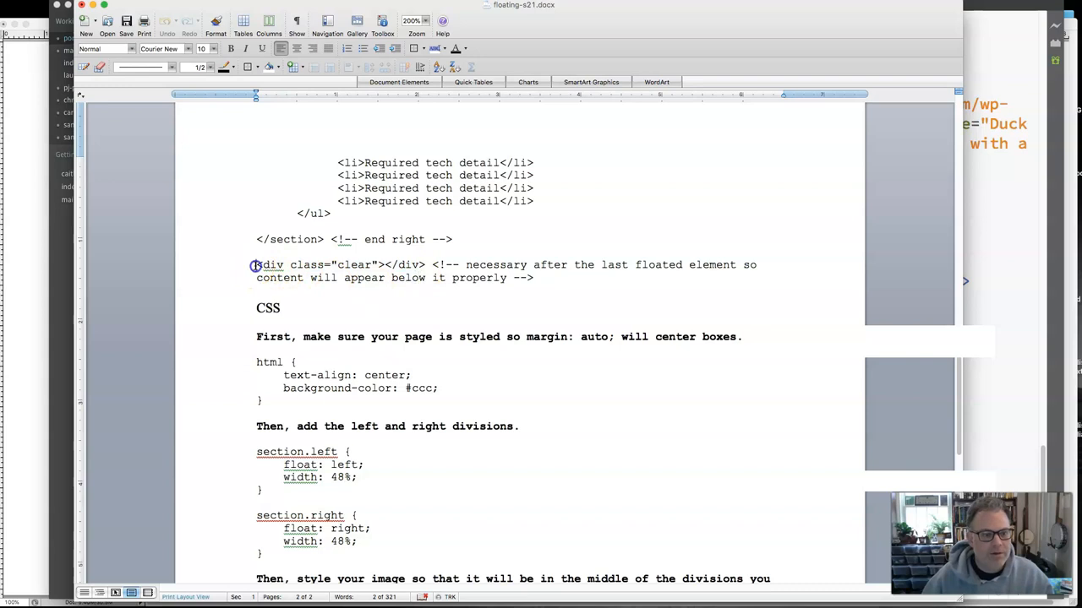
left_click_drag(256, 265, 534, 278)
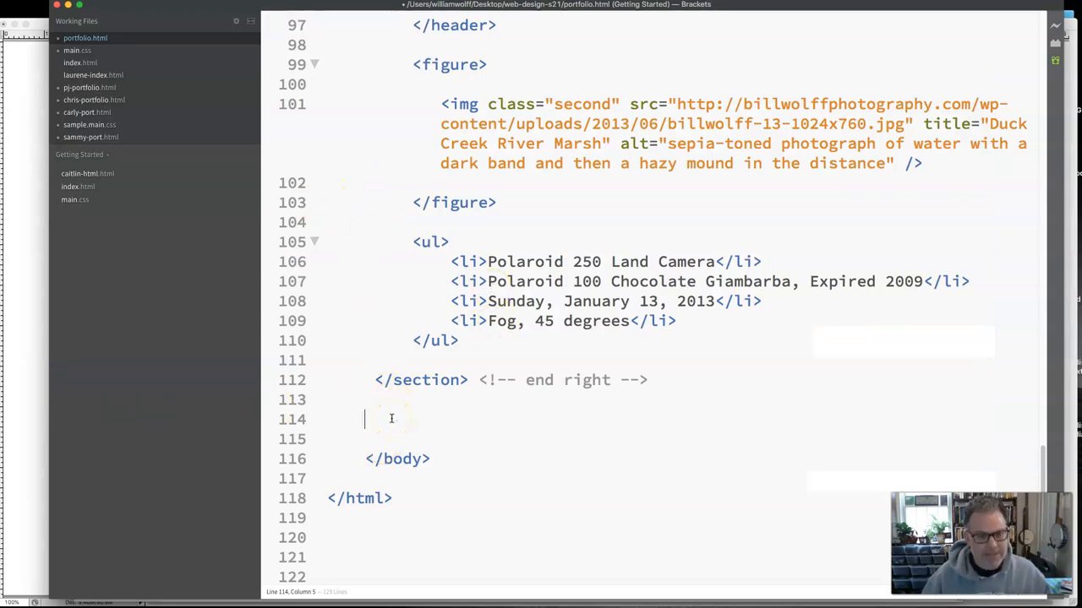
type("<div class=\"clear\"></div> <!-- necessary after the last floated element so content will appear below it properly -->")
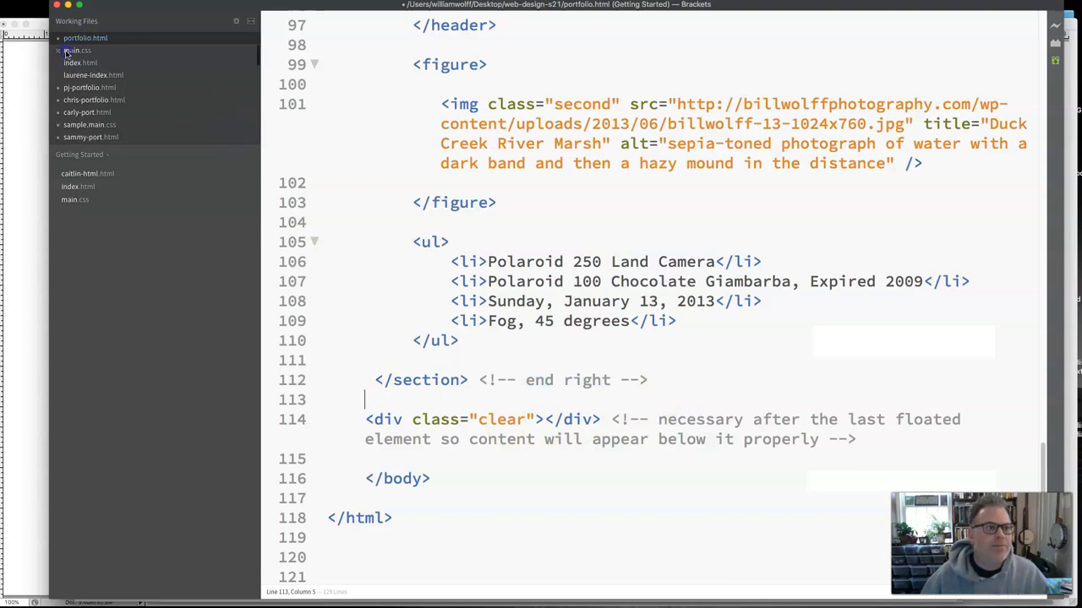
left_click(77, 50)
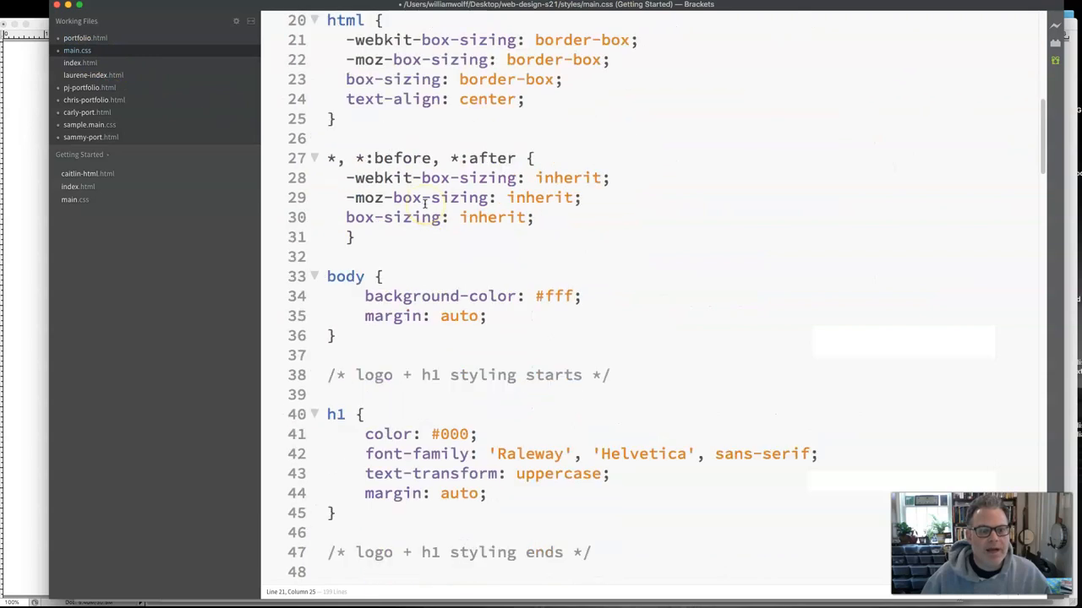
scroll("down", 3)
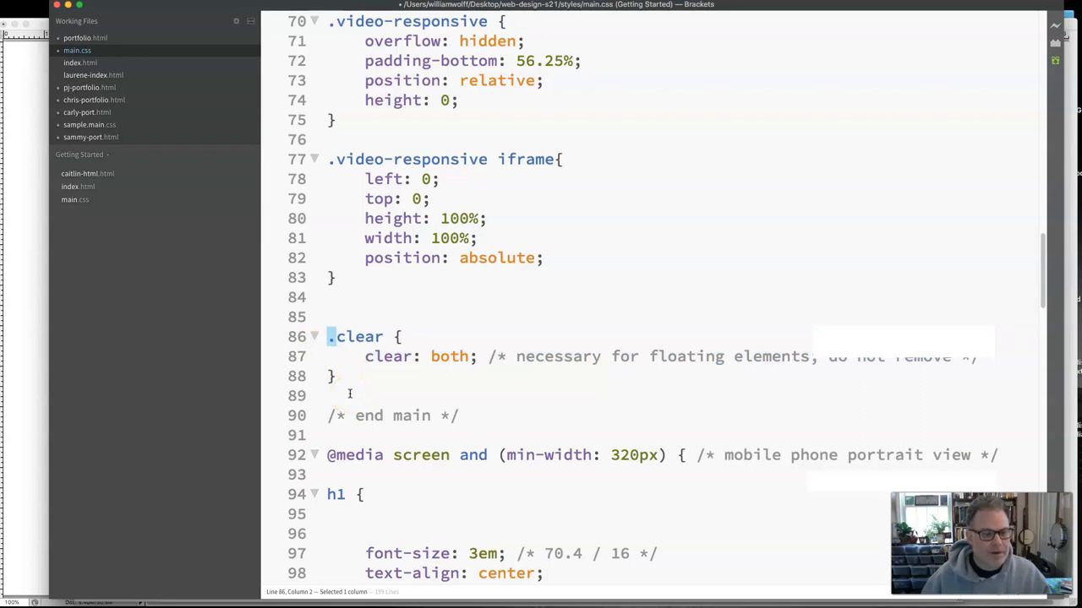
double_click(359, 336)
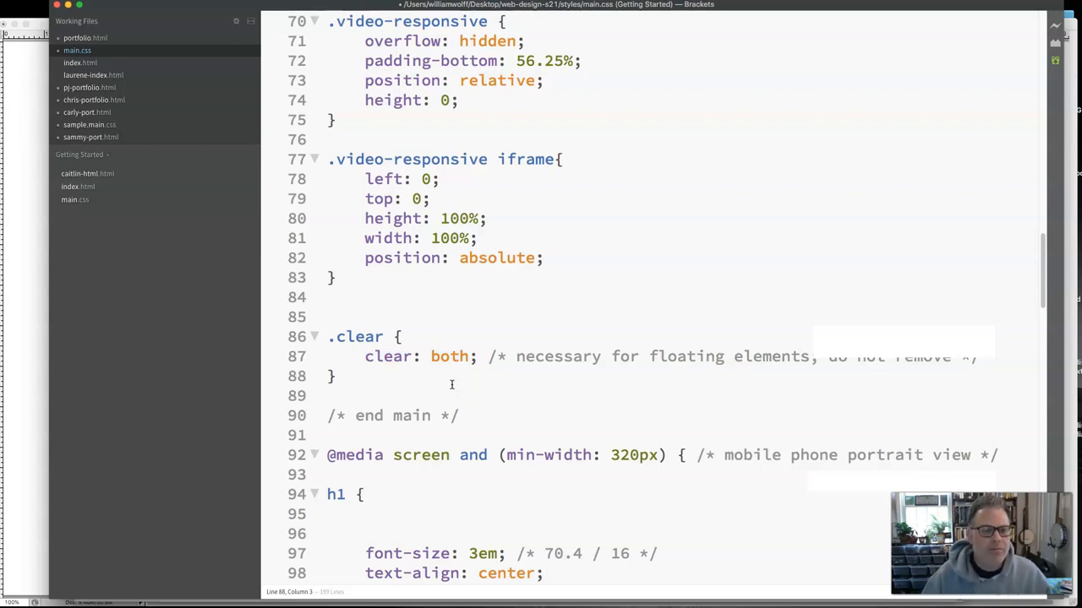
left_click(84, 38)
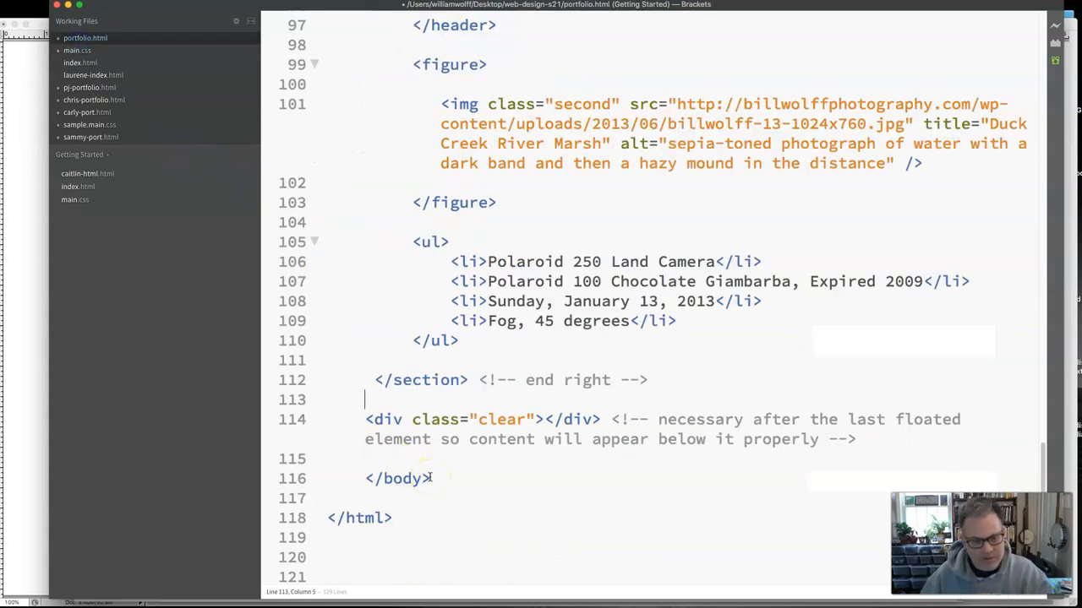
mouse_move(862, 440)
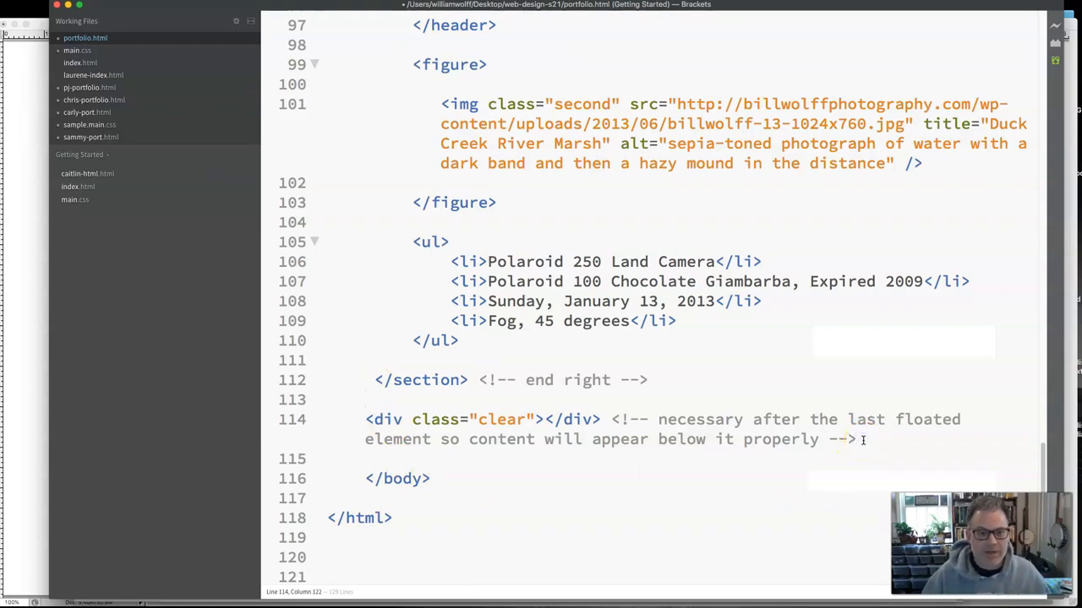
mouse_move(528, 439)
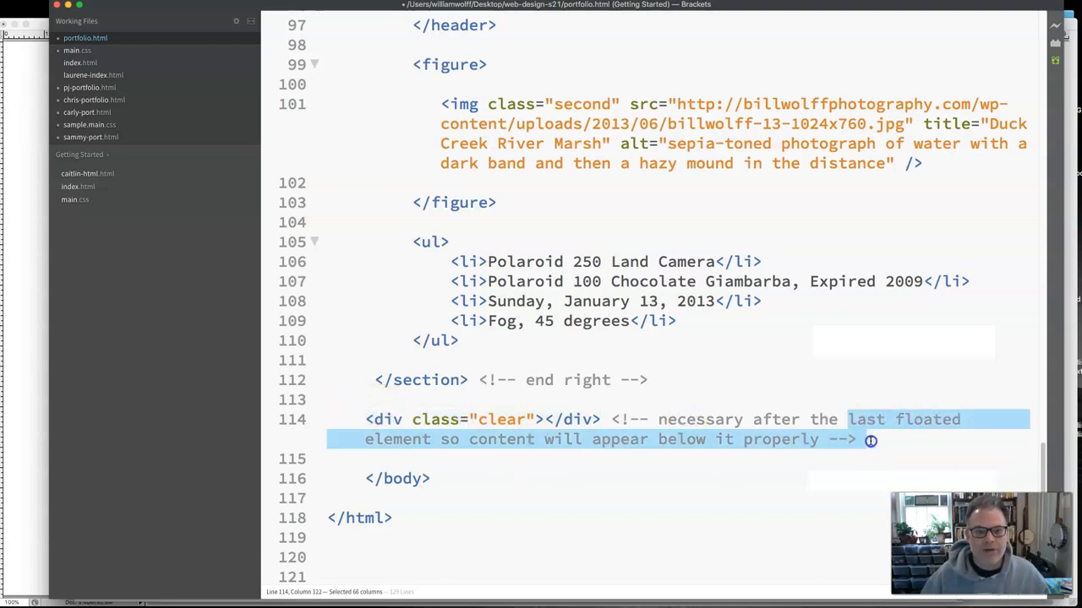
left_click(779, 438)
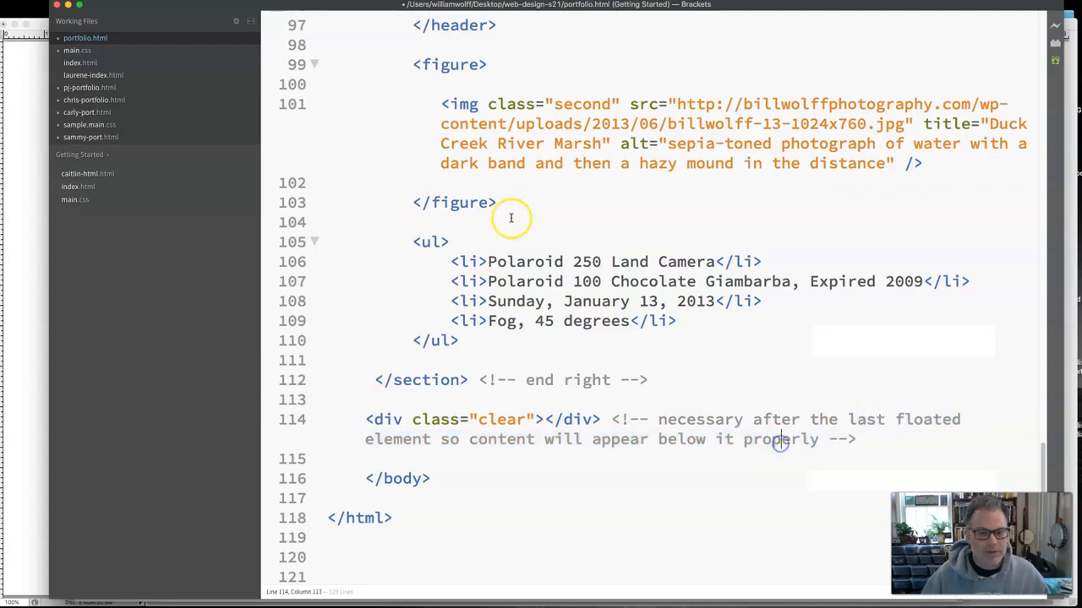
scroll("down", 3)
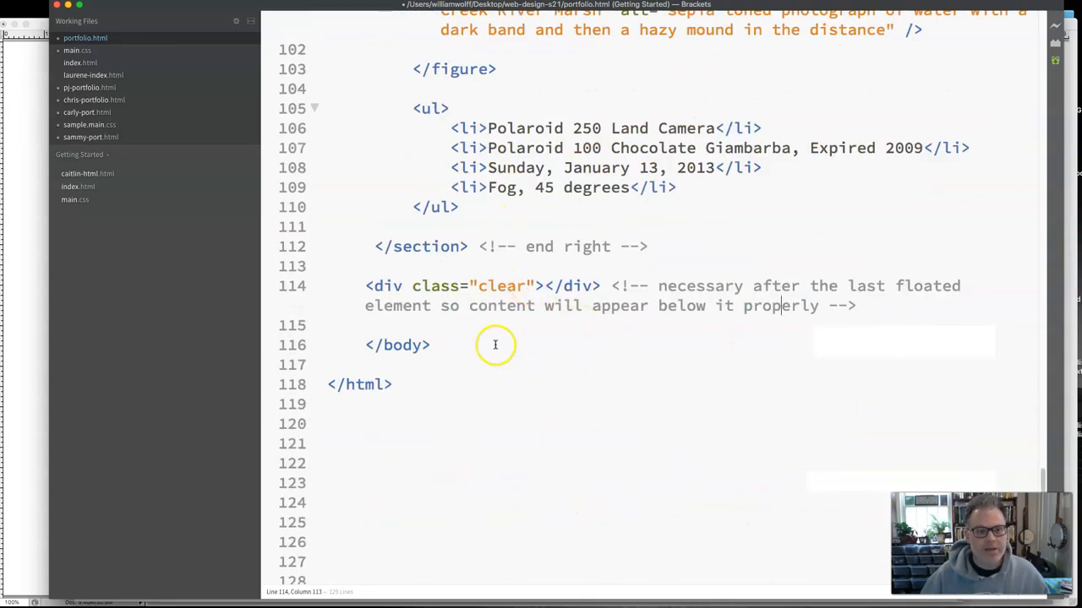
mouse_move(464, 305)
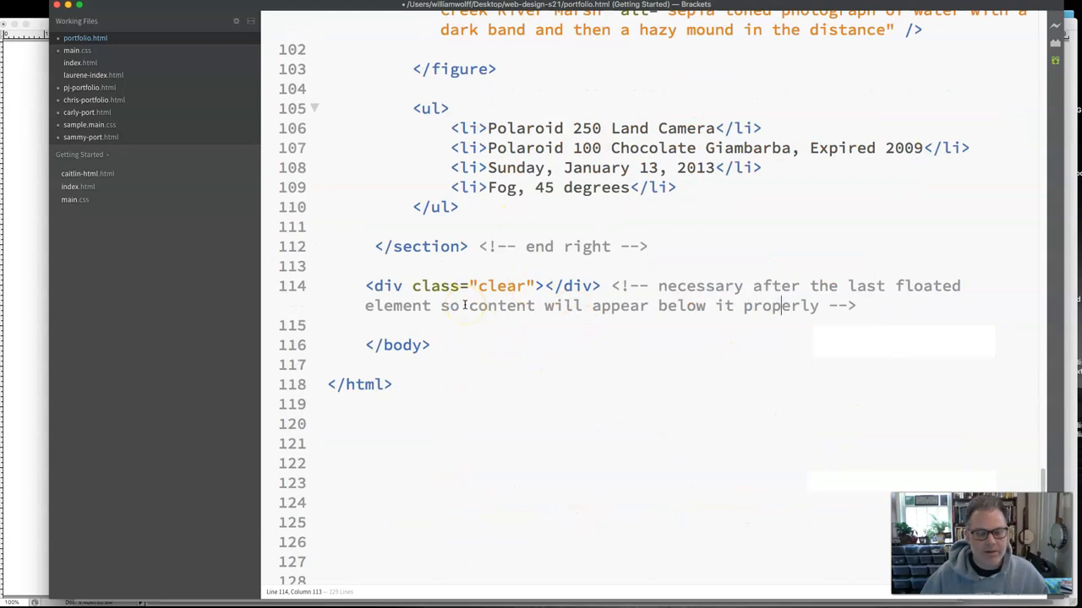
left_click_drag(365, 285, 528, 286)
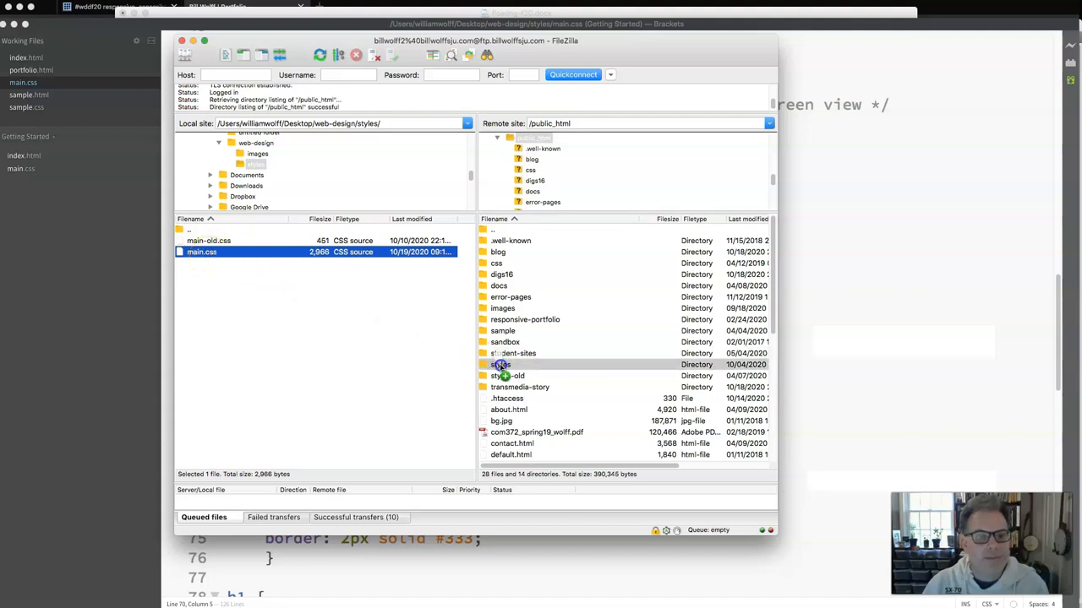
Upload main.css and portfolio.html in FileZilla, overwriting the existing server copies
double_click(201, 252)
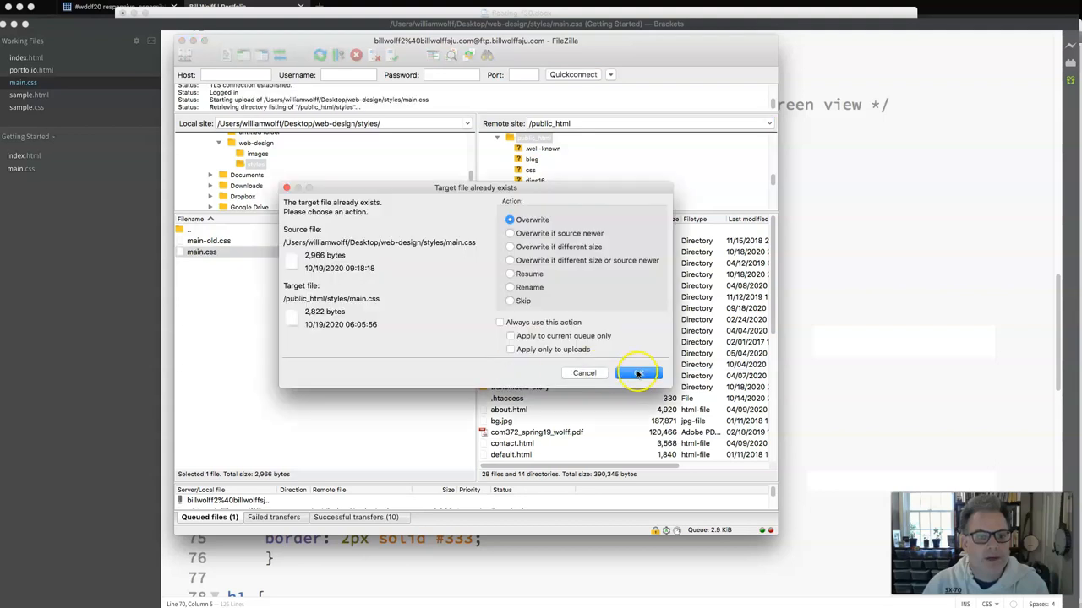
left_click(640, 372)
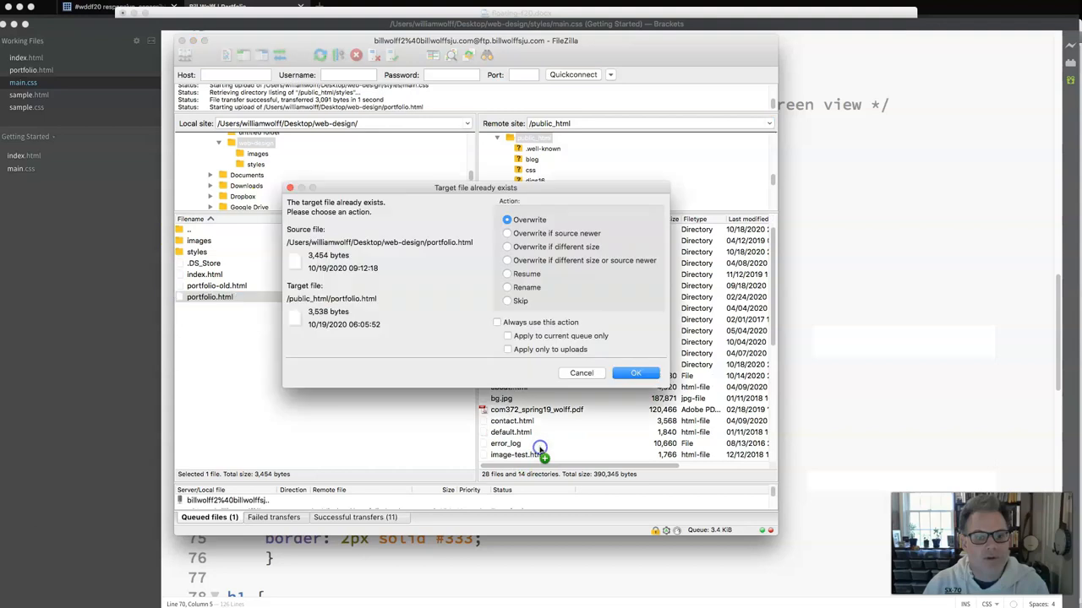
left_click(636, 373)
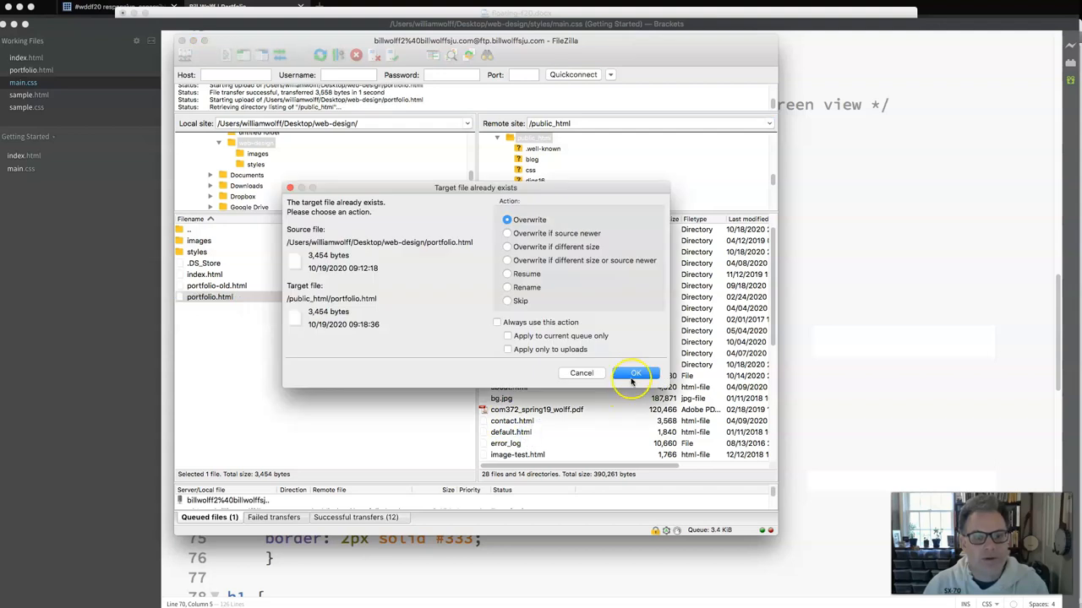
left_click(636, 374)
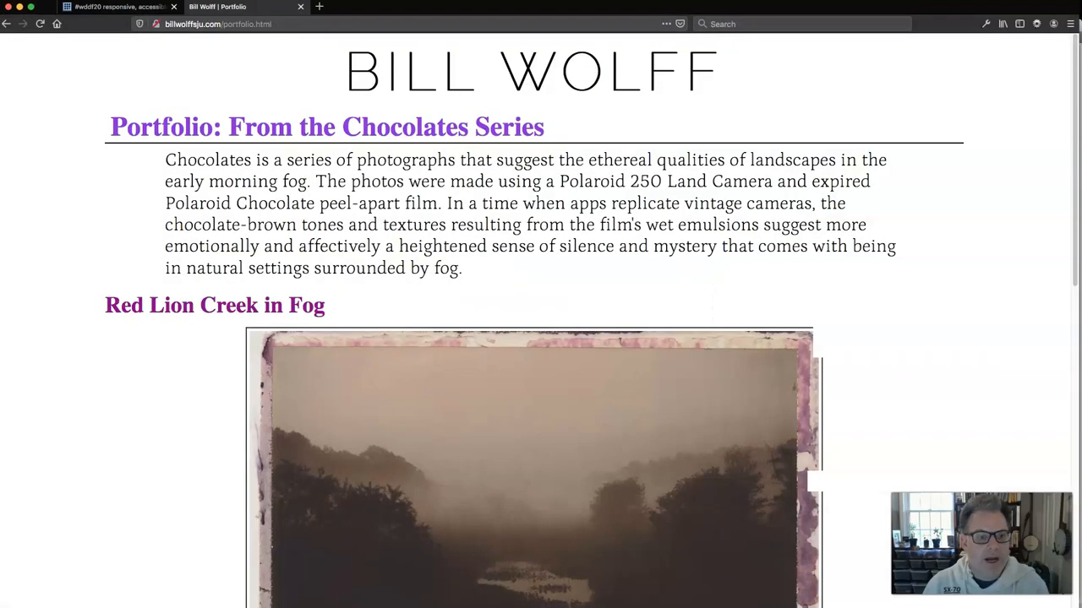
mouse_move(288, 298)
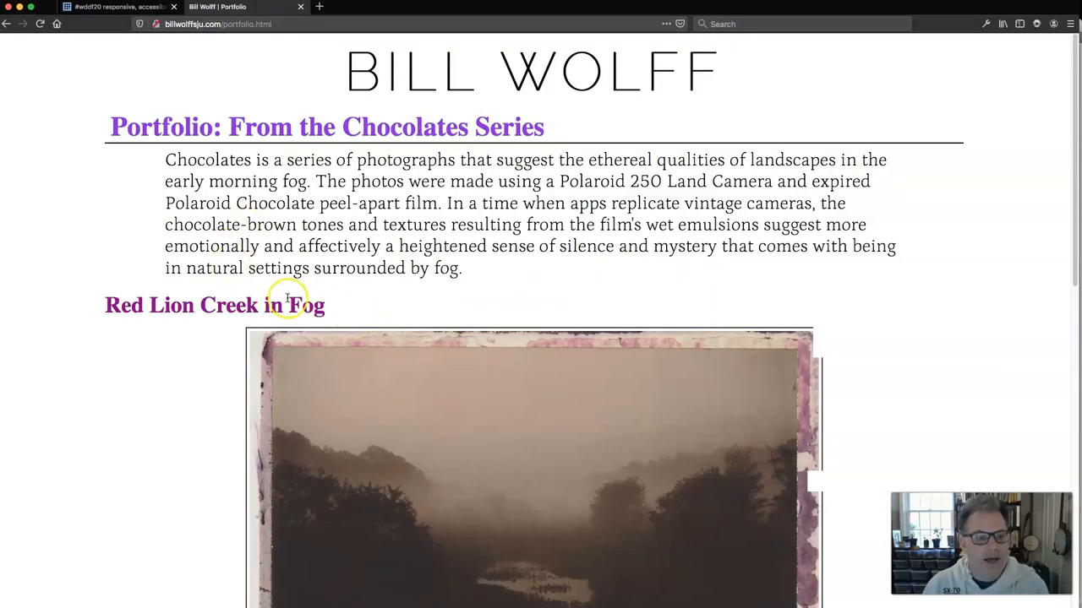
mouse_move(167, 305)
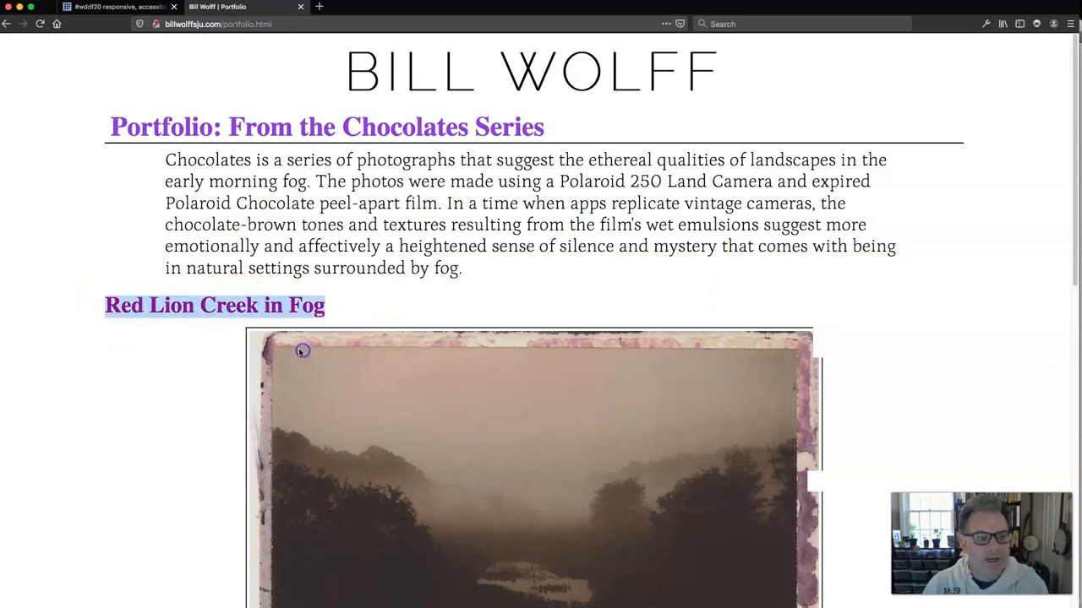
Scroll through the reloaded live portfolio, view its page source, and return to the page
scroll("down", 3)
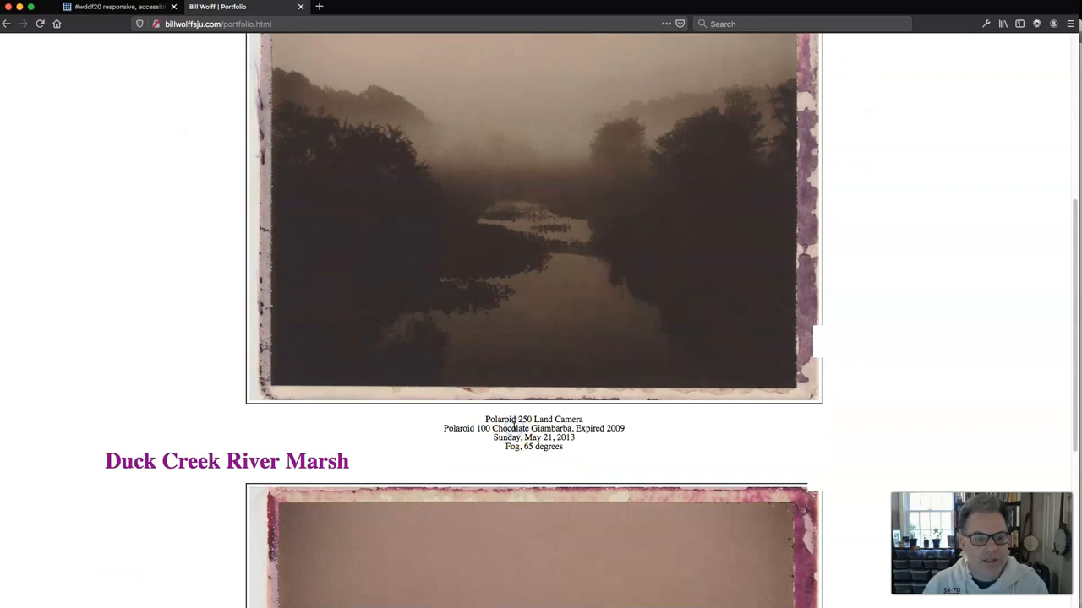
mouse_move(212, 305)
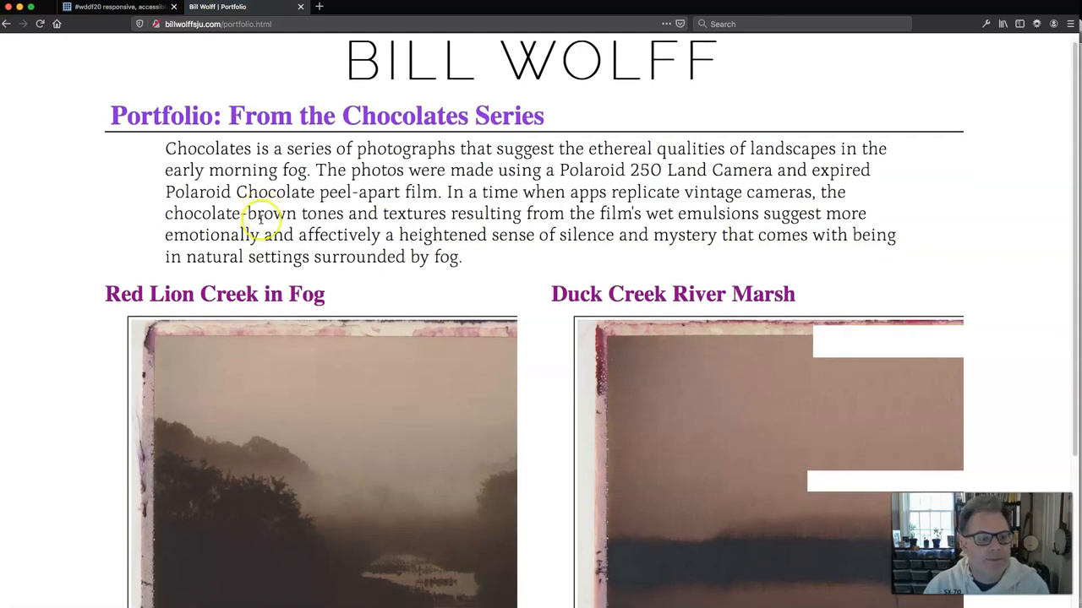
scroll("down", 3)
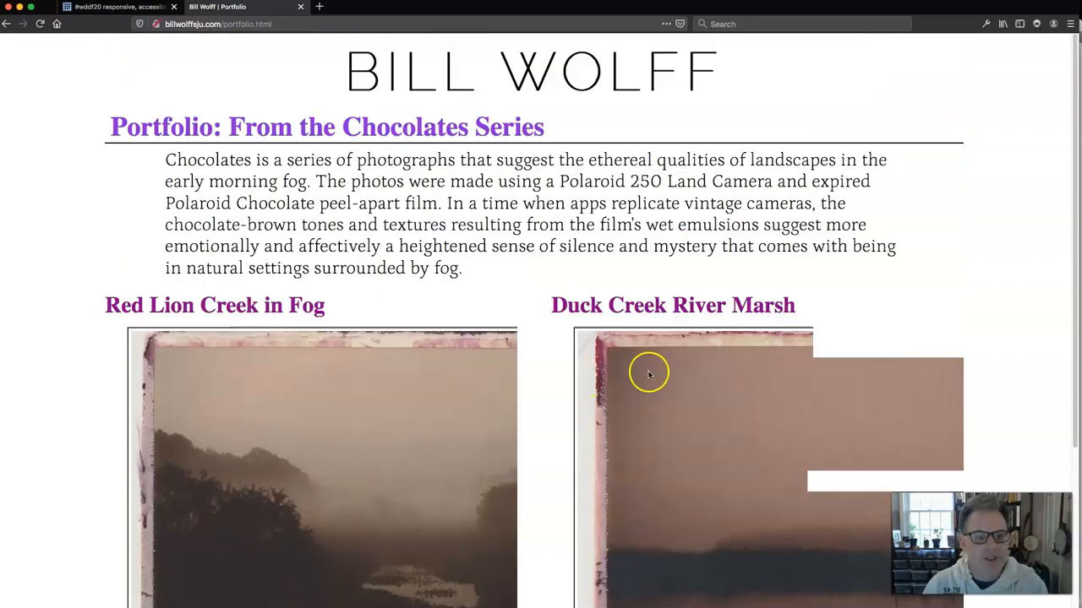
scroll("down", 3)
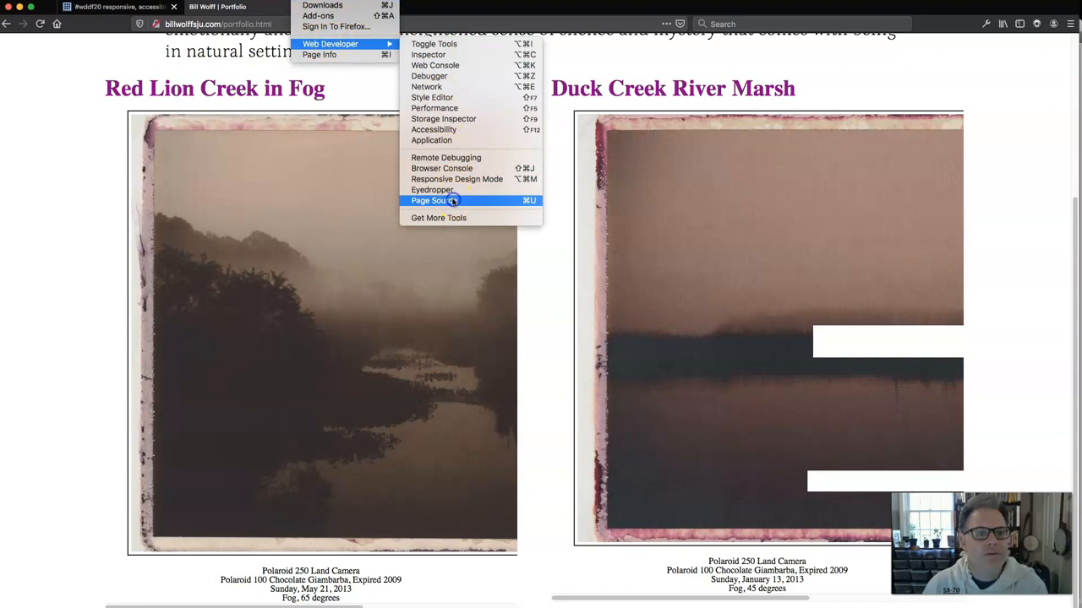
left_click(432, 201)
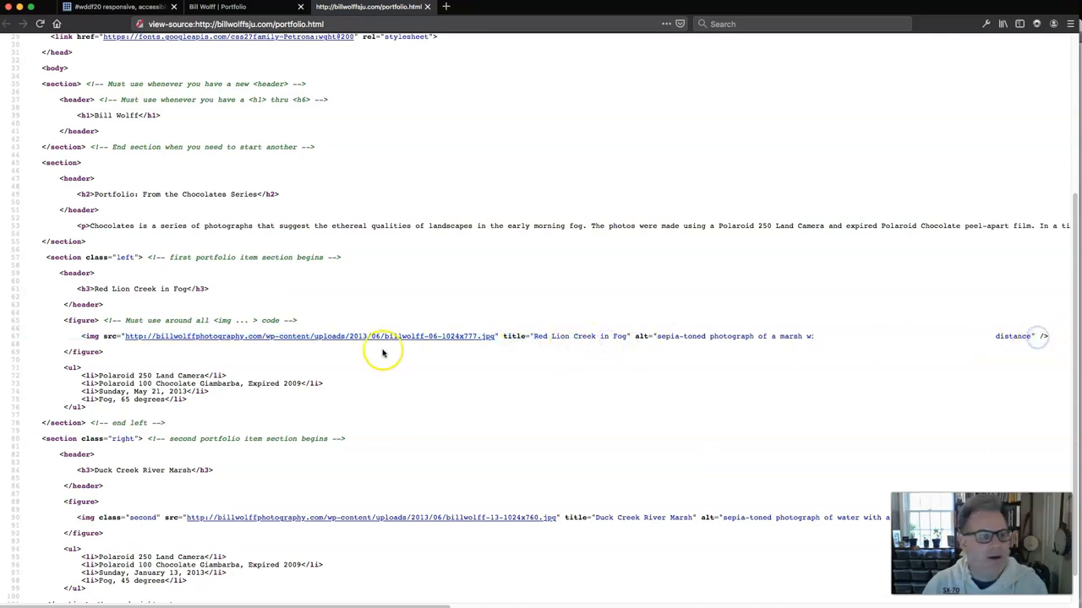
left_click(217, 7)
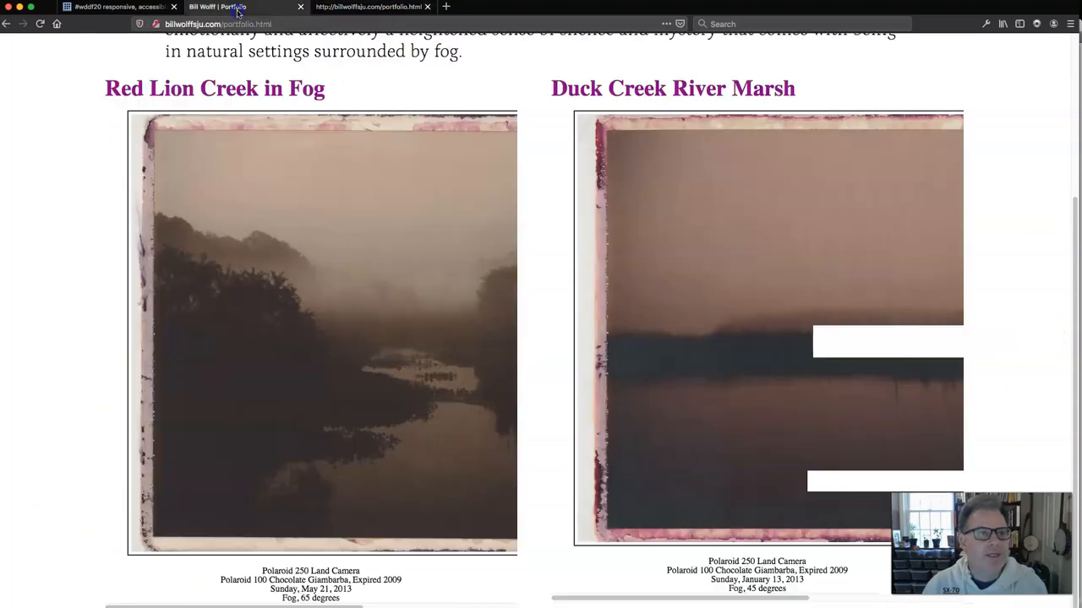
mouse_move(523, 298)
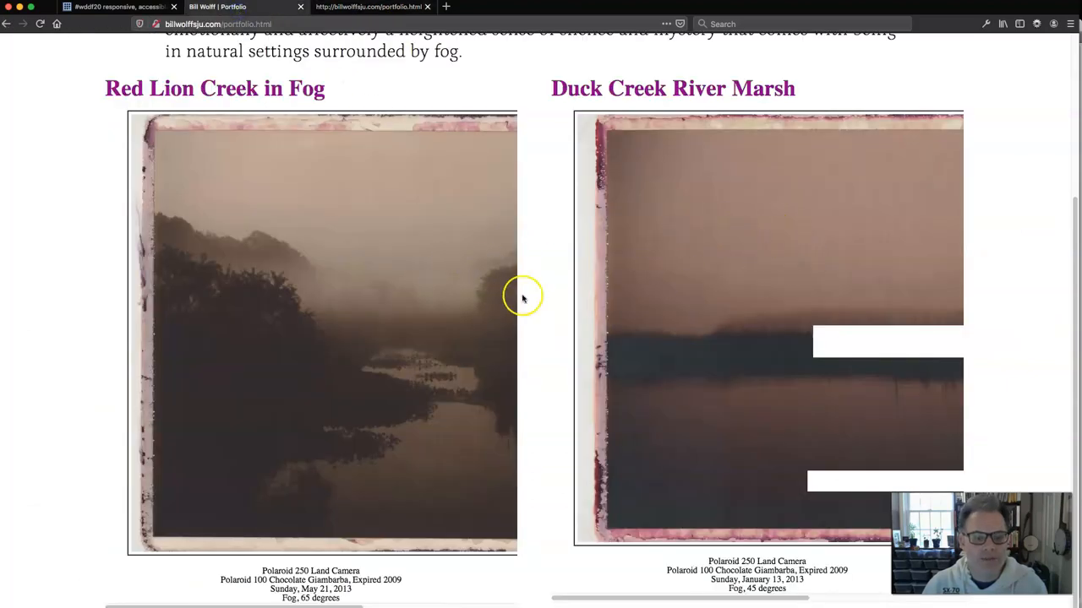
mouse_move(486, 288)
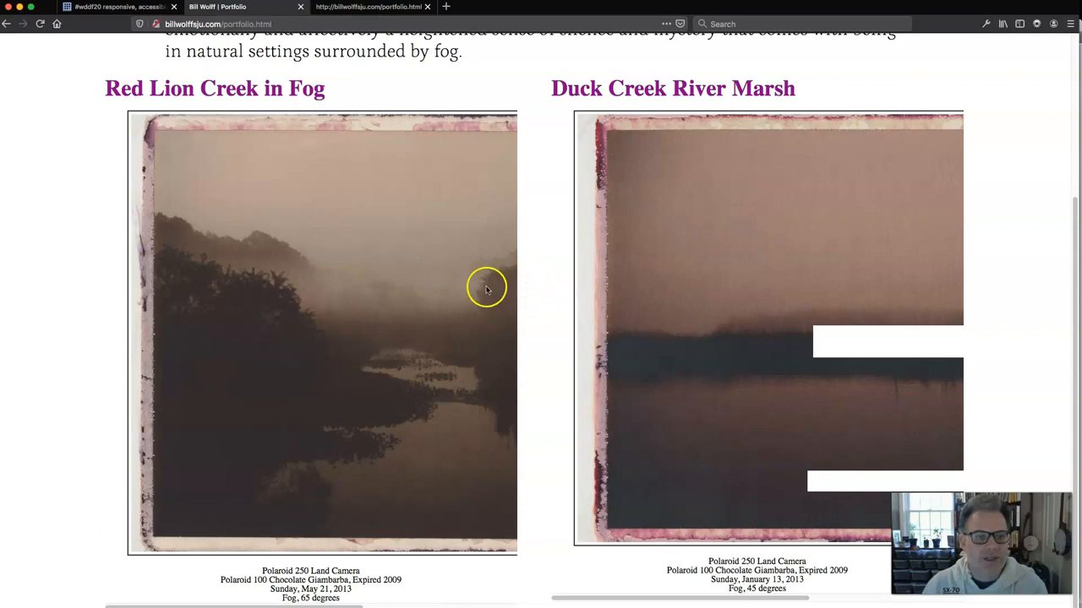
mouse_move(425, 276)
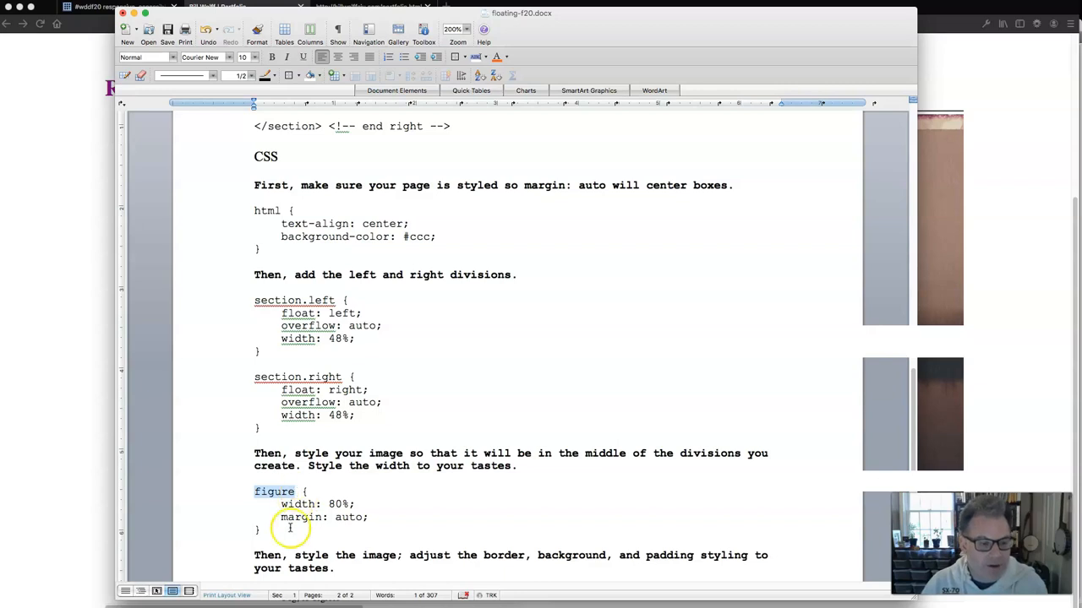
Copy the handout's figure rule (80% width, auto margins) into main.css below section.right
left_click_drag(254, 491, 368, 517)
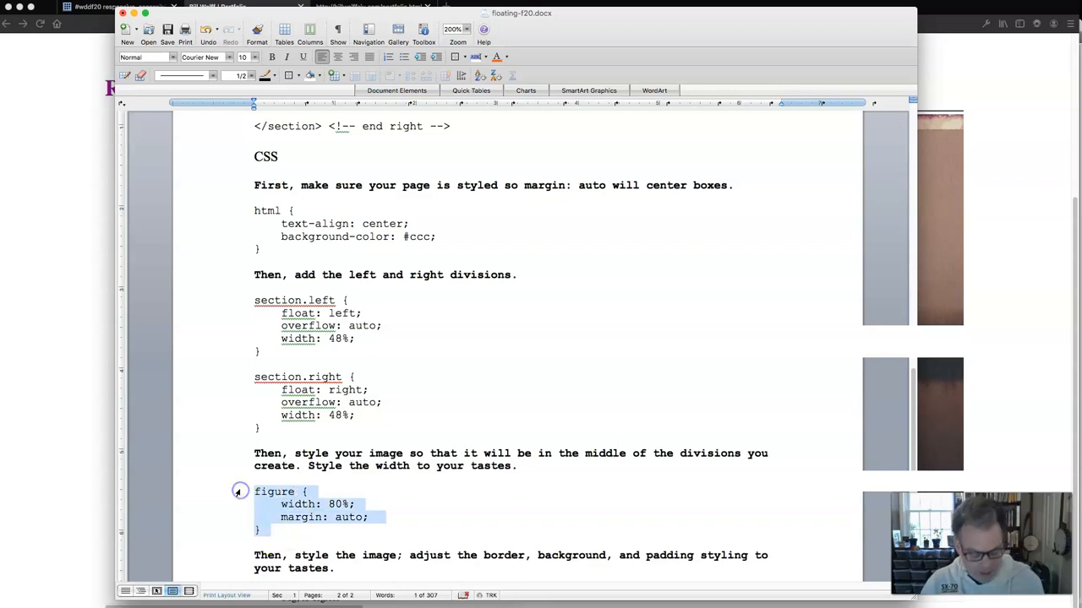
scroll("down", 3)
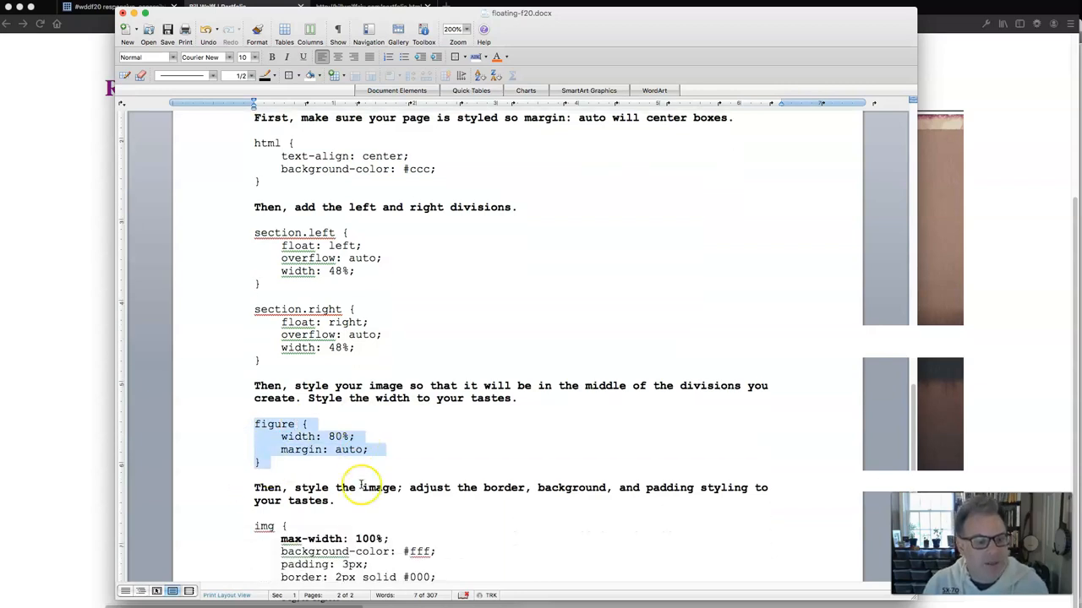
scroll("down", 3)
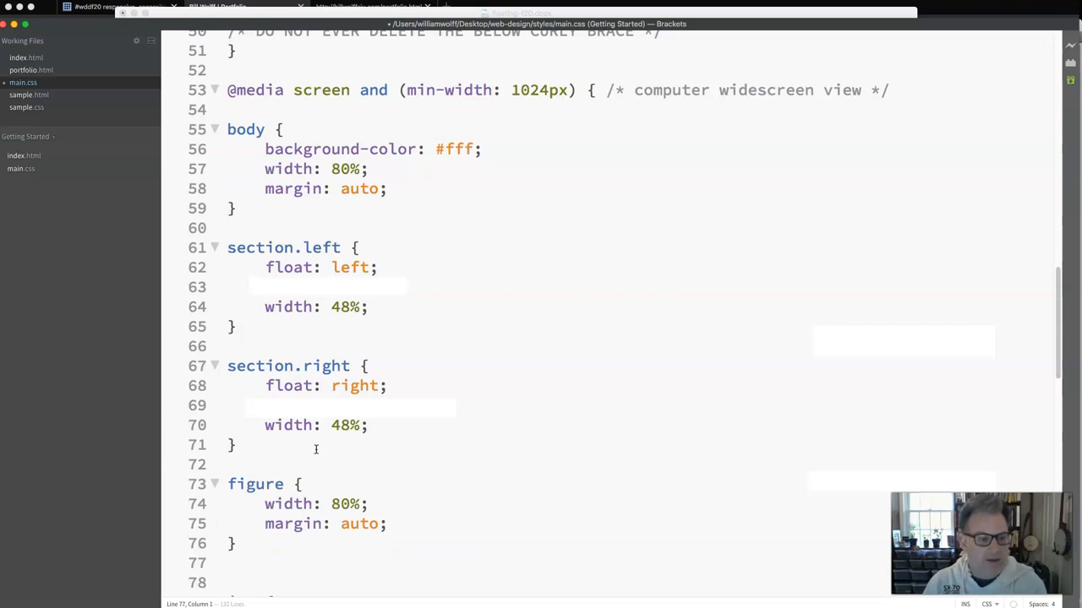
left_click(345, 523)
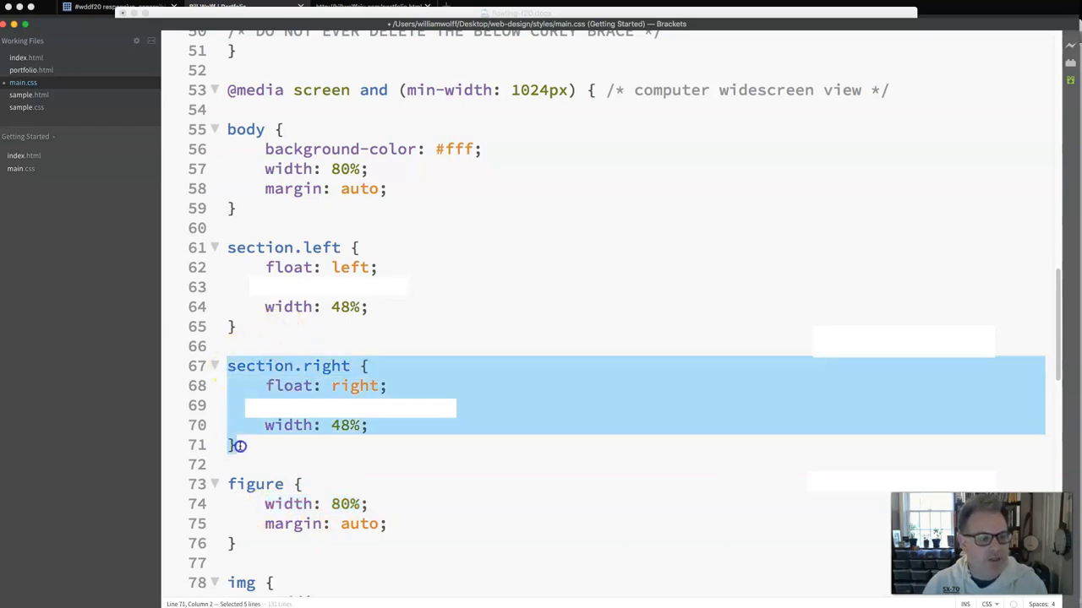
left_click(239, 445)
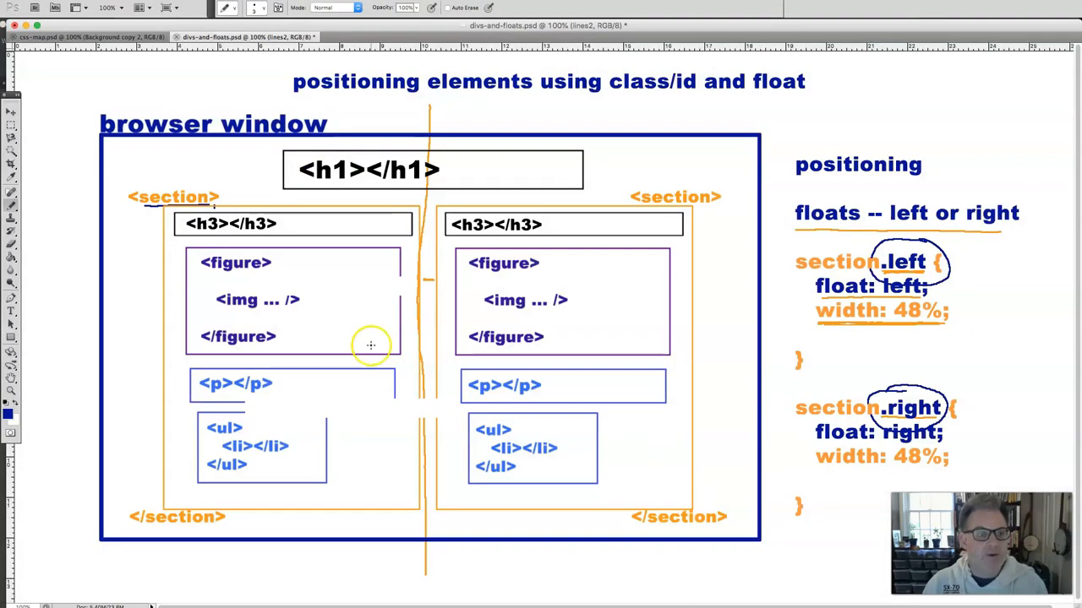
mouse_move(157, 520)
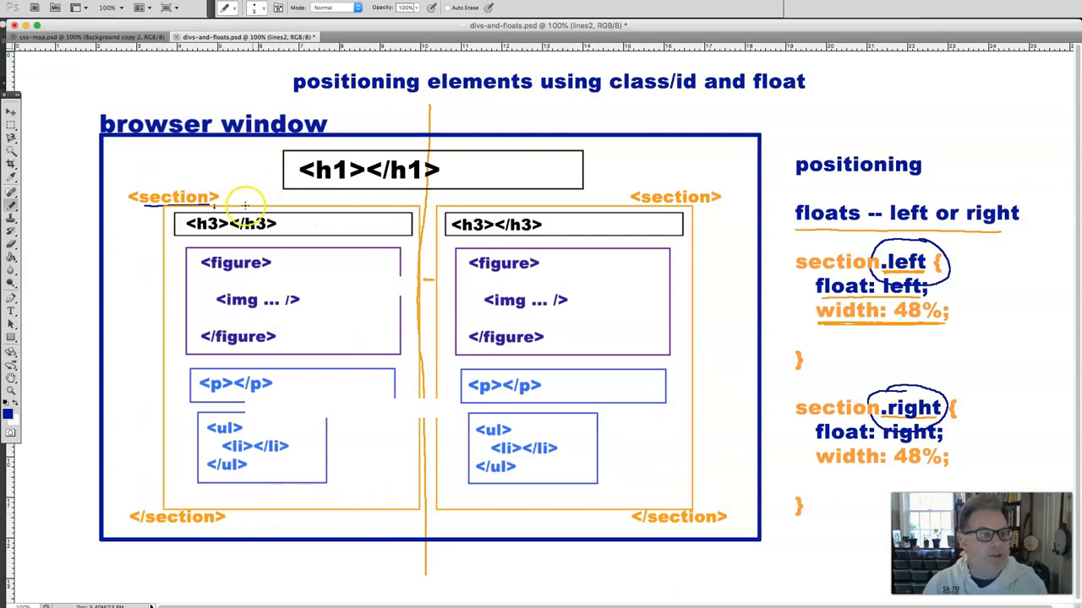
mouse_move(165, 325)
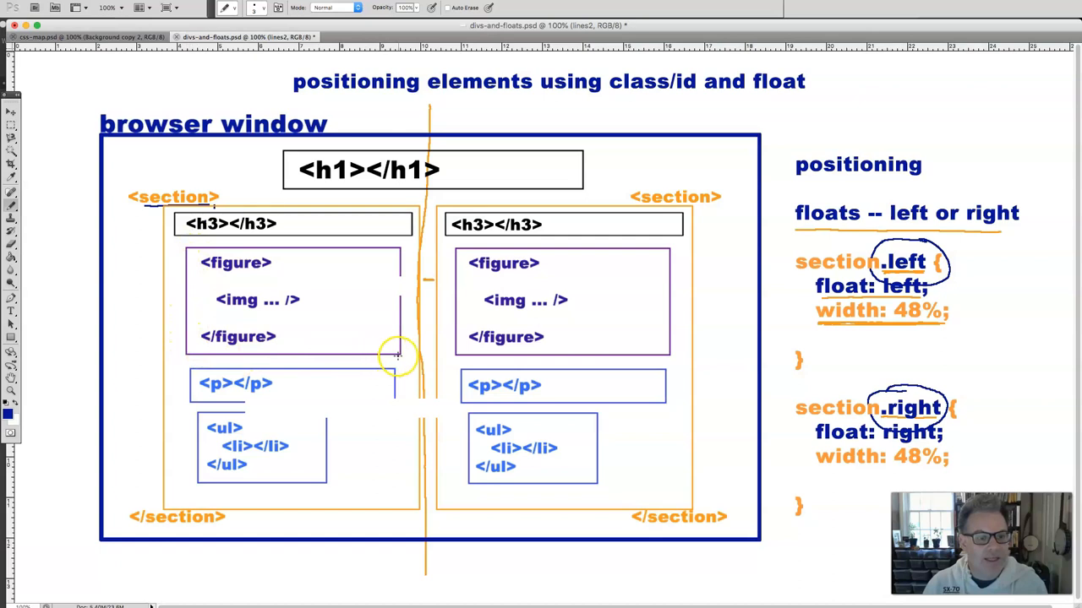
mouse_move(342, 260)
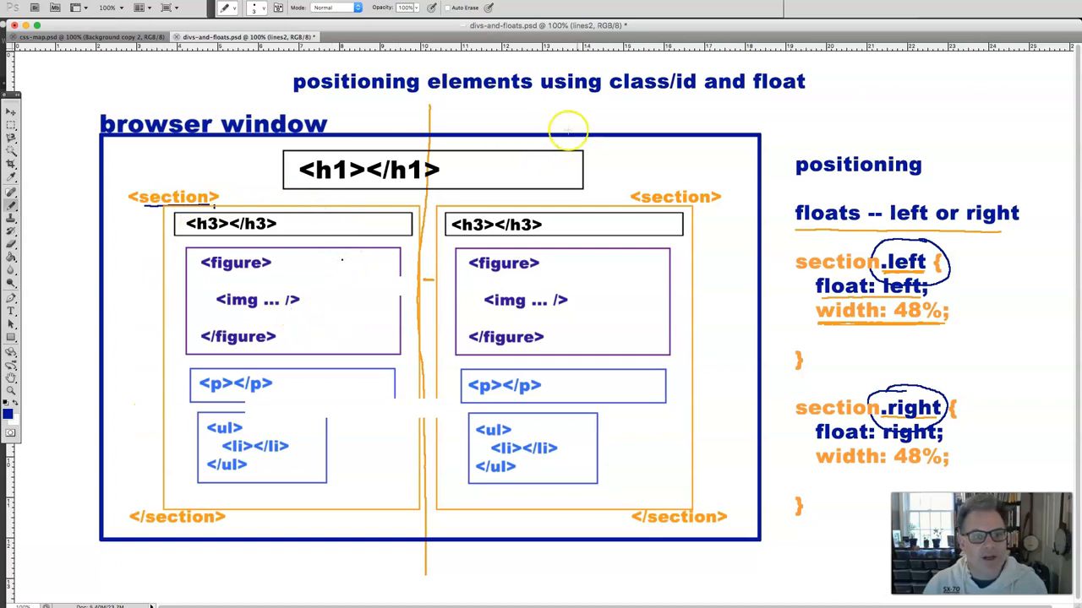
mouse_move(201, 266)
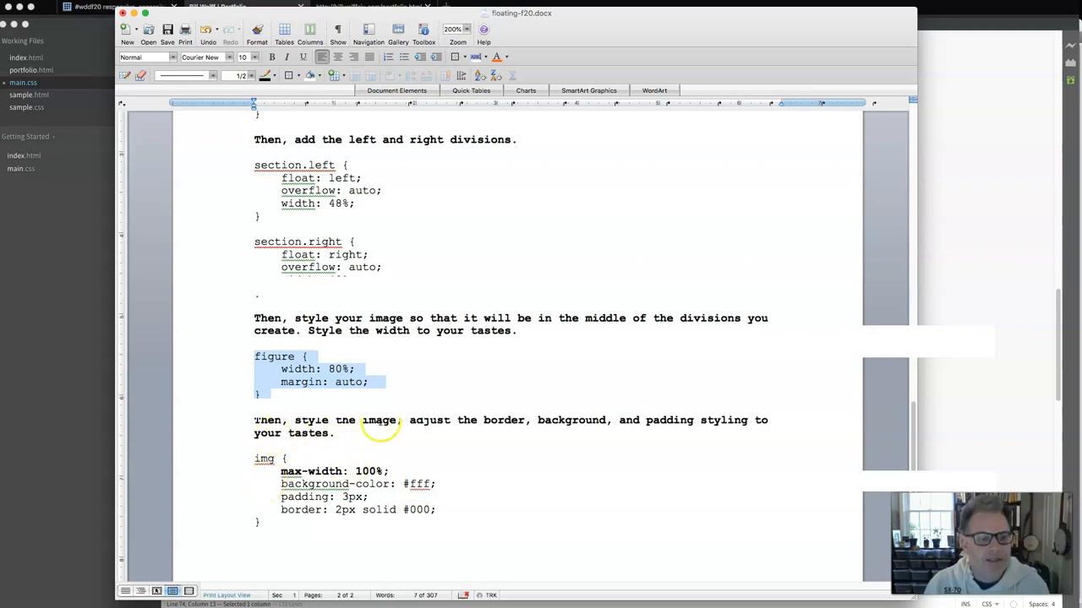
mouse_move(414, 420)
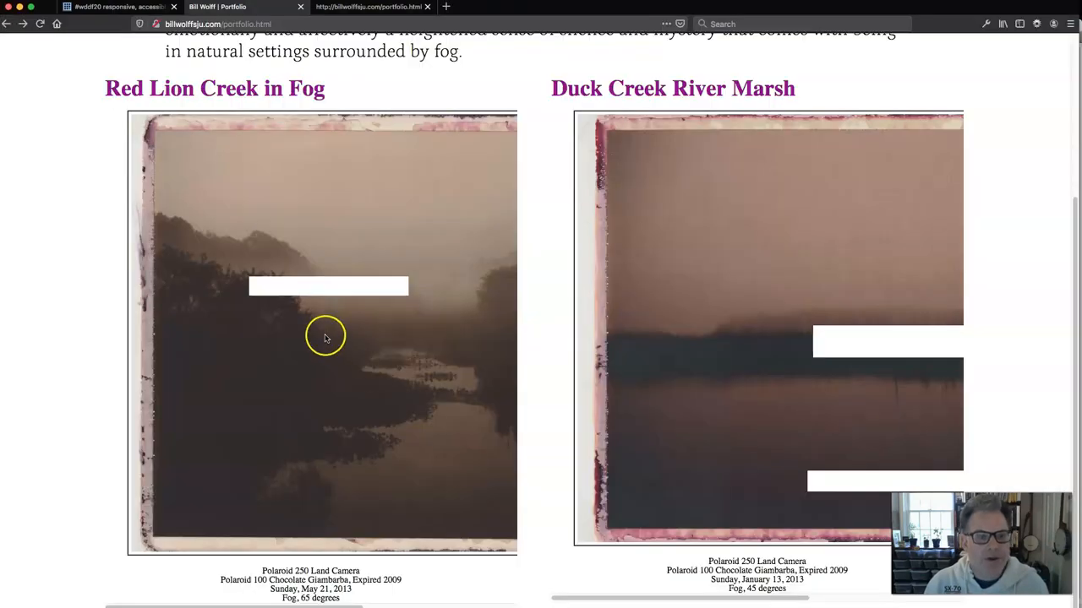
mouse_move(450, 393)
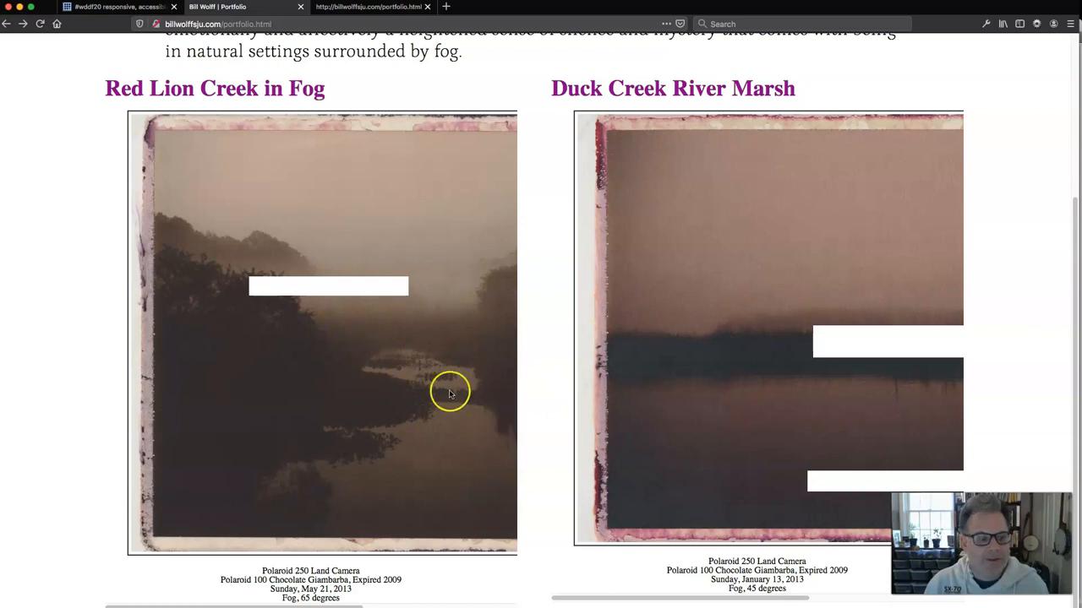
mouse_move(388, 357)
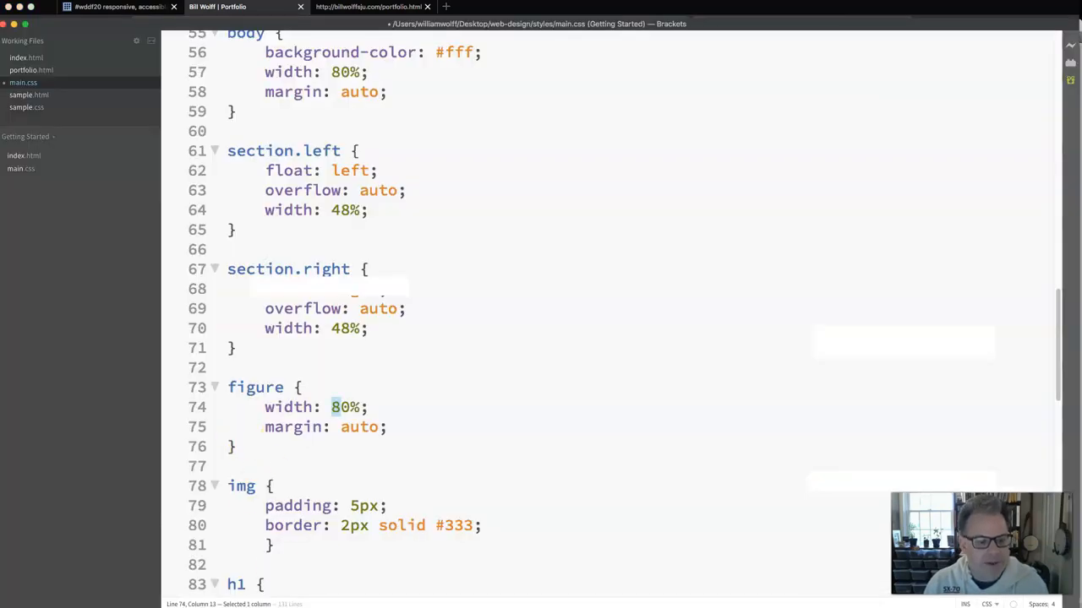
Copy max-width: 100% from the handout and place it in the img rule
right_click(304, 471)
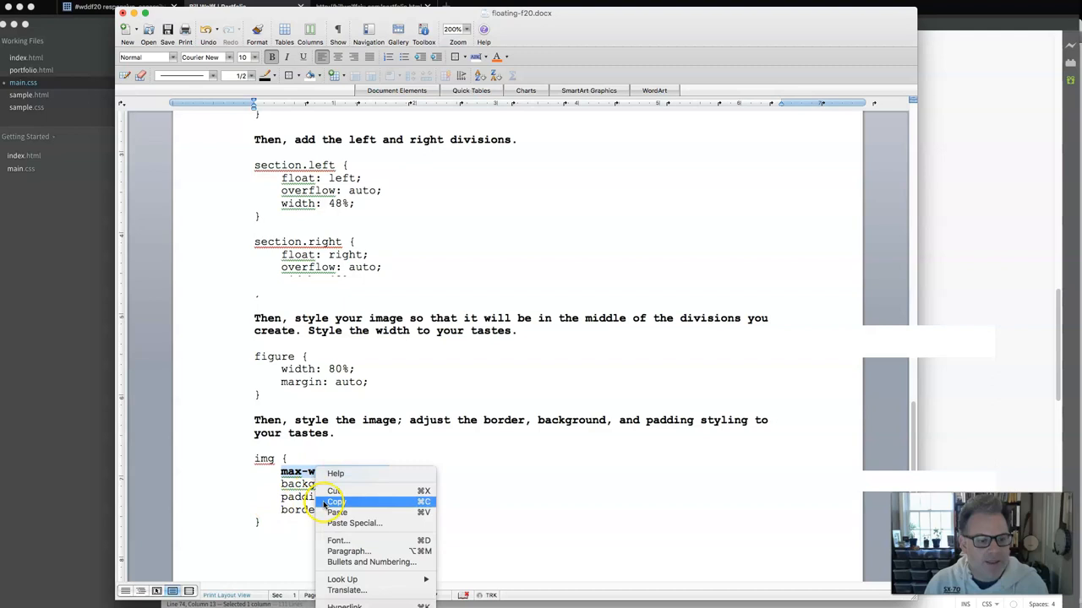
left_click(334, 501)
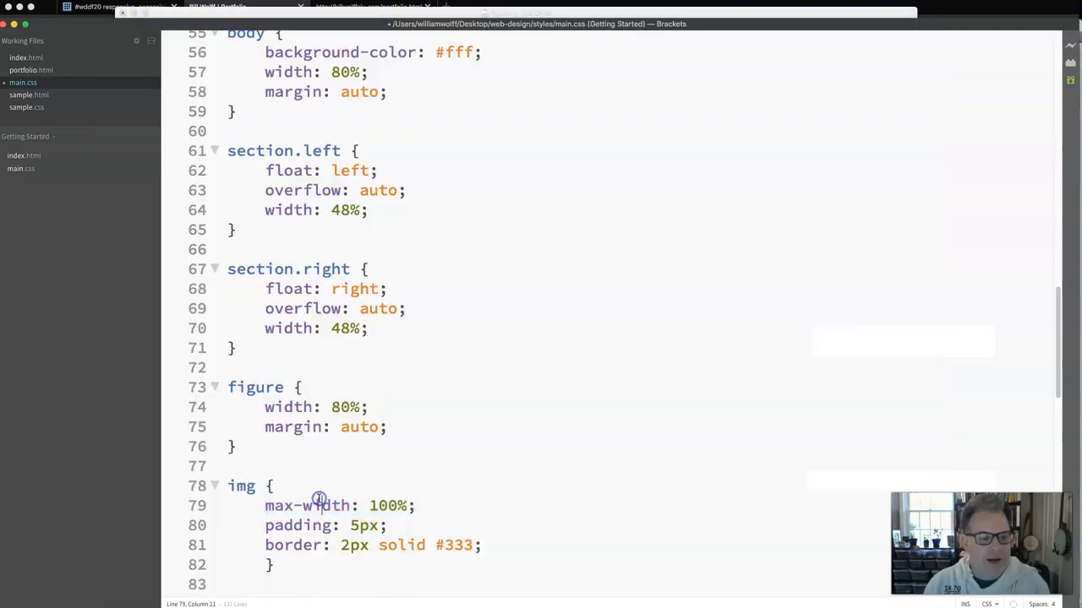
left_click_drag(228, 387, 237, 446)
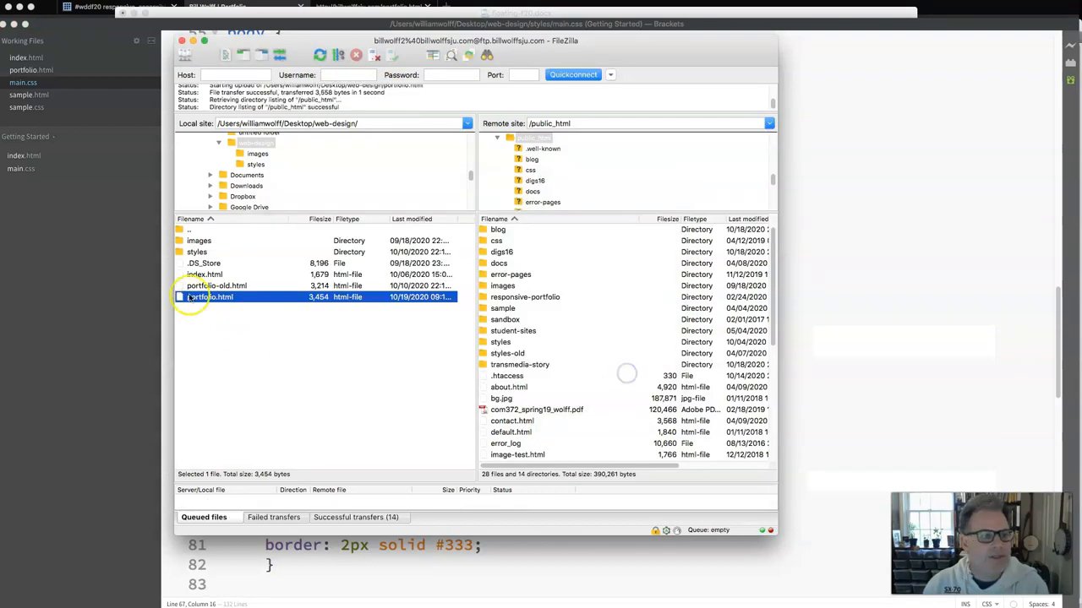
Open the local styles folder in FileZilla and send main.css to the server
double_click(255, 164)
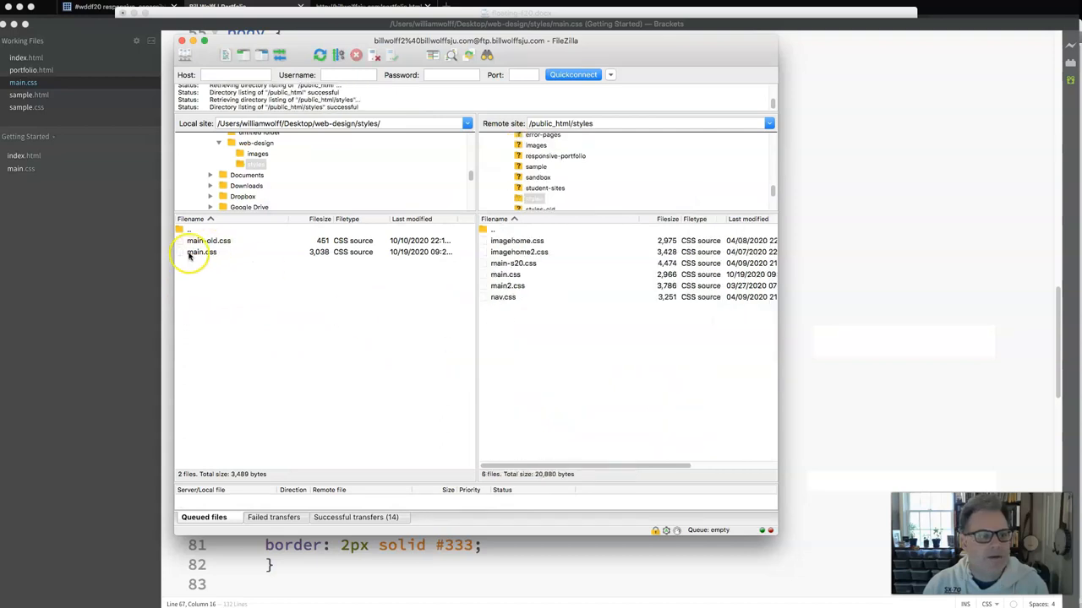
left_click(201, 252)
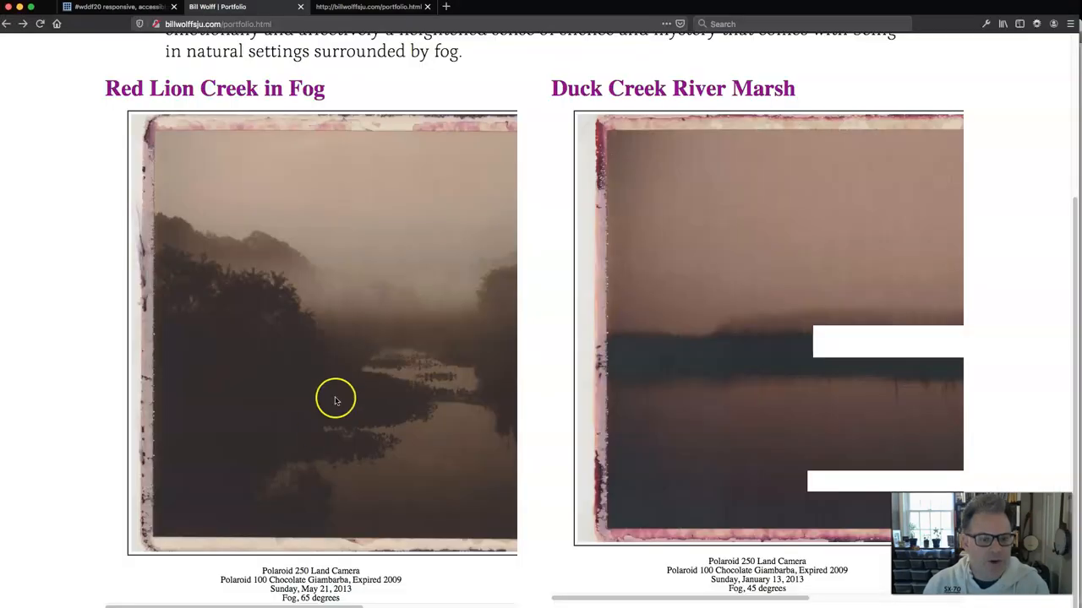
mouse_move(610, 283)
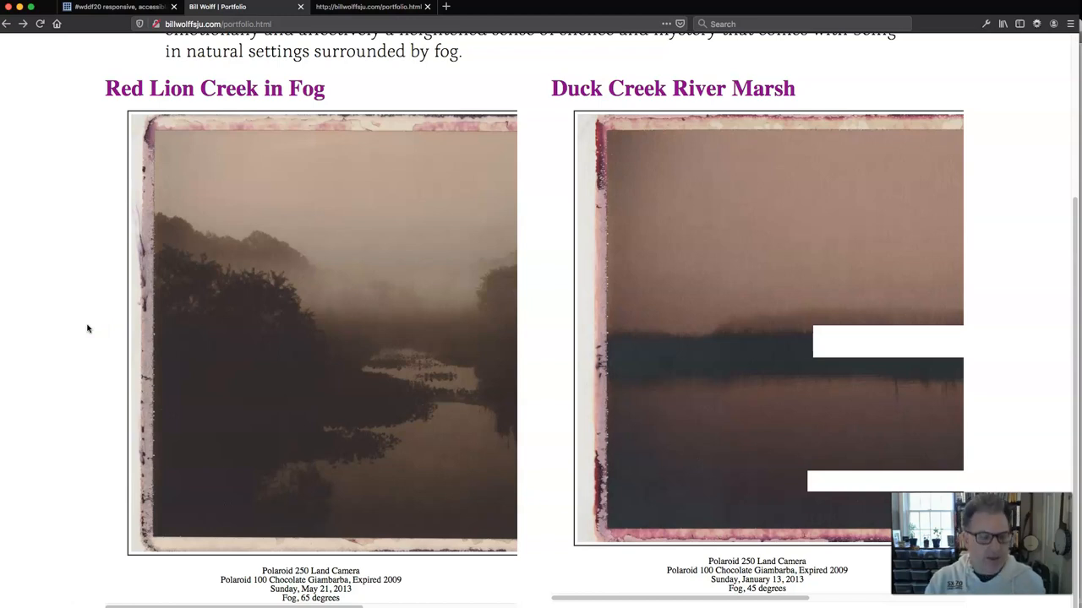
Scroll the reloaded portfolio page to inspect both fog photos side by side
scroll("up", 3)
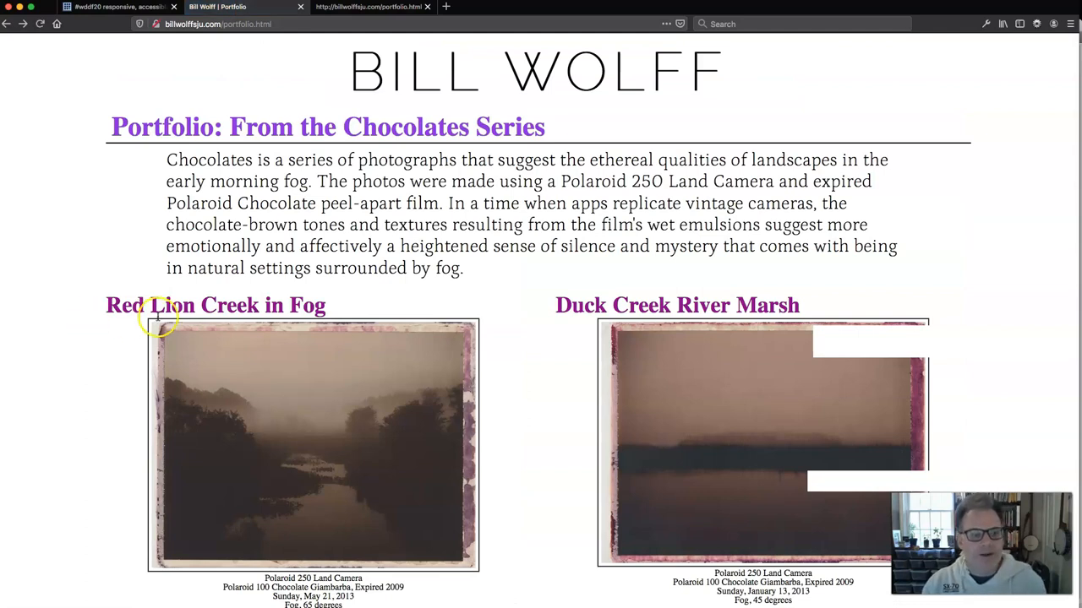
mouse_move(819, 515)
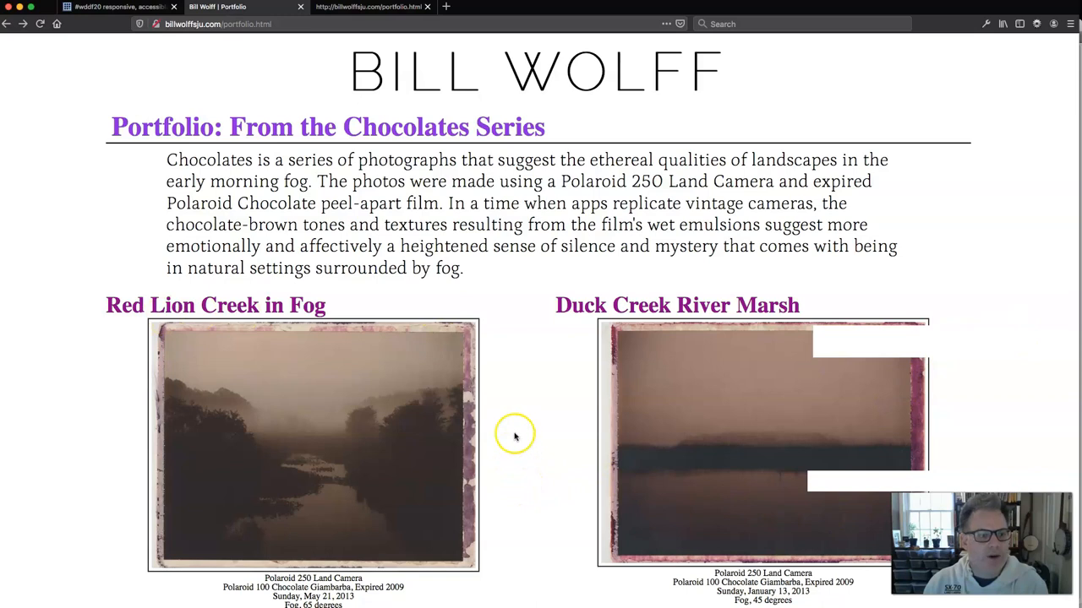
mouse_move(556, 285)
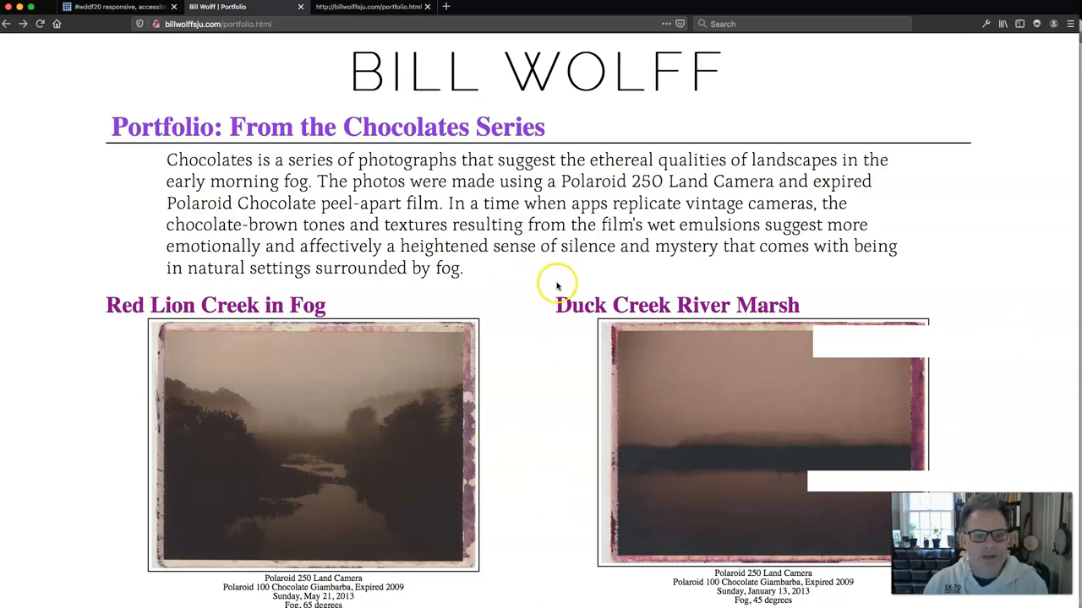
mouse_move(534, 372)
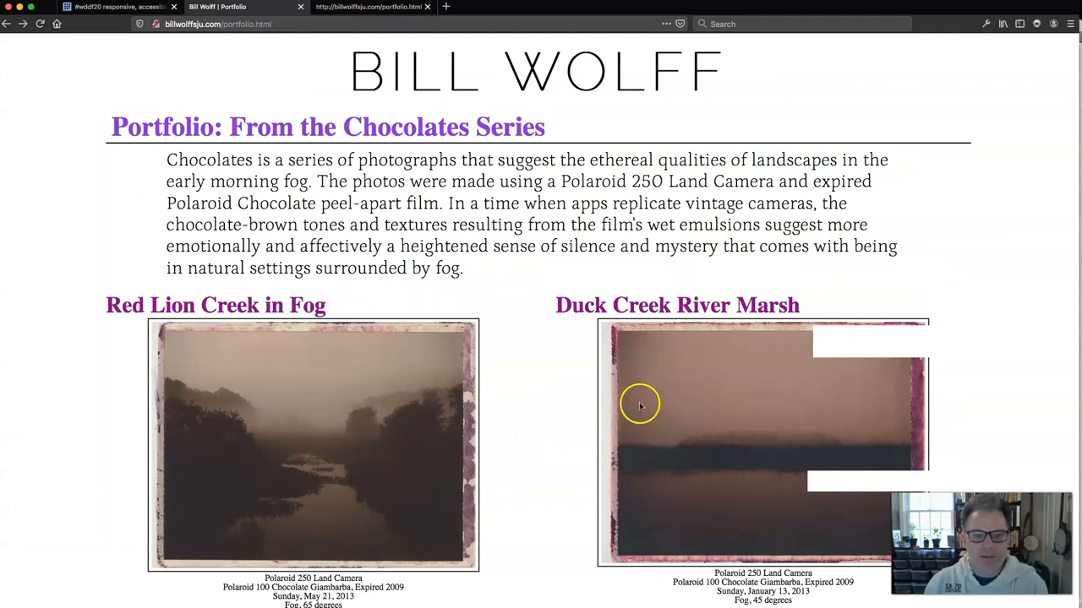
mouse_move(439, 490)
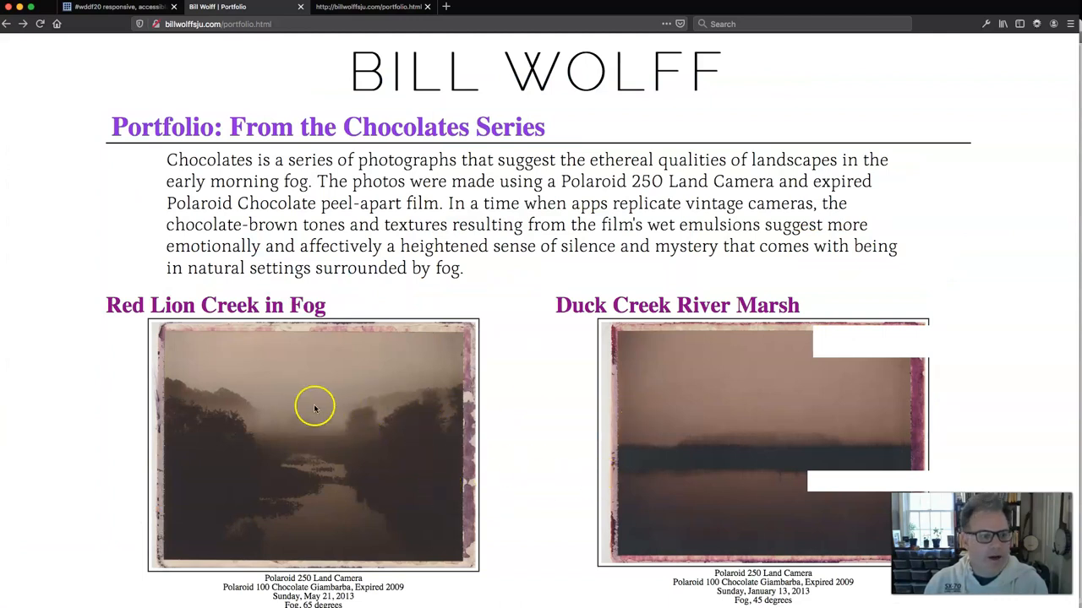
mouse_move(328, 311)
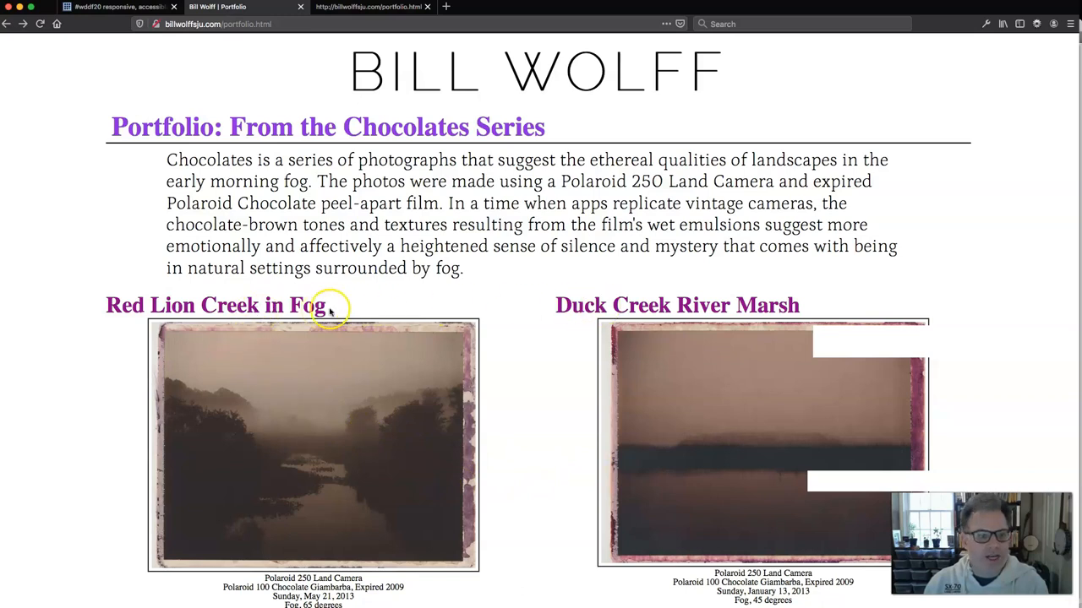
mouse_move(566, 305)
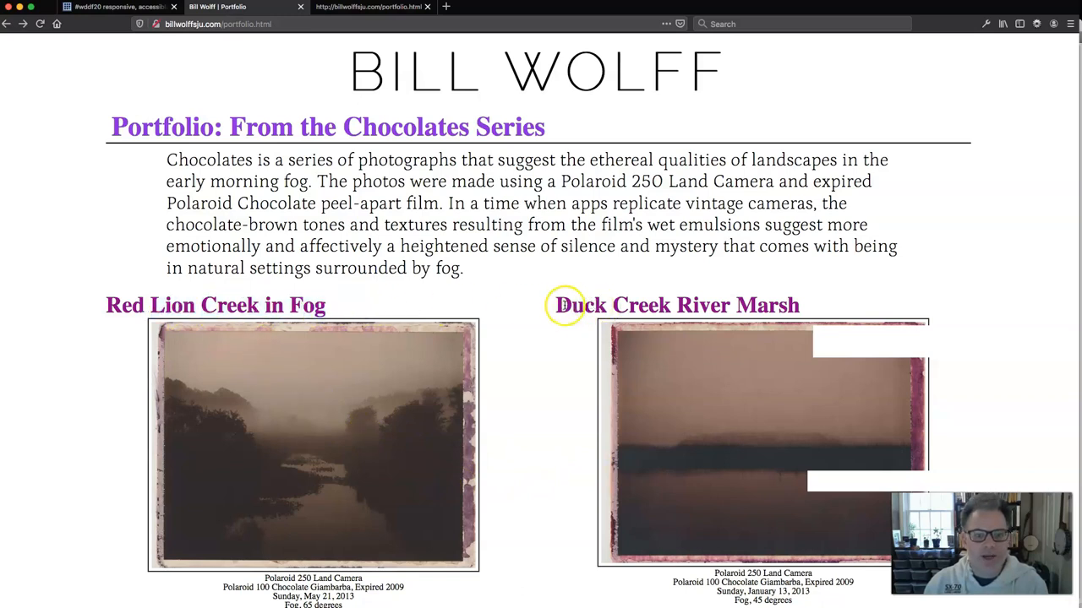
mouse_move(564, 305)
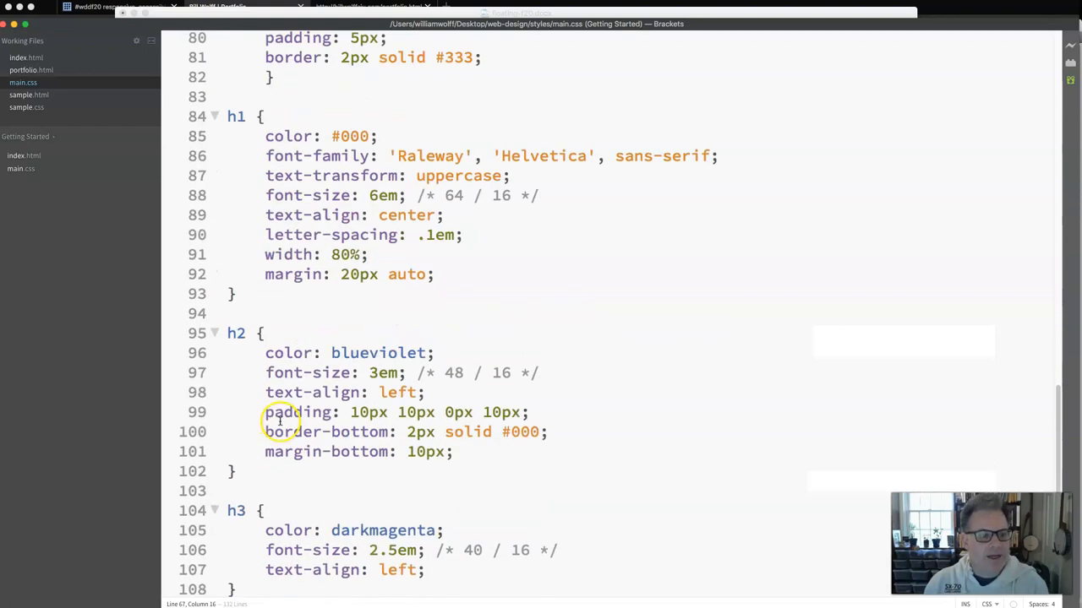
Set the h3 rule to text-align: center with a 5px bottom margin
scroll("down", 3)
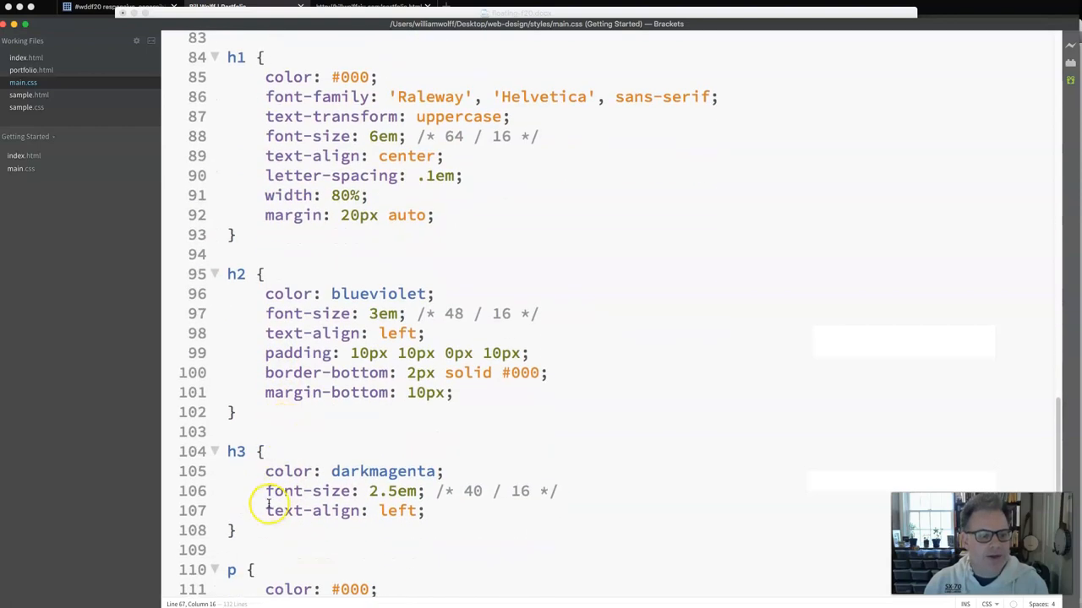
double_click(397, 510)
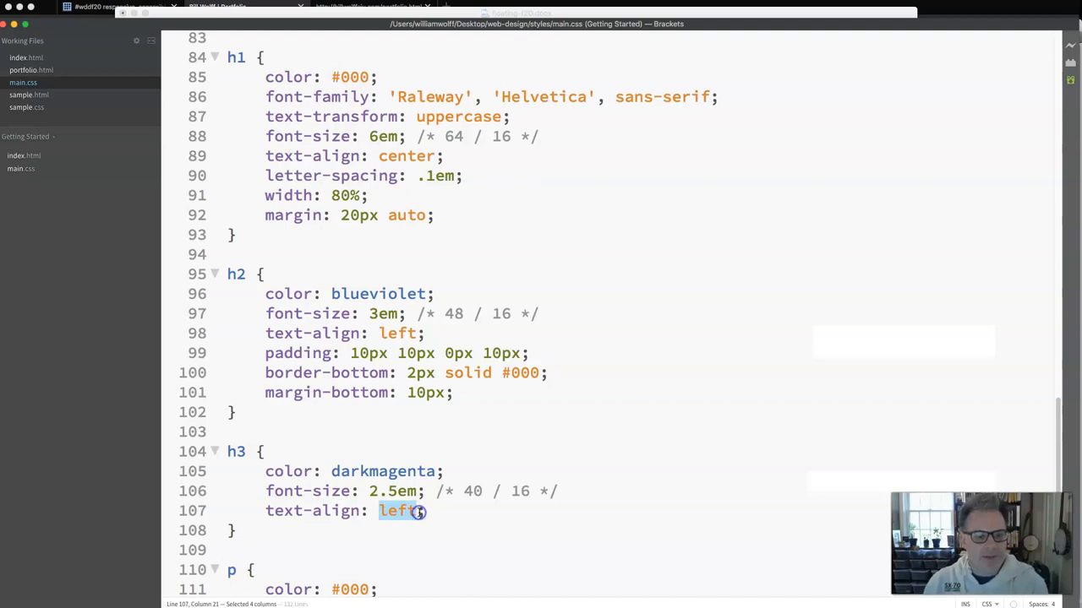
type("center")
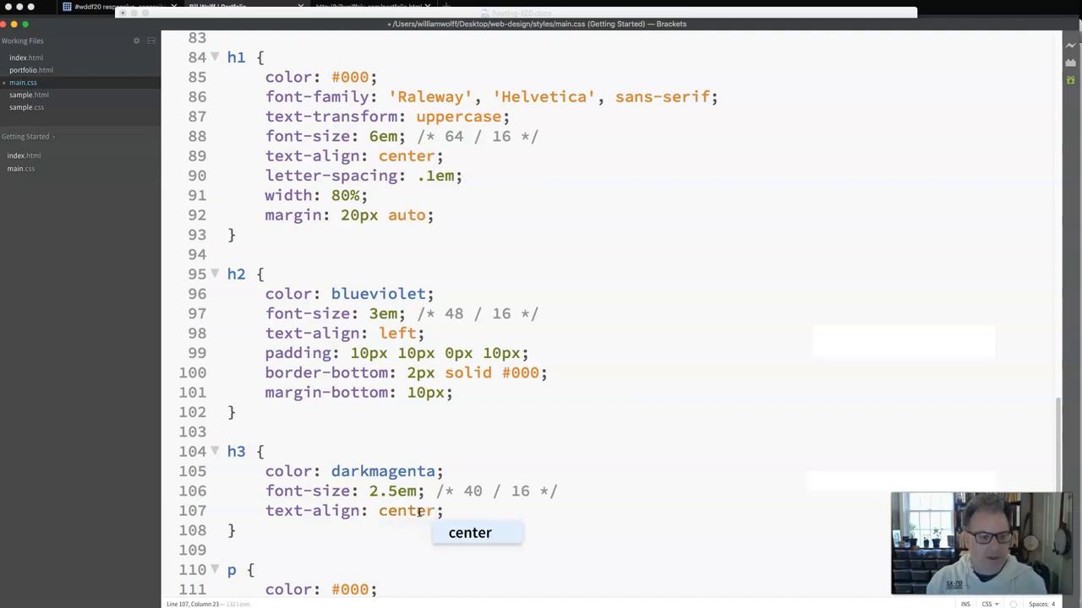
type("margin-bottom:")
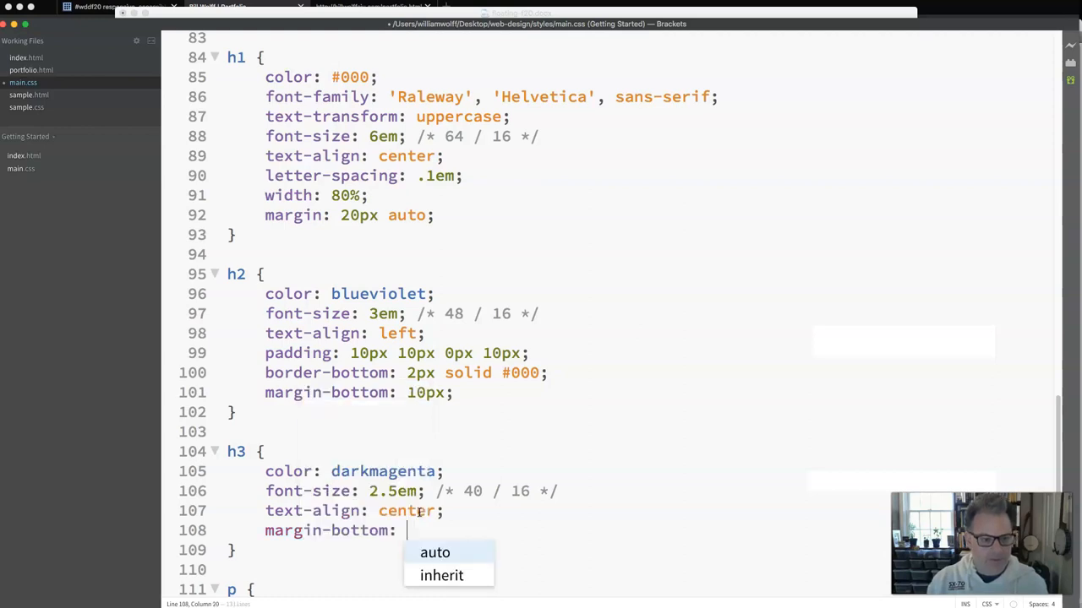
type("5p")
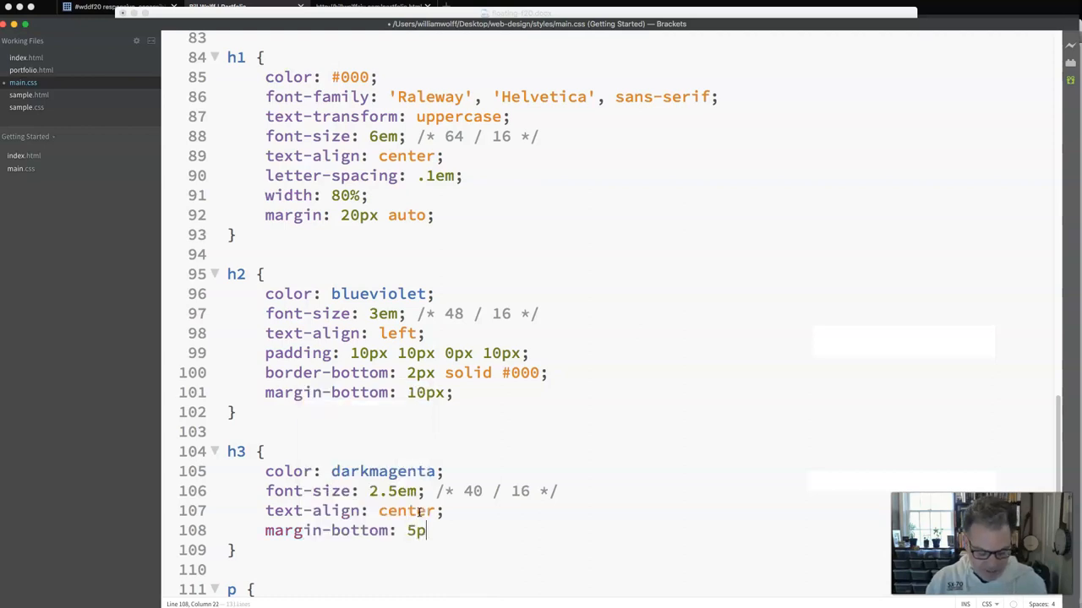
type("x;")
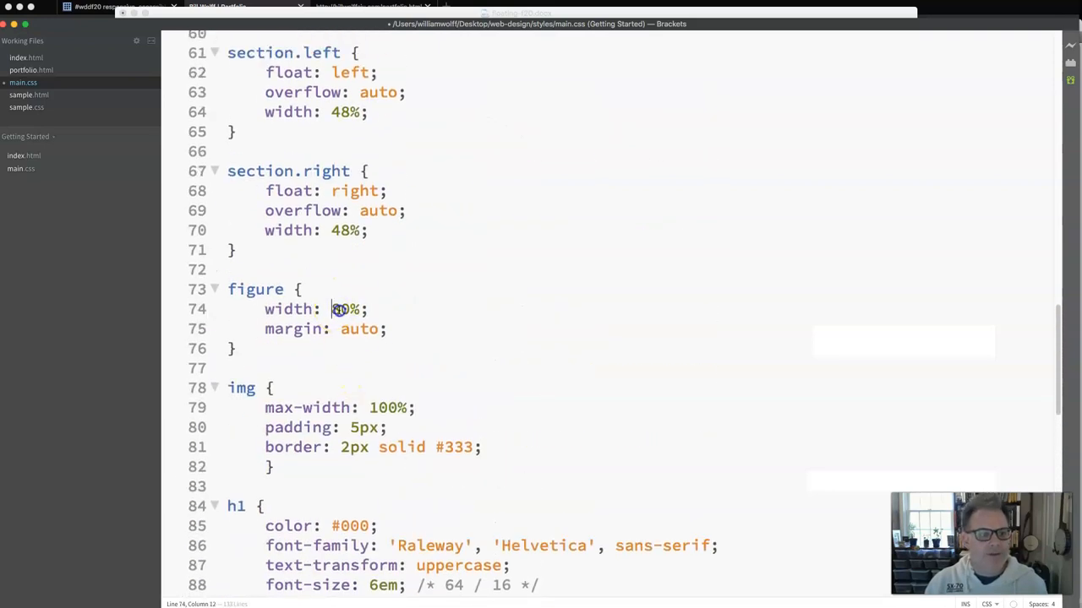
Set figure width to 98% and h3 font-size to 2em, then upload main.css
type("98")
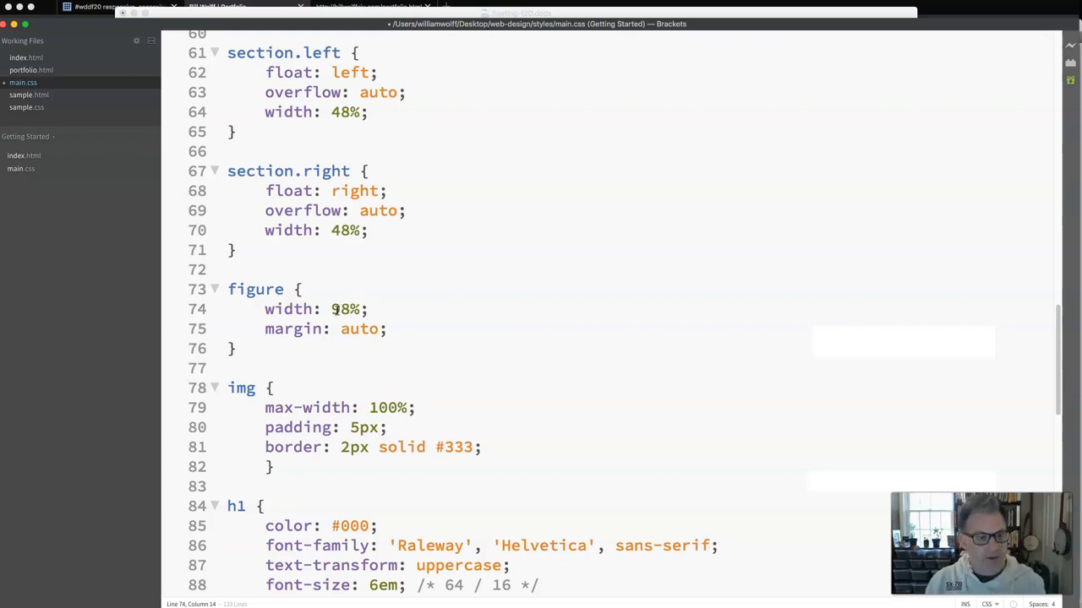
scroll("down", 3)
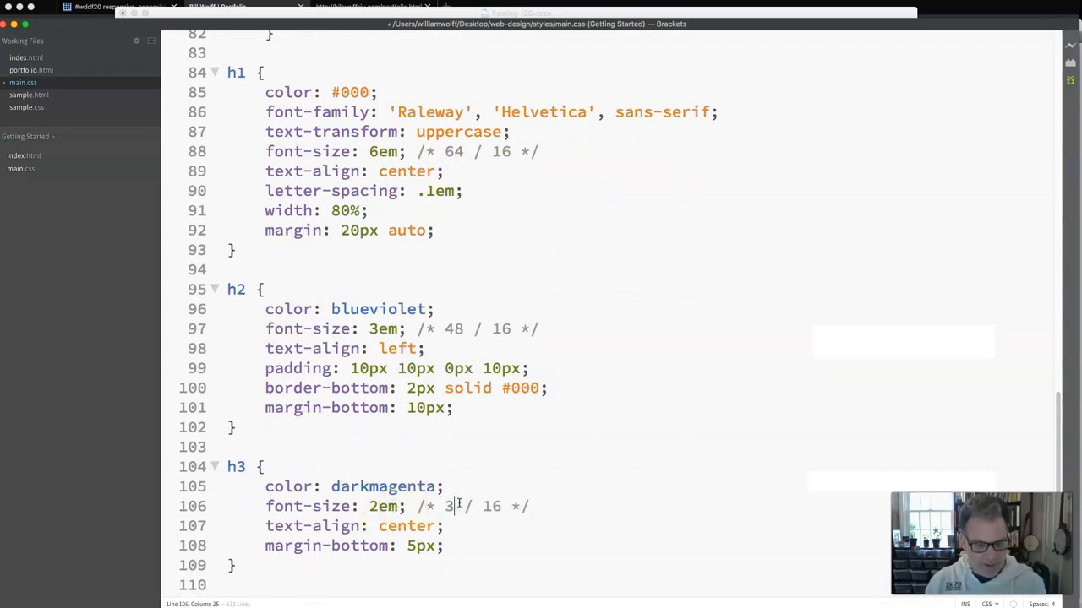
type("2")
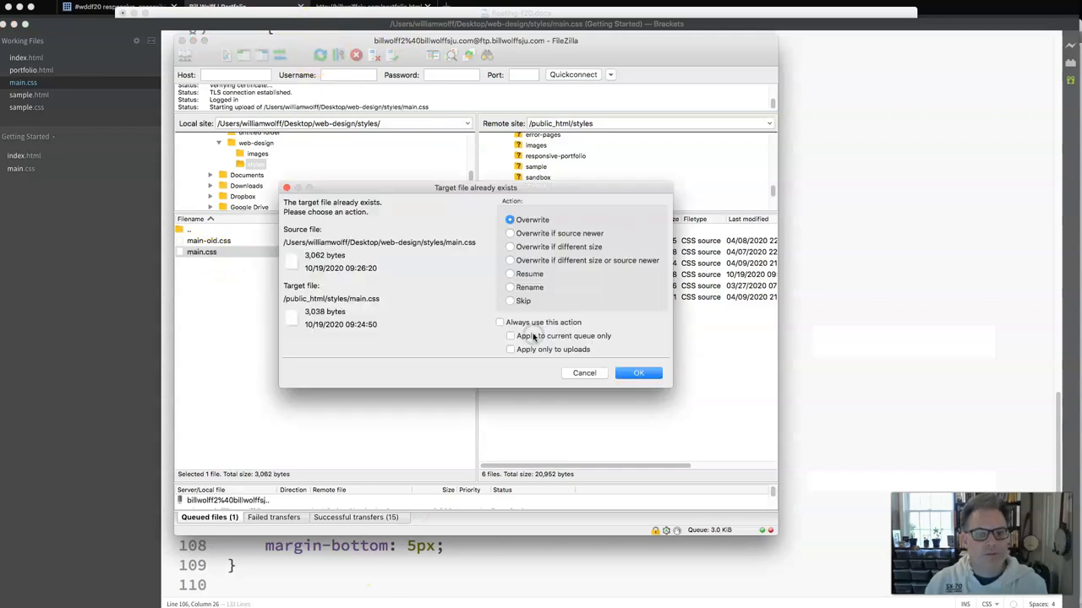
left_click(638, 372)
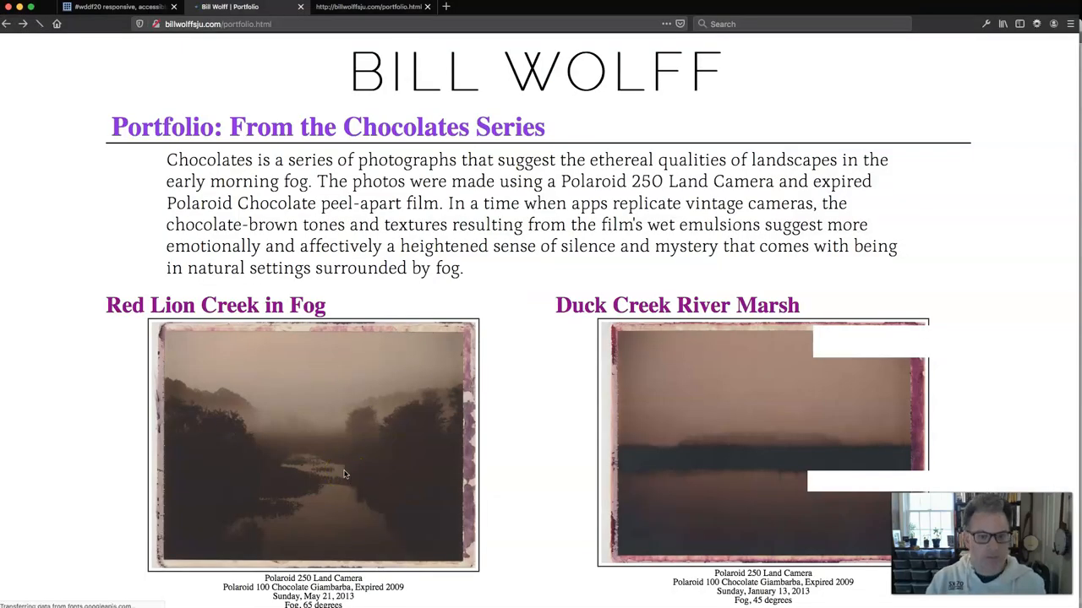
Scroll the refreshed portfolio to check centered titles and larger photos, then return to main.css
scroll("down", 3)
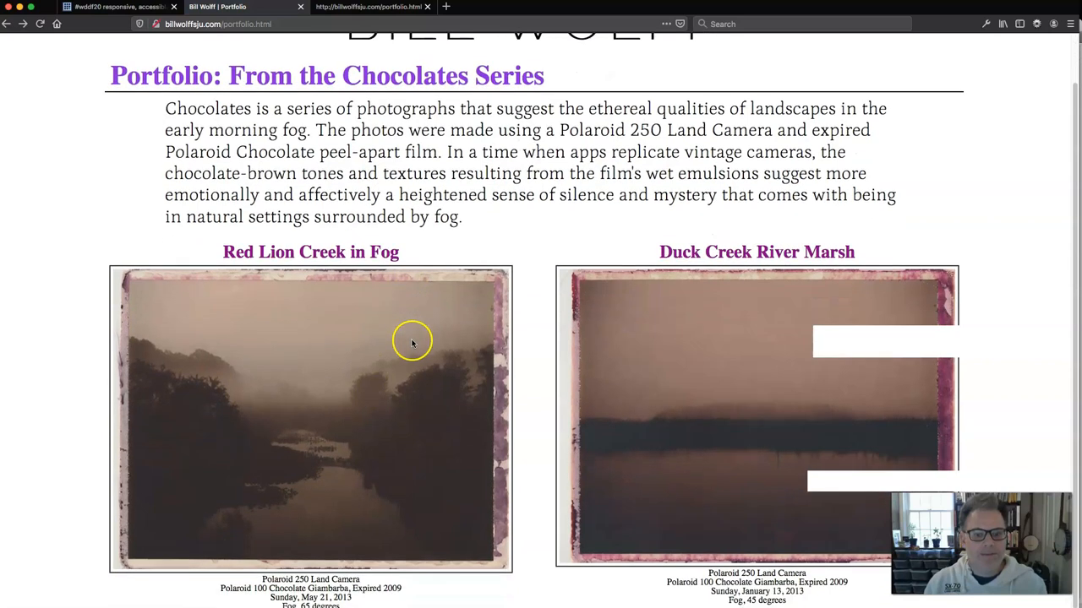
scroll("down", 3)
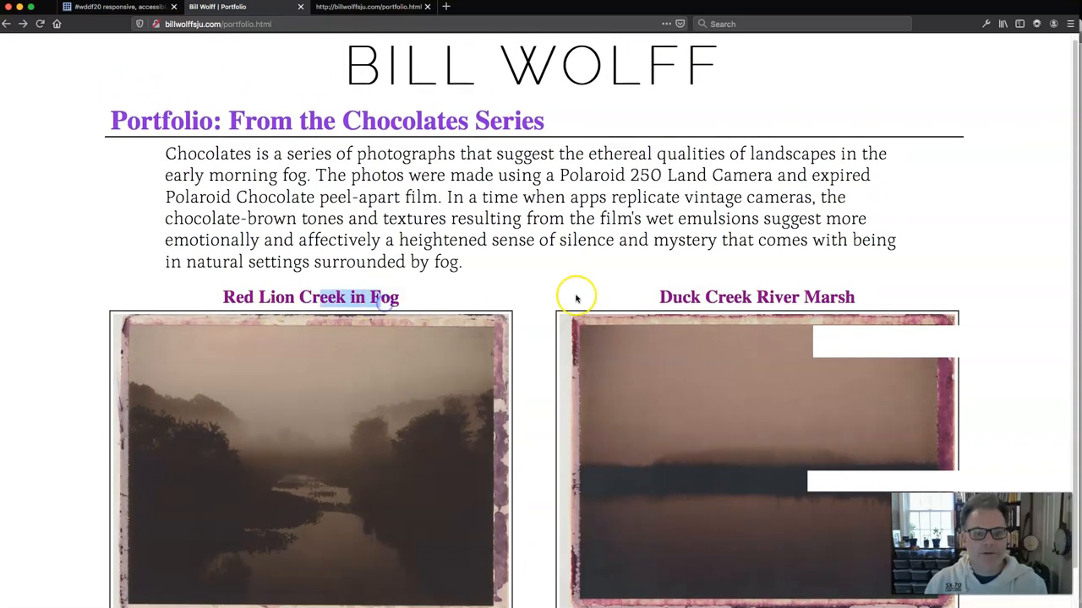
scroll("down", 3)
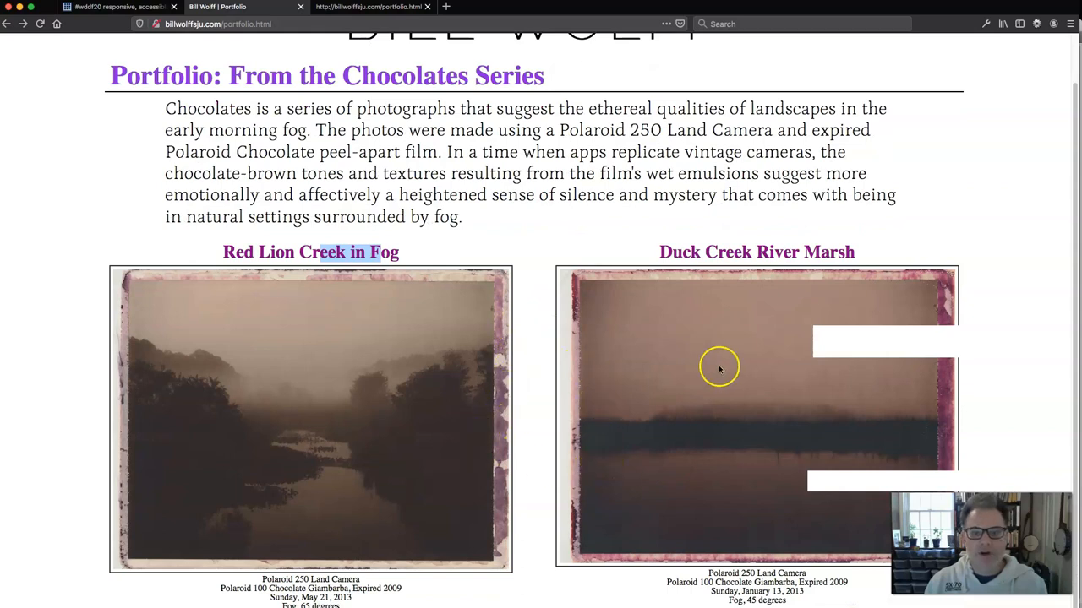
mouse_move(547, 397)
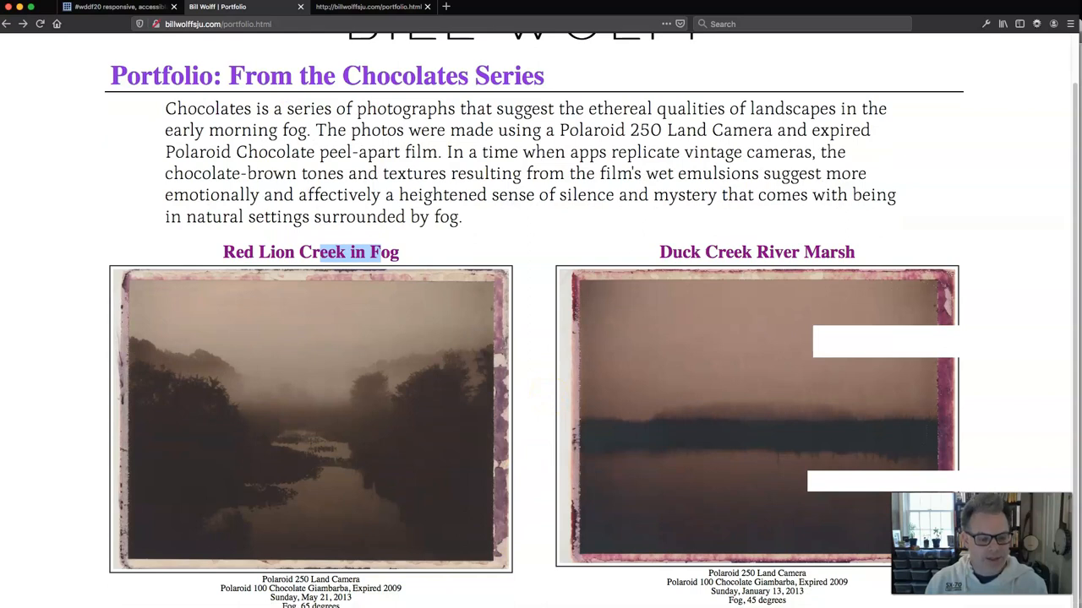
left_click(245, 7)
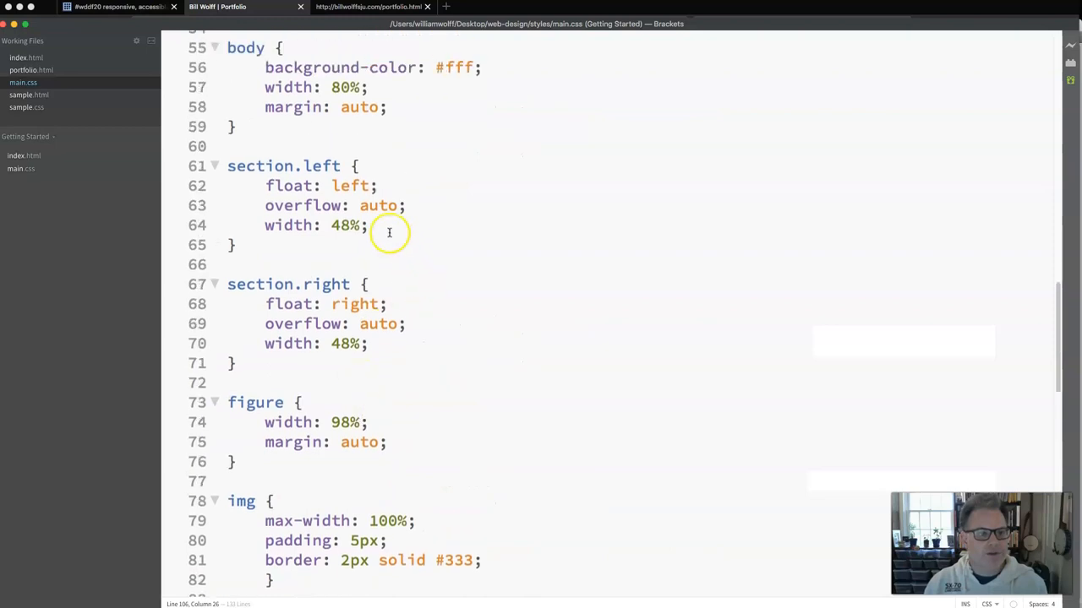
Add border: 2px solid #333 to the section.left rule in main.css
type("border")
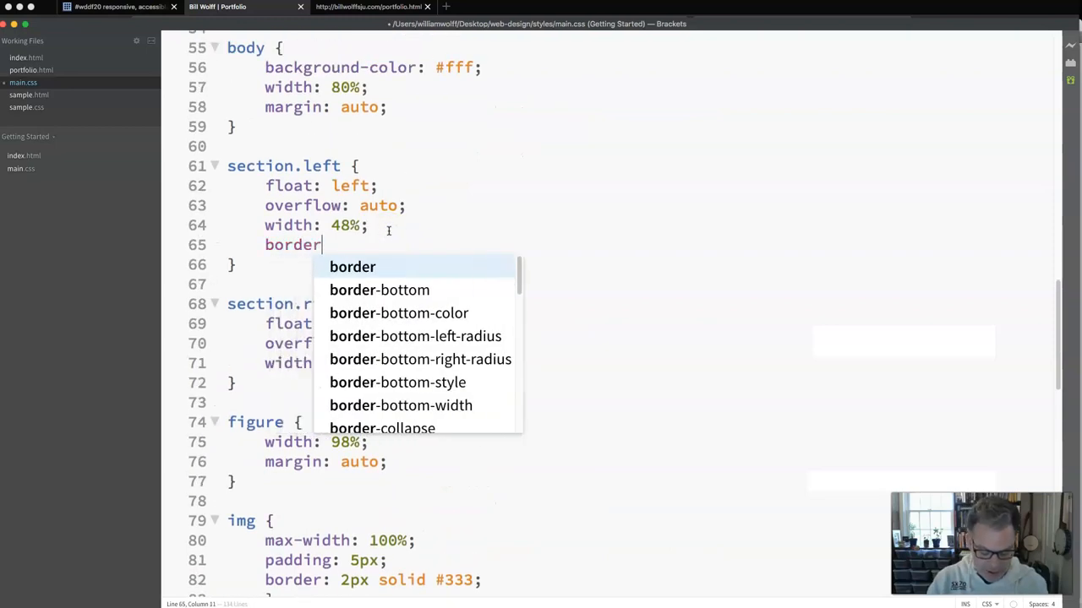
type(":")
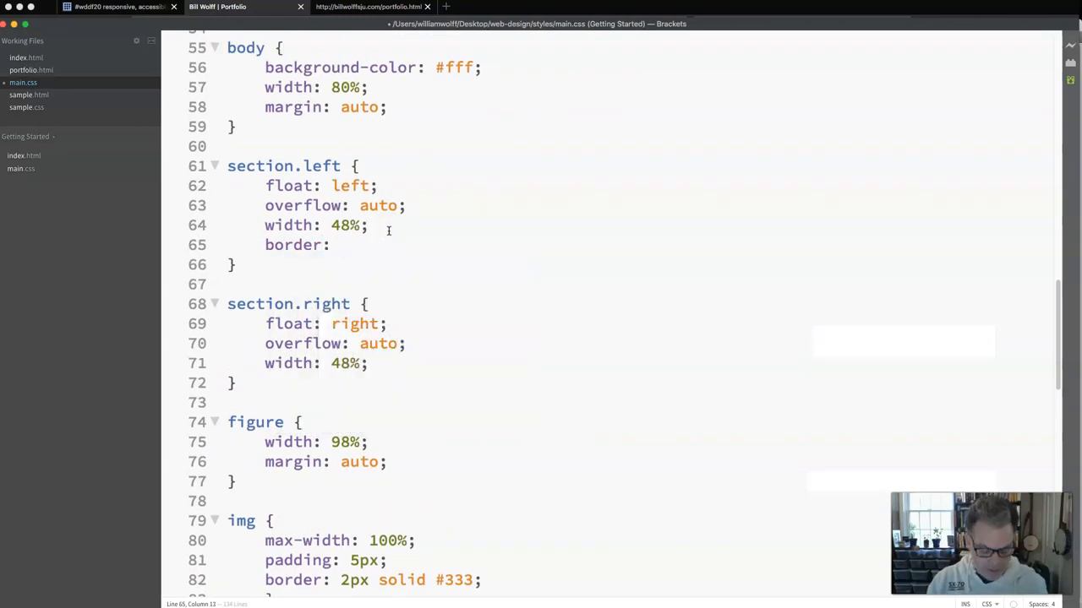
type("2px solid")
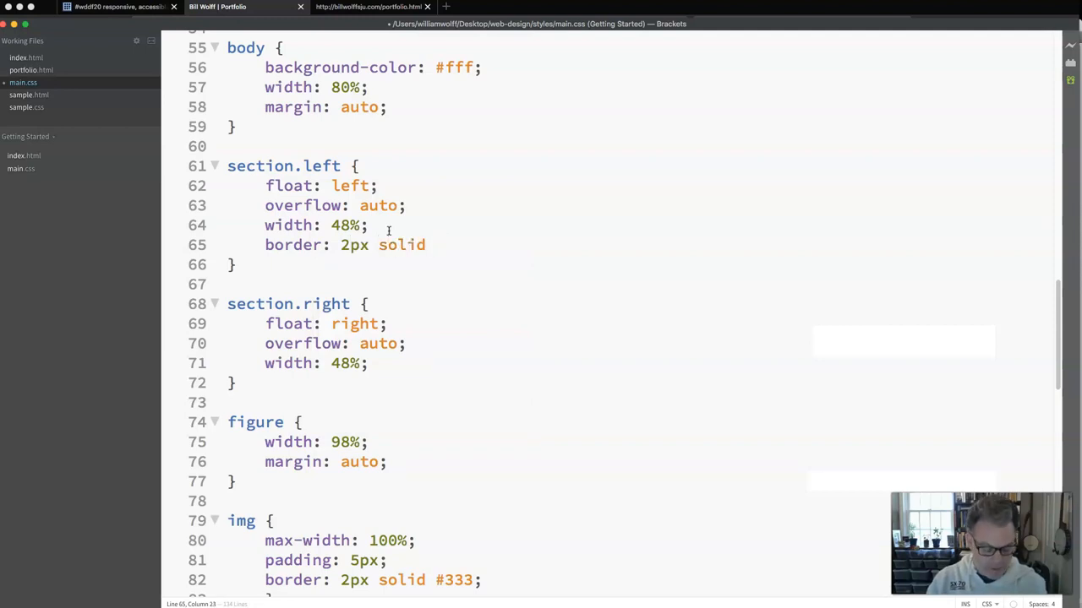
type("#")
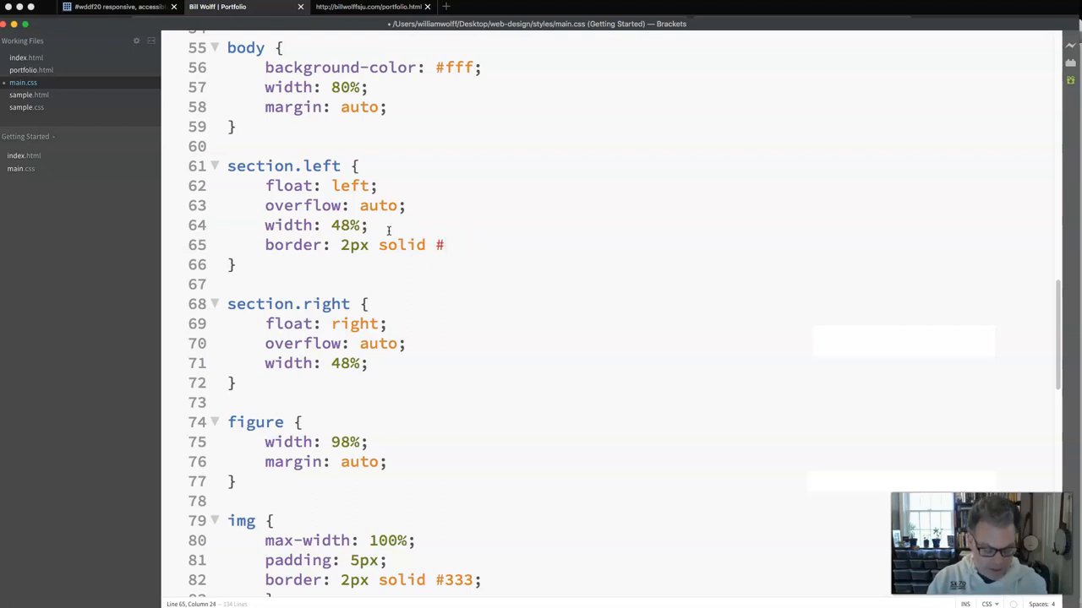
type("333;")
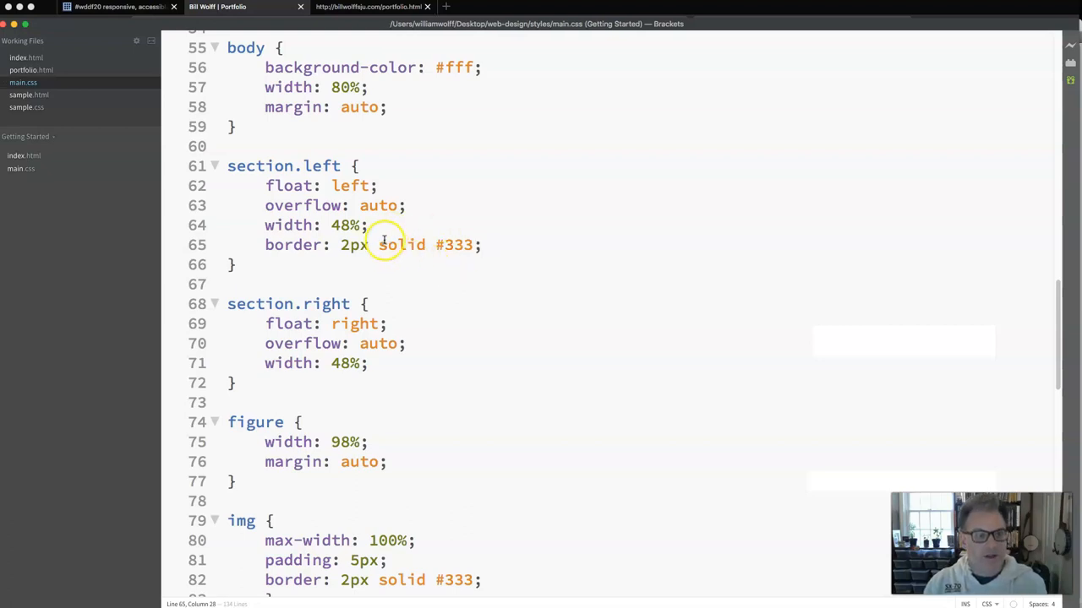
mouse_move(521, 462)
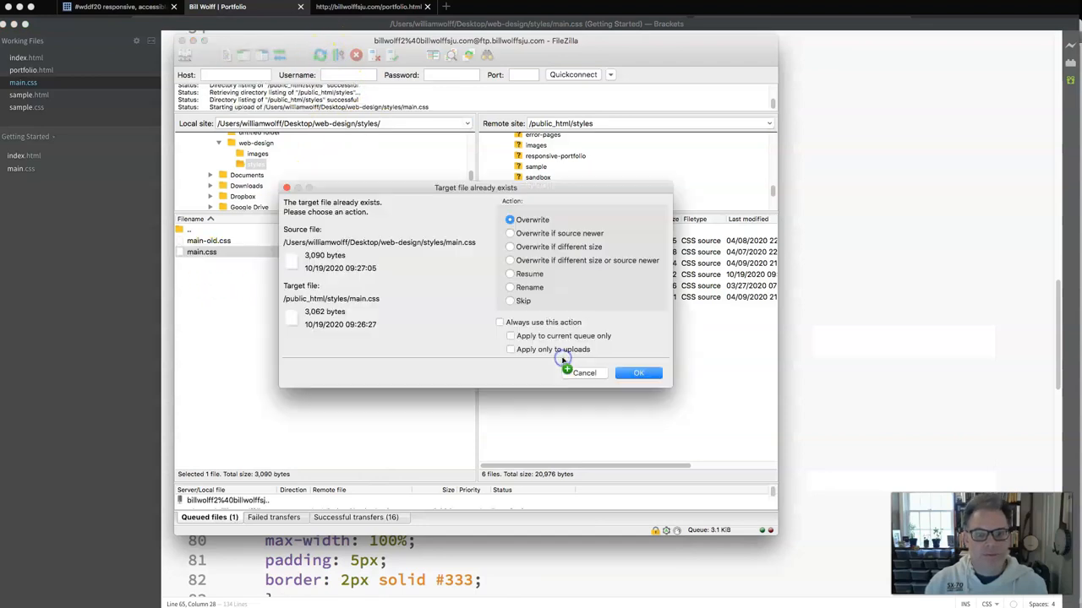
left_click(638, 373)
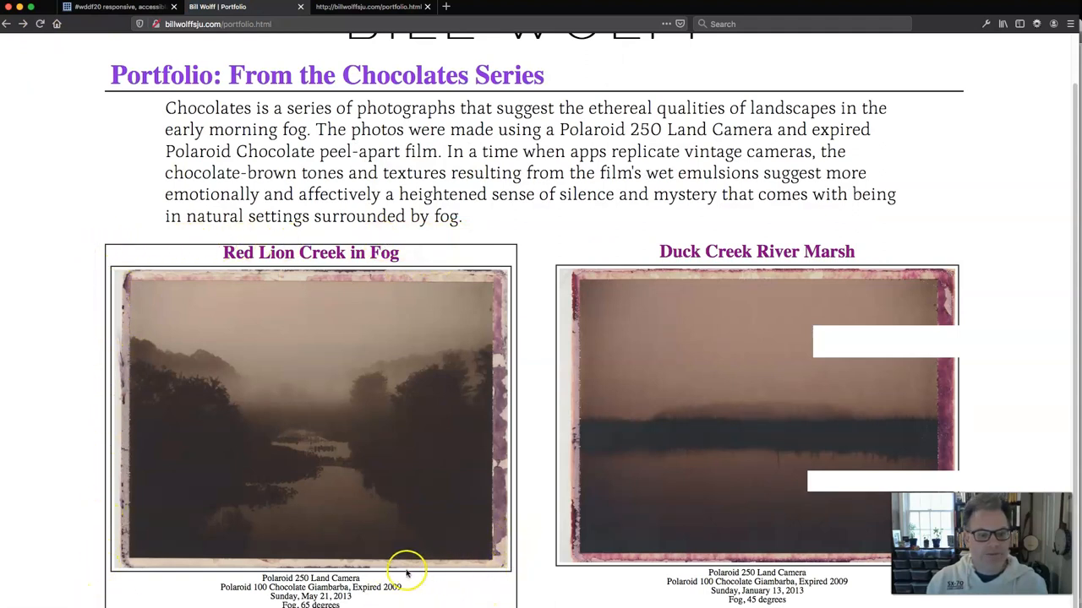
mouse_move(112, 297)
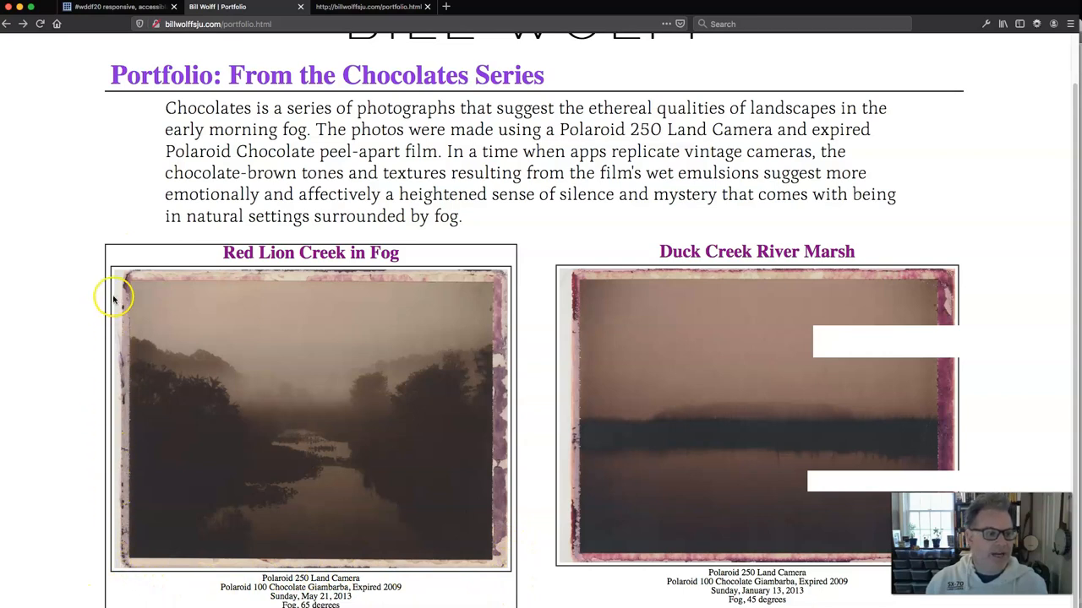
mouse_move(512, 270)
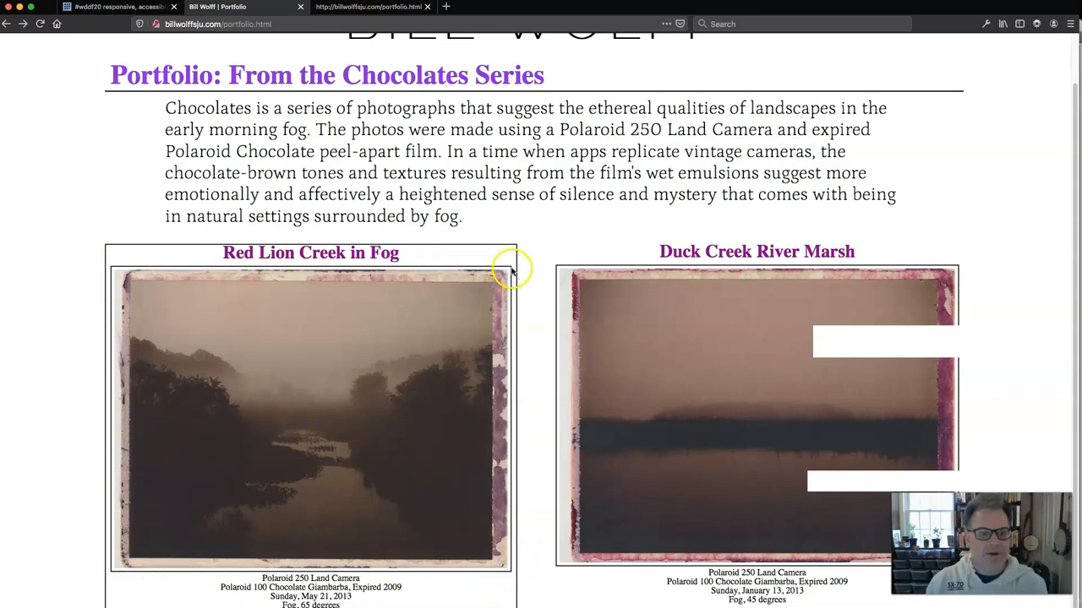
mouse_move(304, 509)
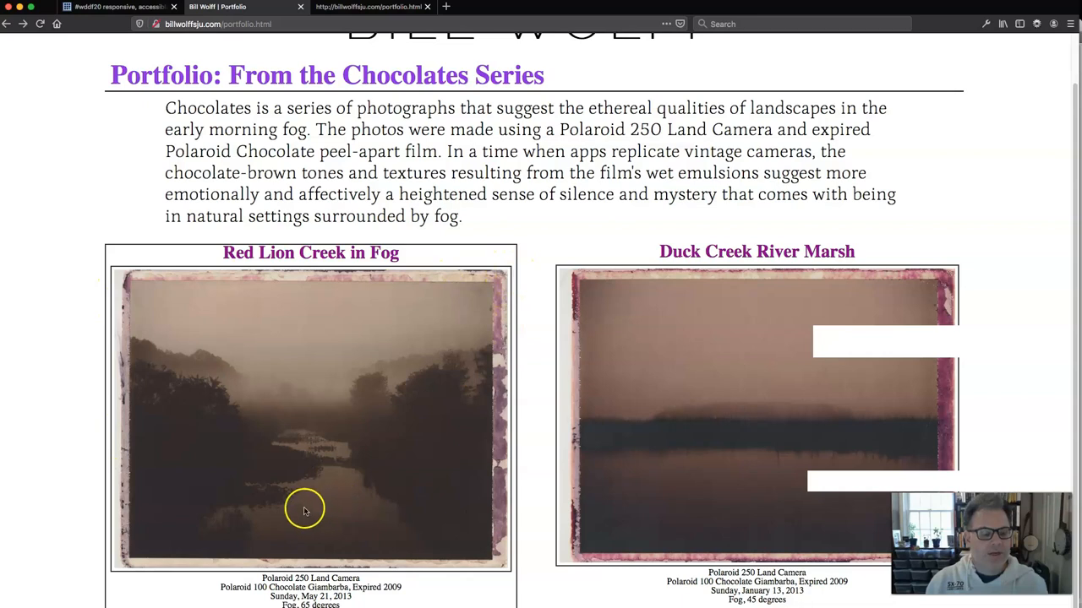
mouse_move(302, 473)
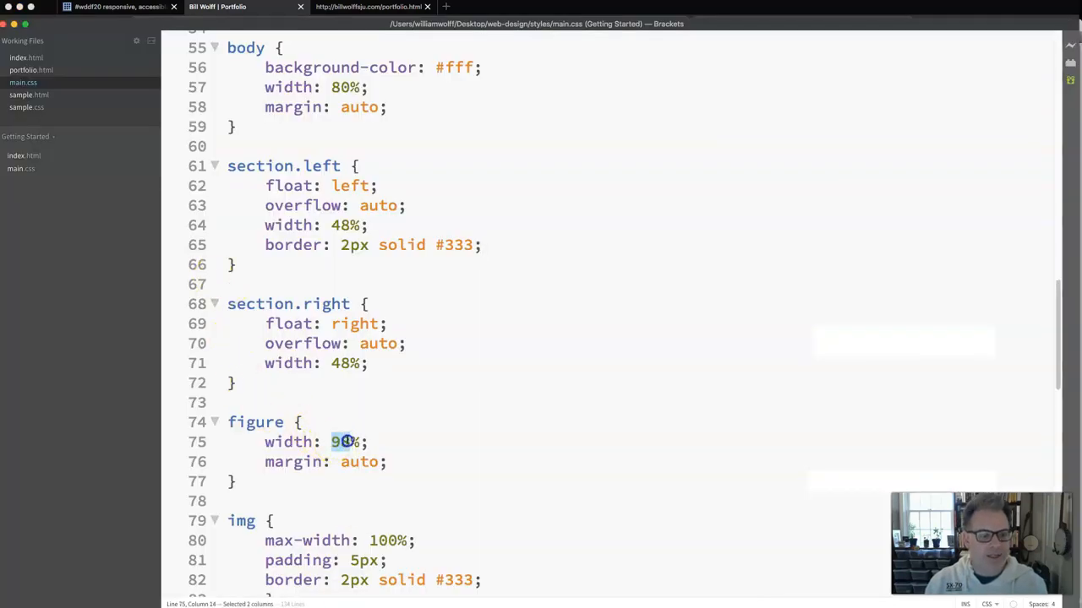
Replace the figure rule's width value in main.css with 60
type("60")
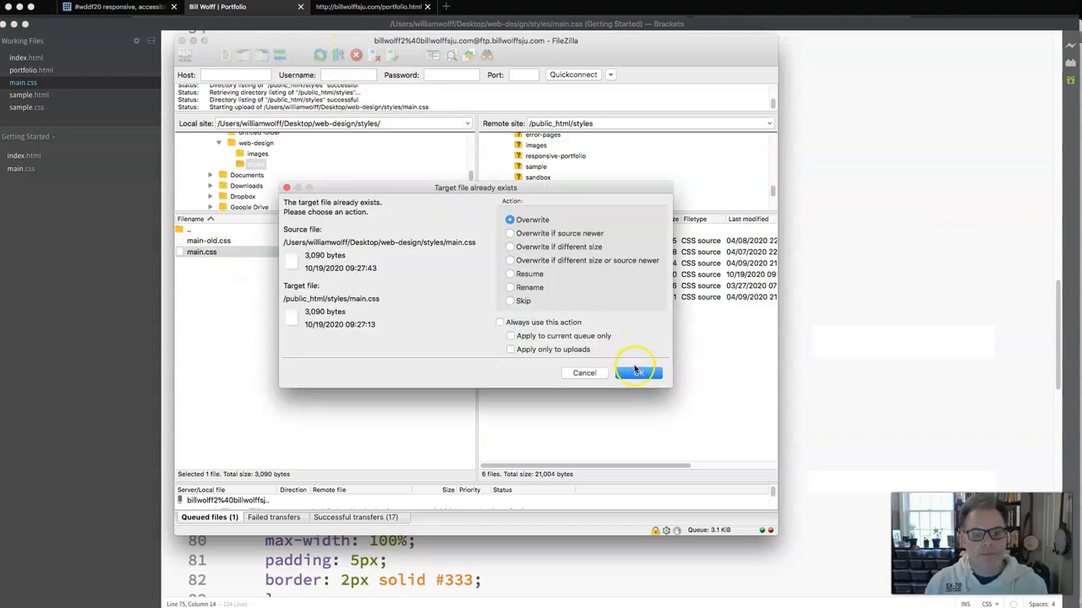
Overwrite the server's main.css with the updated stylesheet
left_click(638, 373)
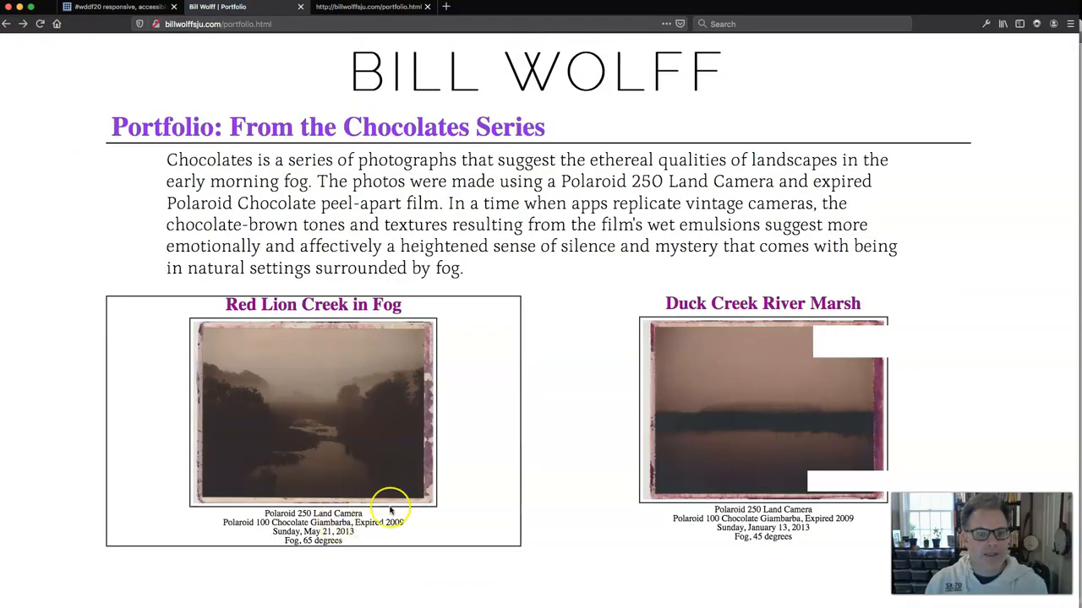
mouse_move(351, 473)
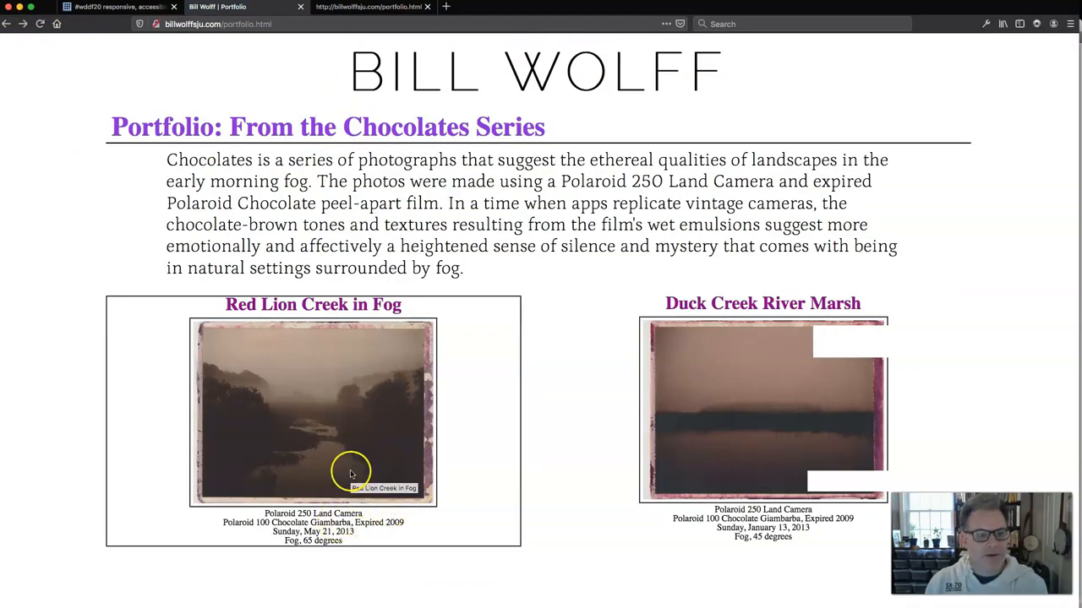
mouse_move(199, 439)
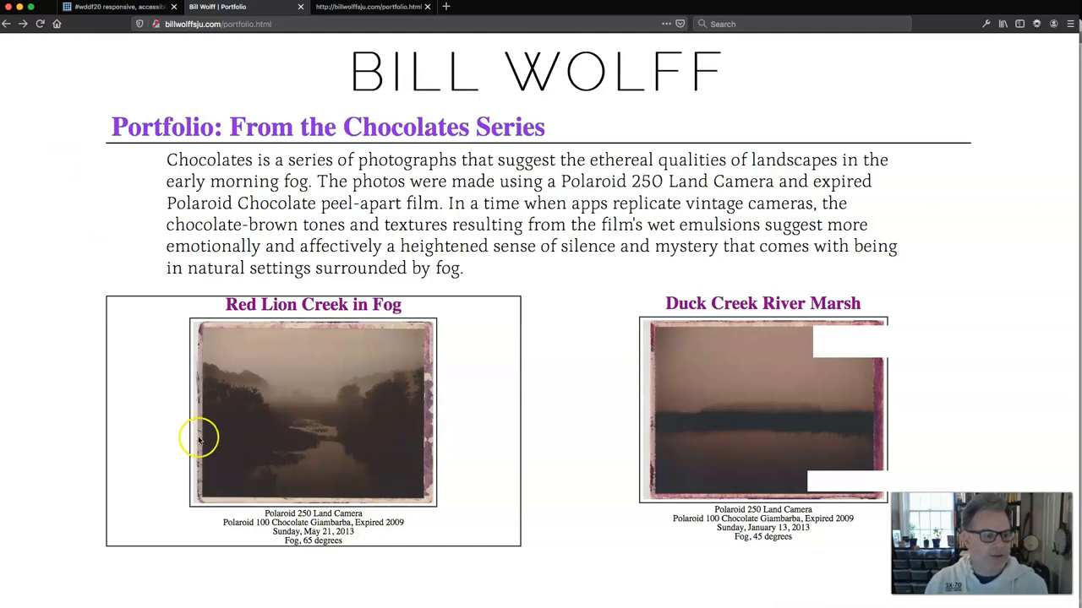
mouse_move(365, 436)
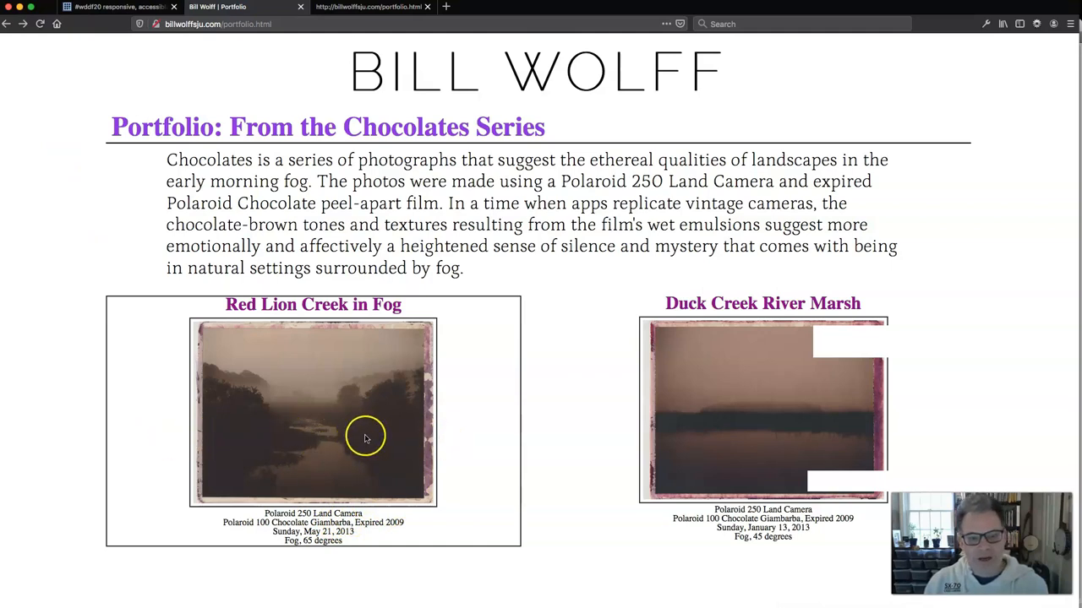
mouse_move(775, 419)
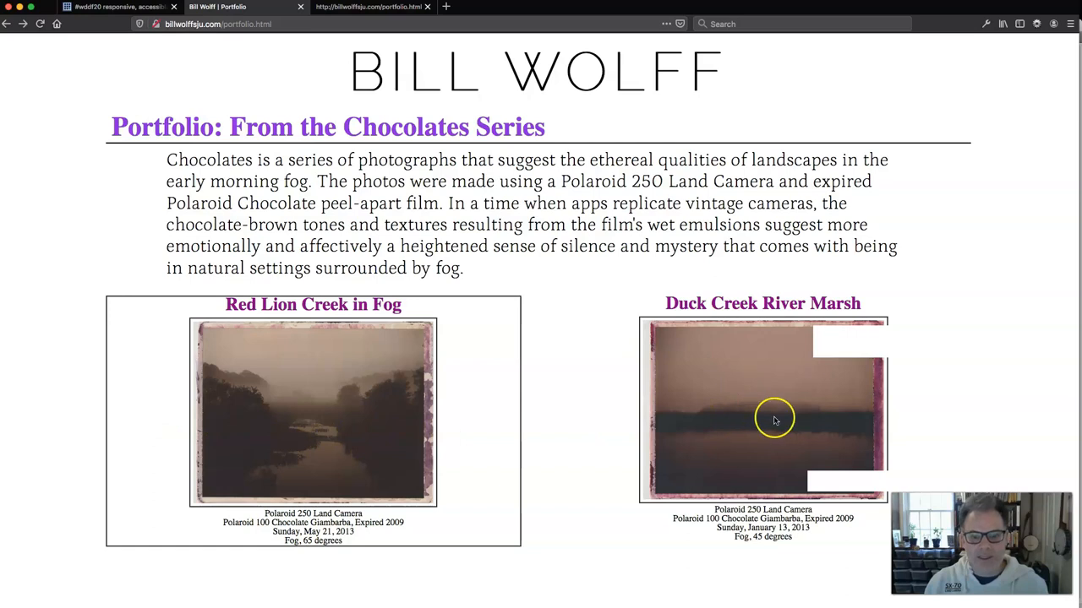
mouse_move(380, 438)
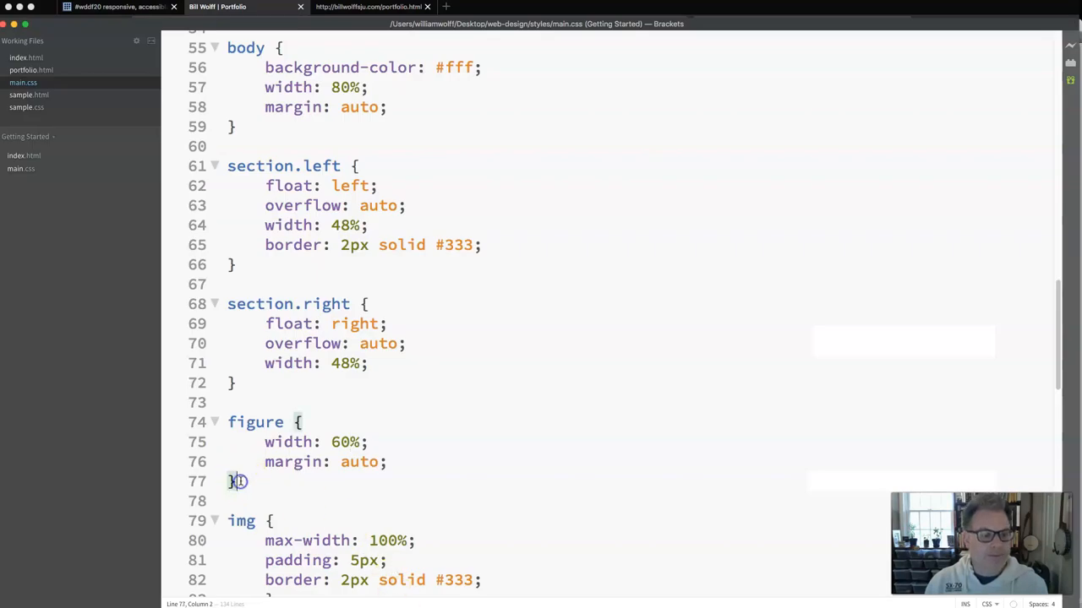
Rename the figure rule in main.css to figure.small
type(".s")
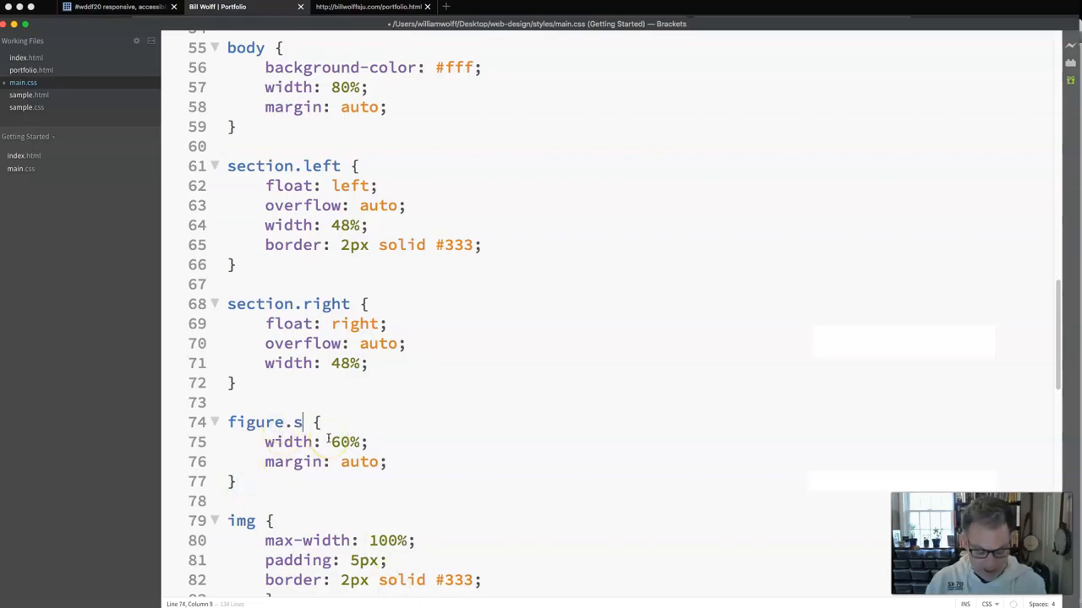
type("mal")
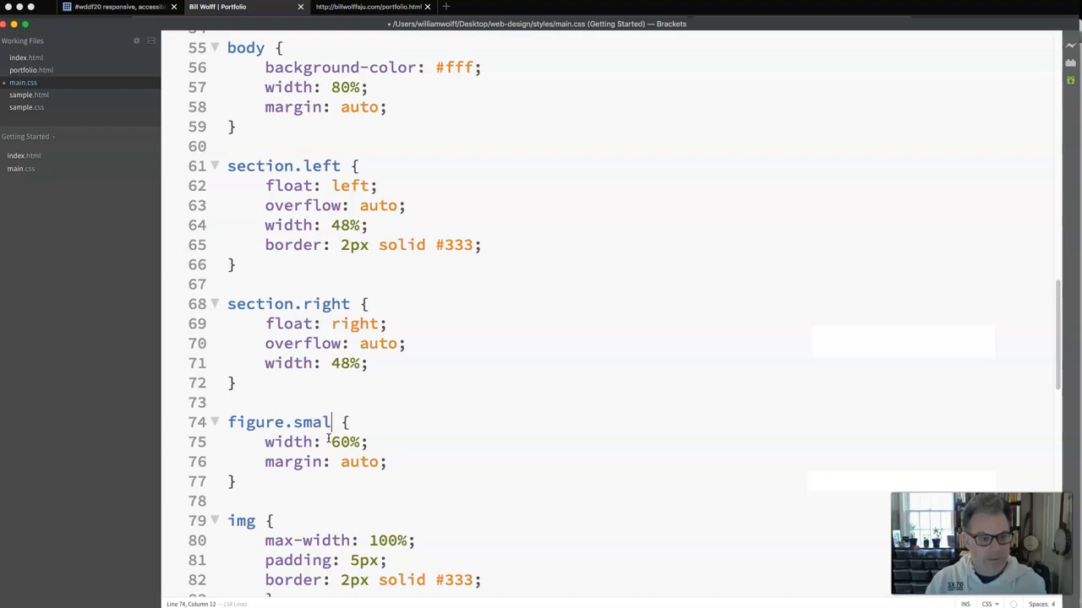
type("l")
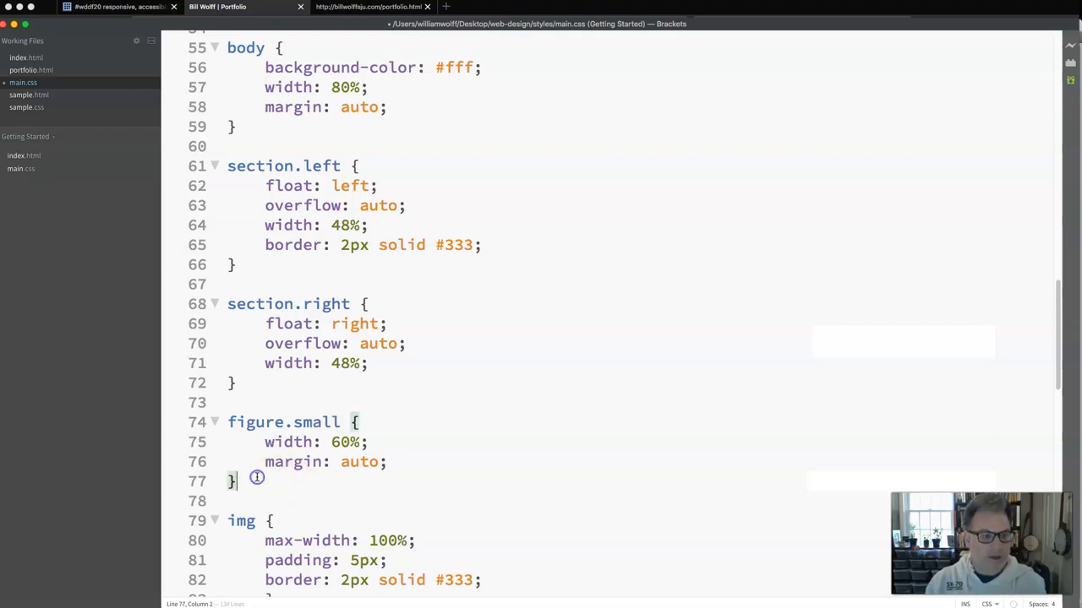
Add a figure.large rule with 98% width and auto margins, then reopen portfolio.html
type("fig")
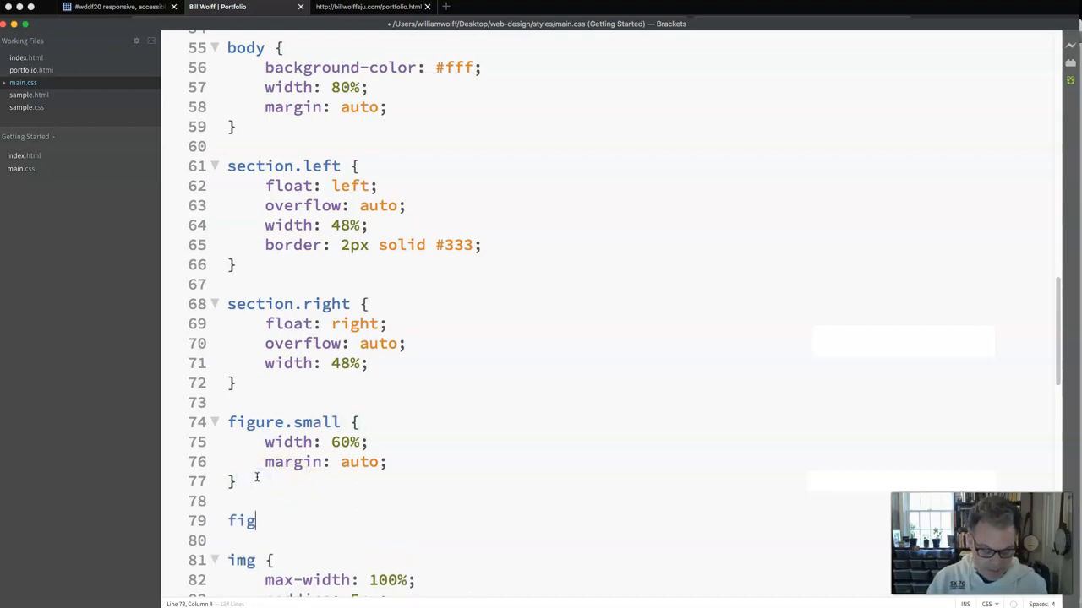
type("ure.large {")
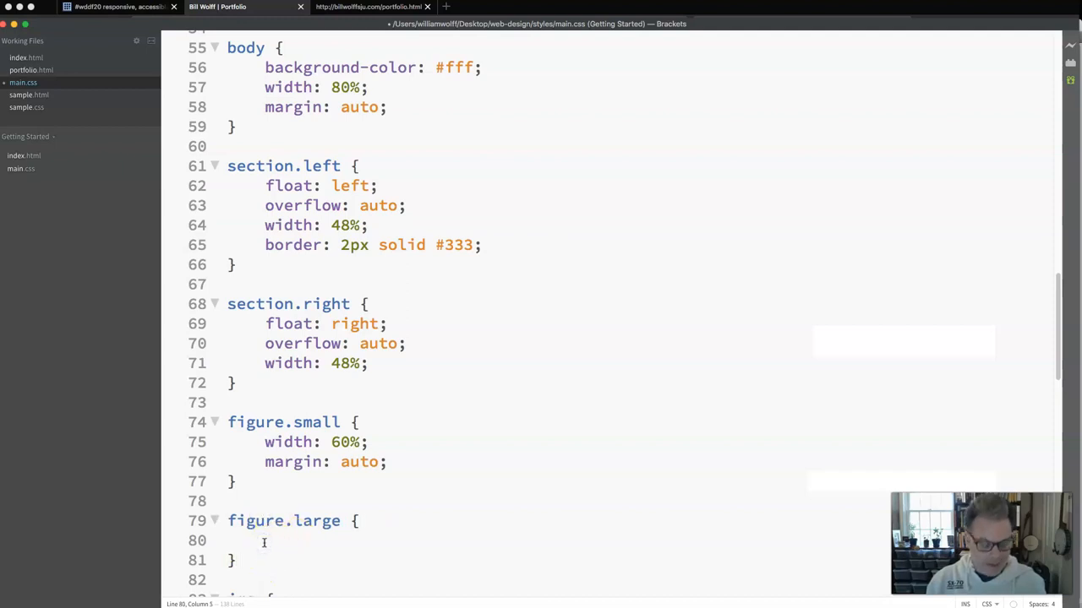
type("width")
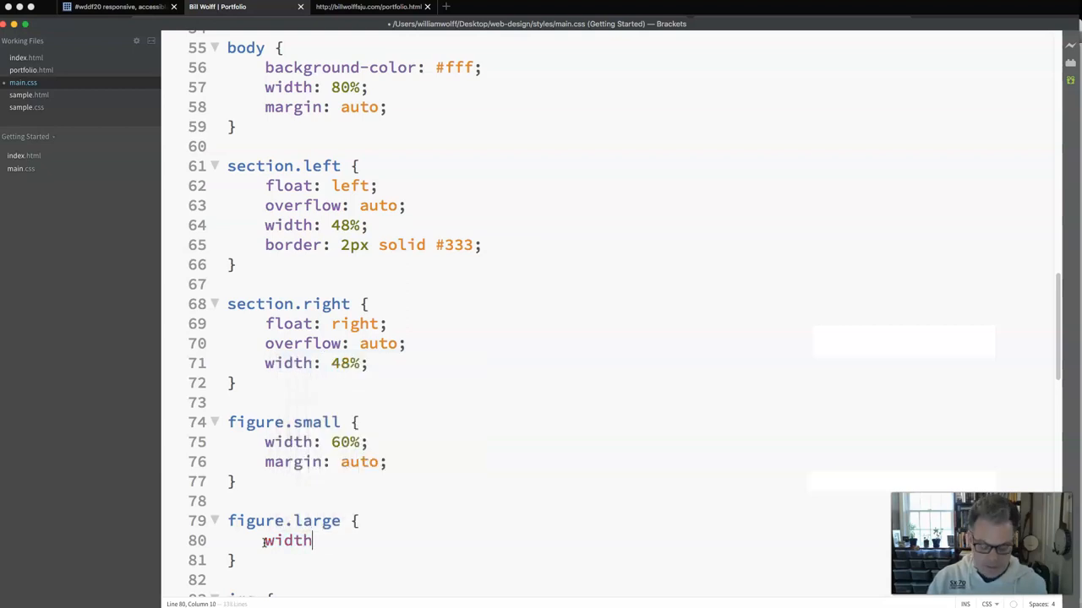
type(": 98%")
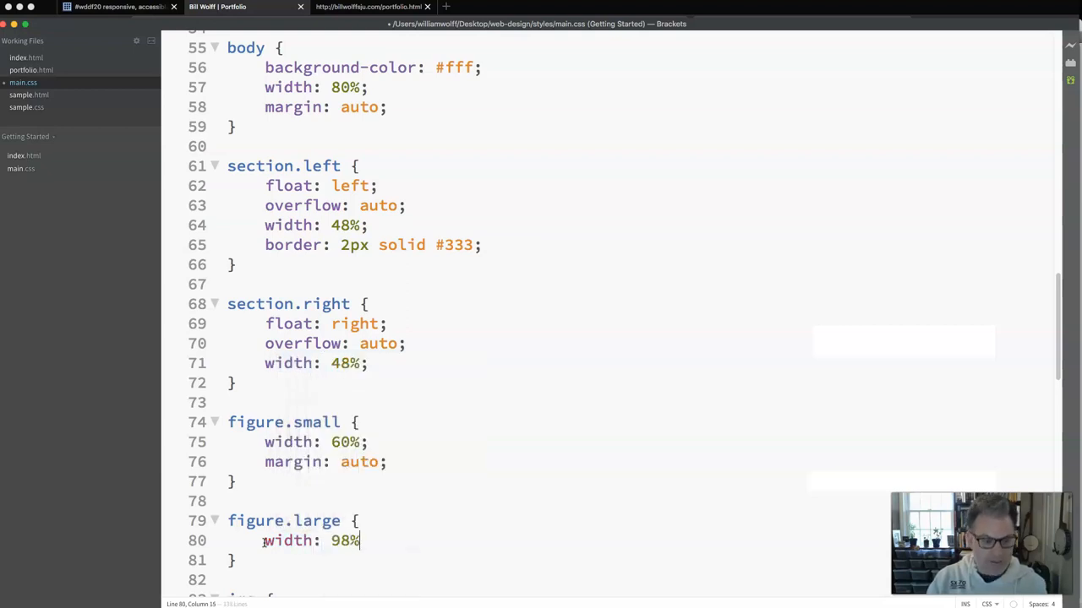
type("margin: auto;")
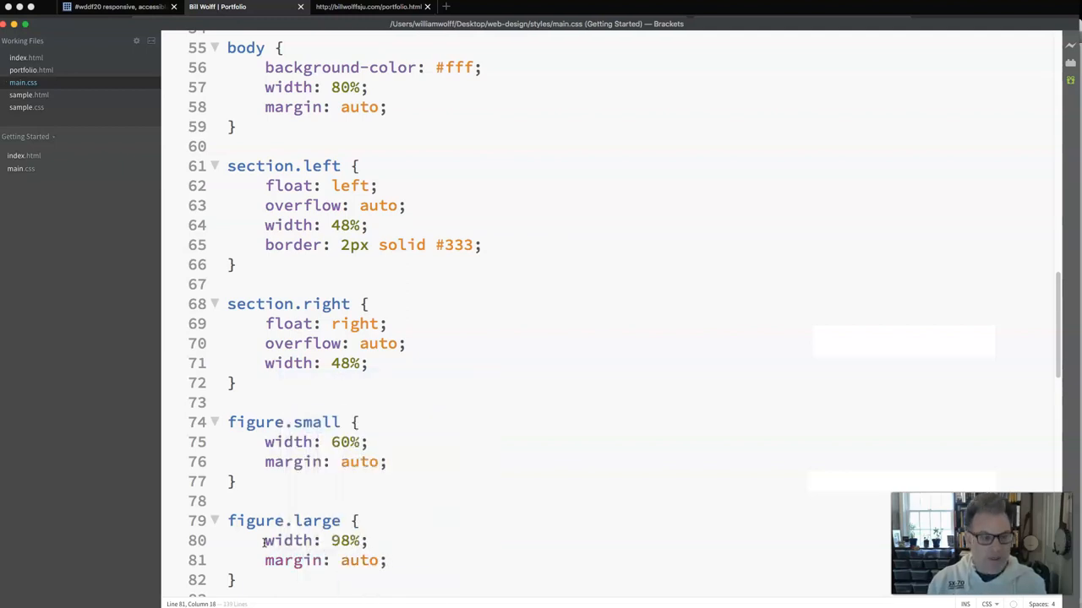
double_click(312, 423)
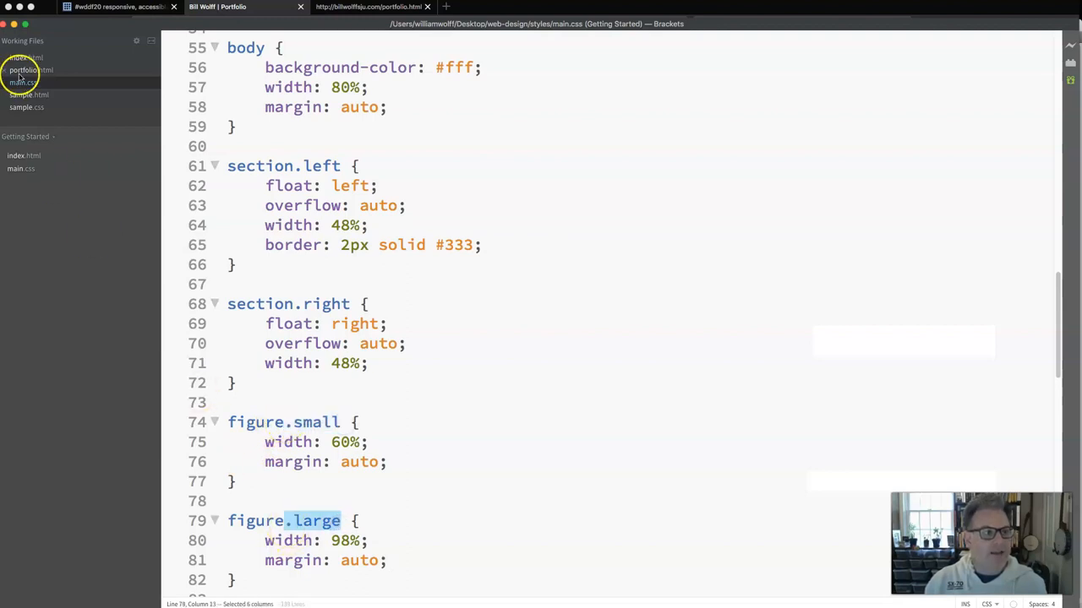
left_click(26, 71)
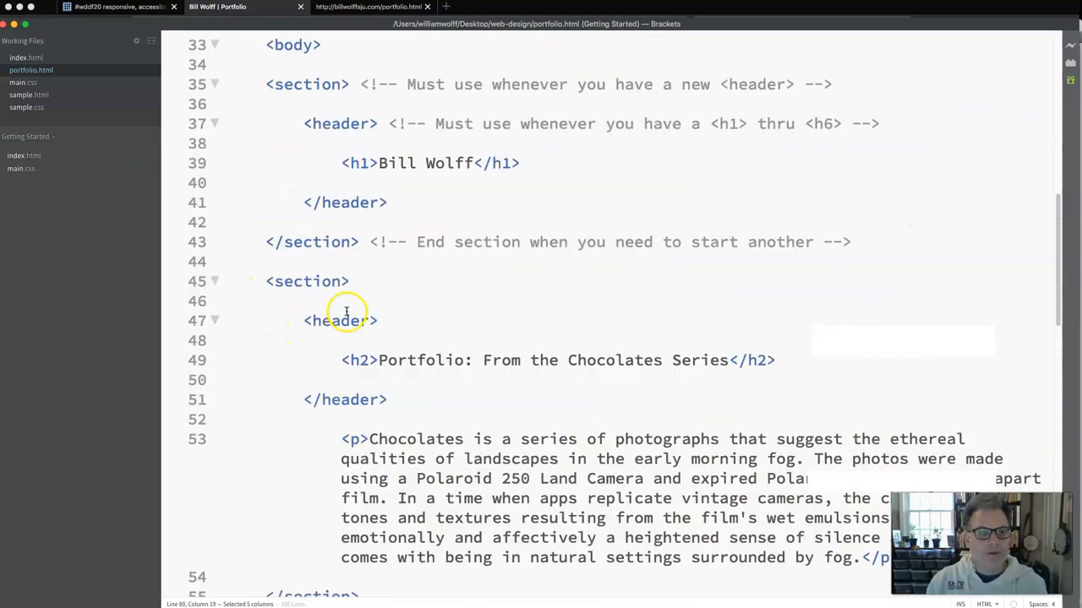
In portfolio.html, set class="small" on the first <figure> and class="large" on the second
scroll("down", 3)
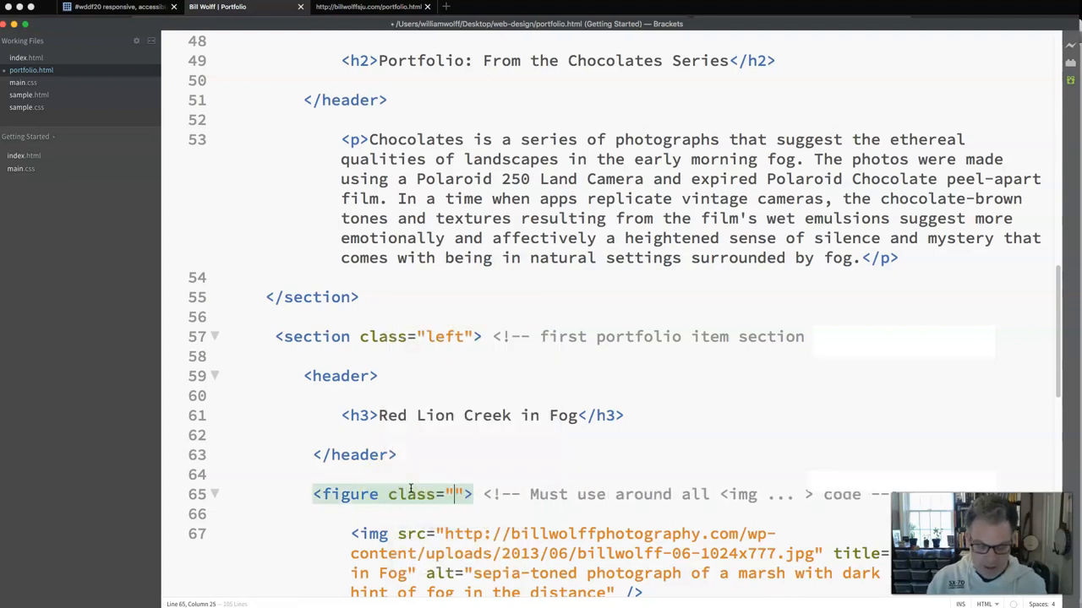
type("small")
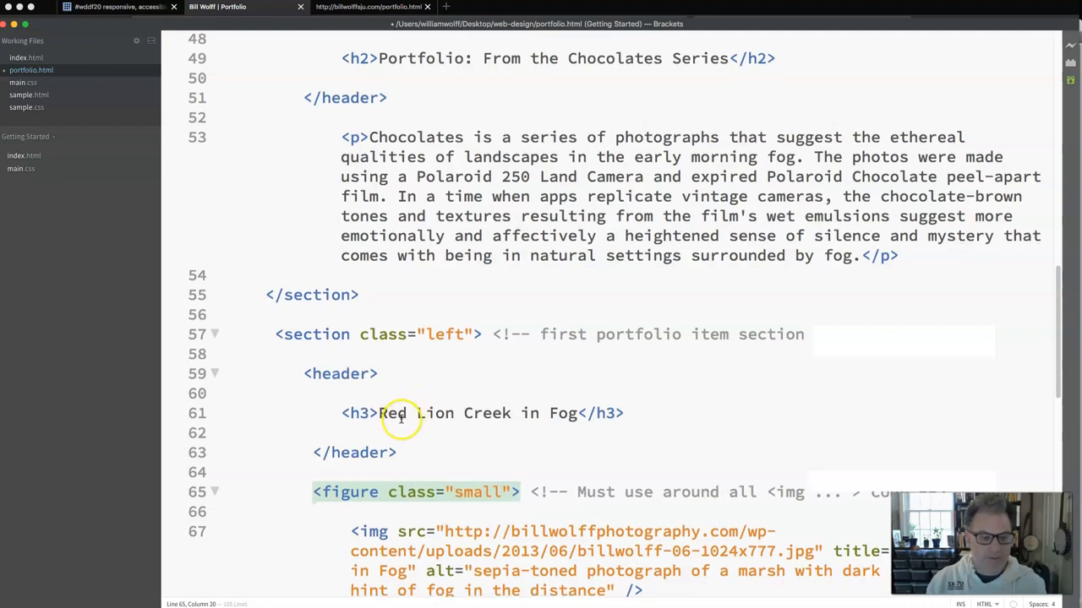
scroll("down", 3)
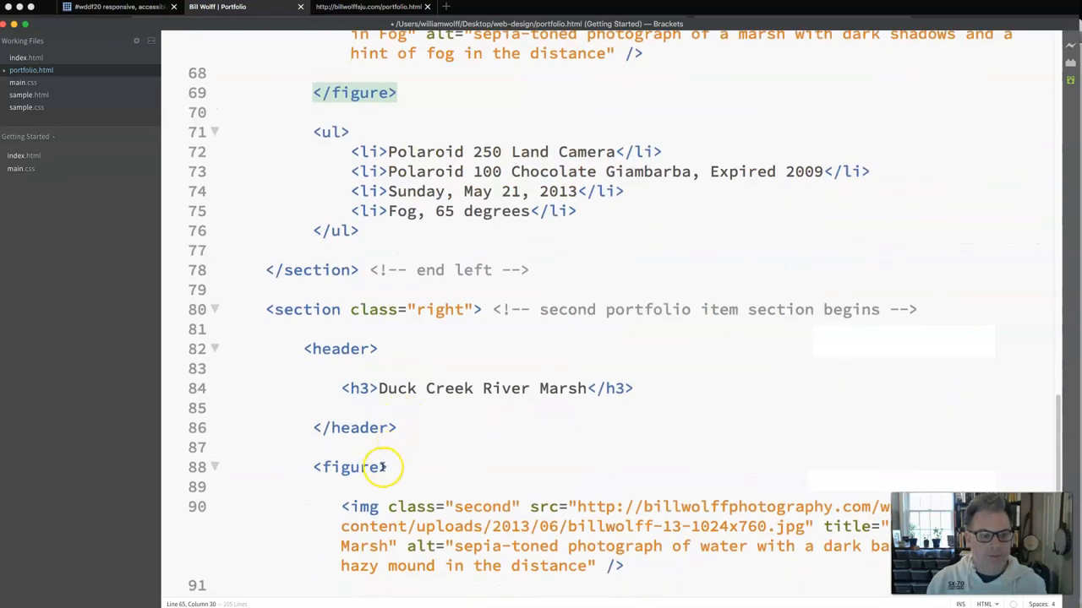
type("class=\"\"")
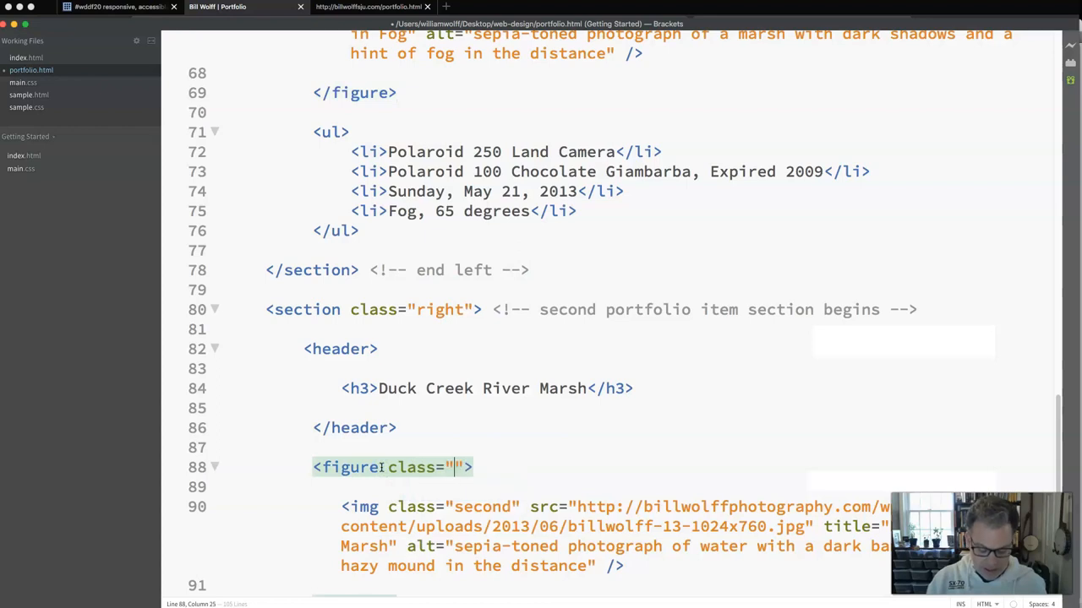
type("large")
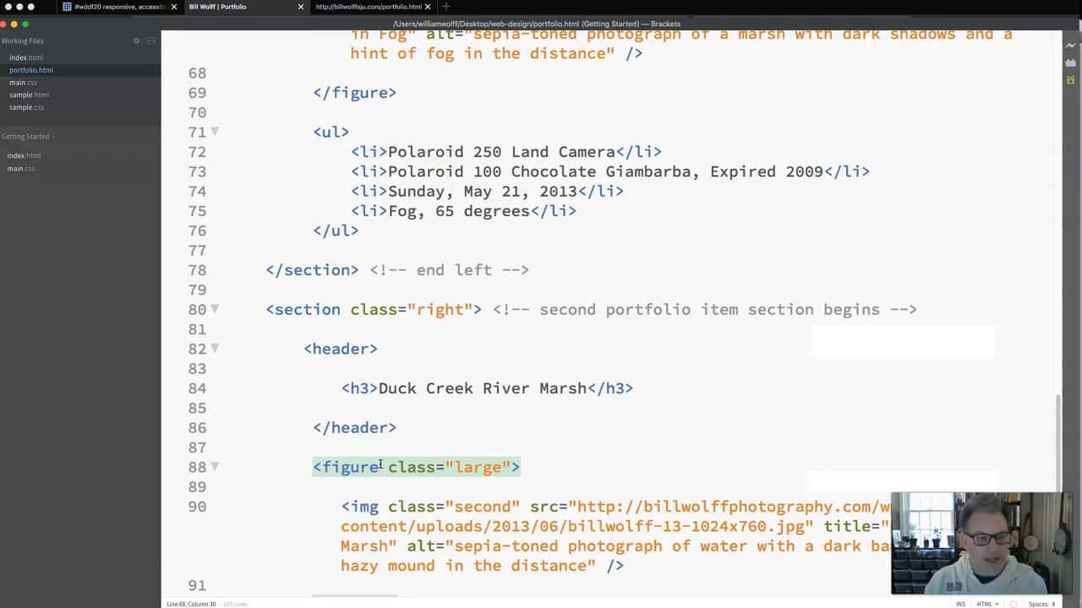
left_click(401, 467)
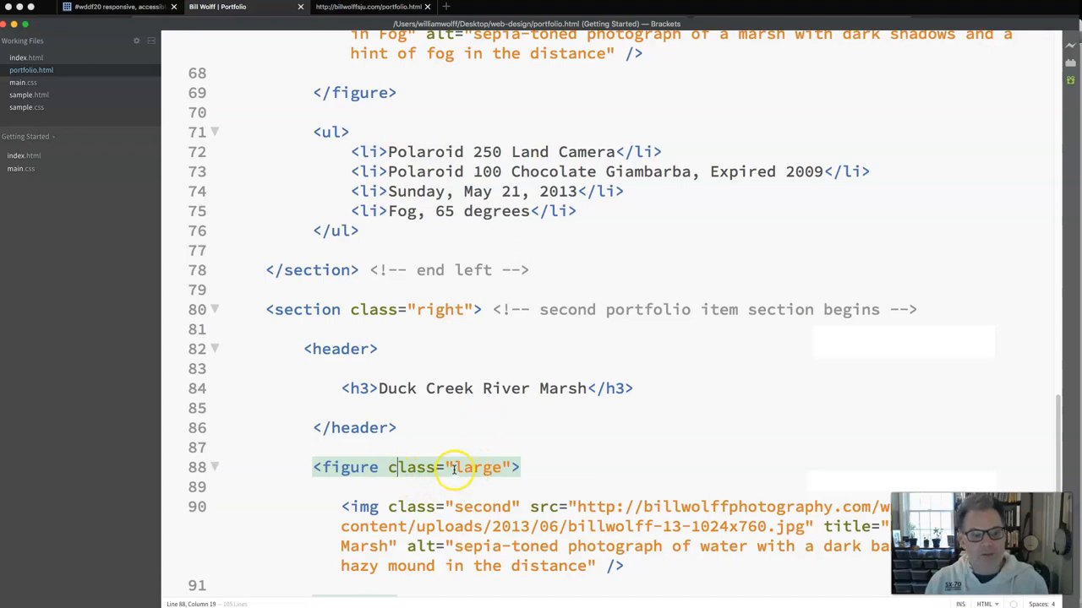
double_click(476, 468)
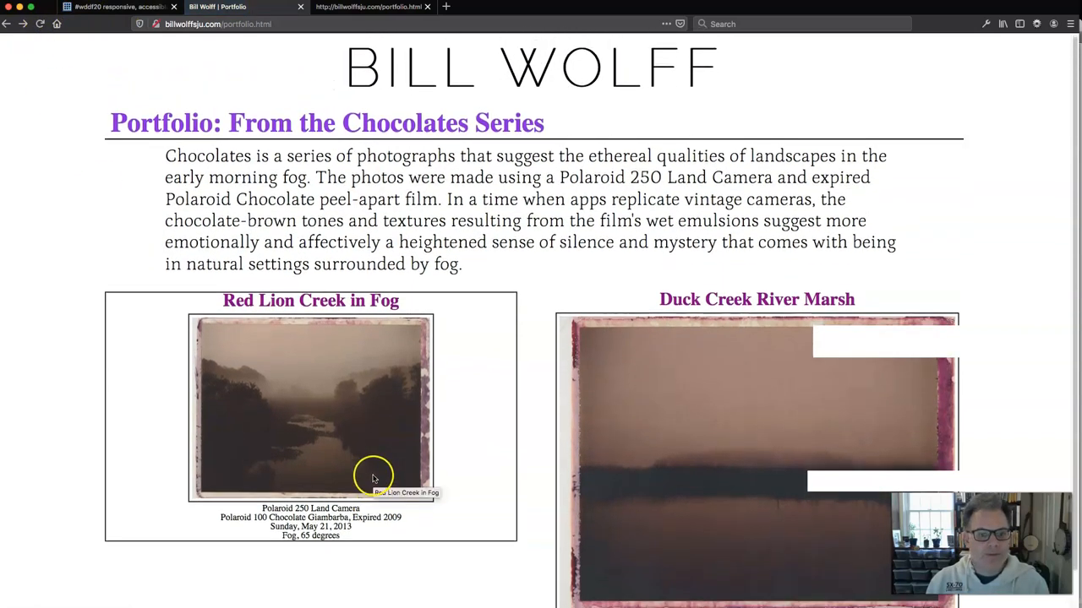
Scroll the refreshed live portfolio to see the small left photo and large right photo
scroll("down", 3)
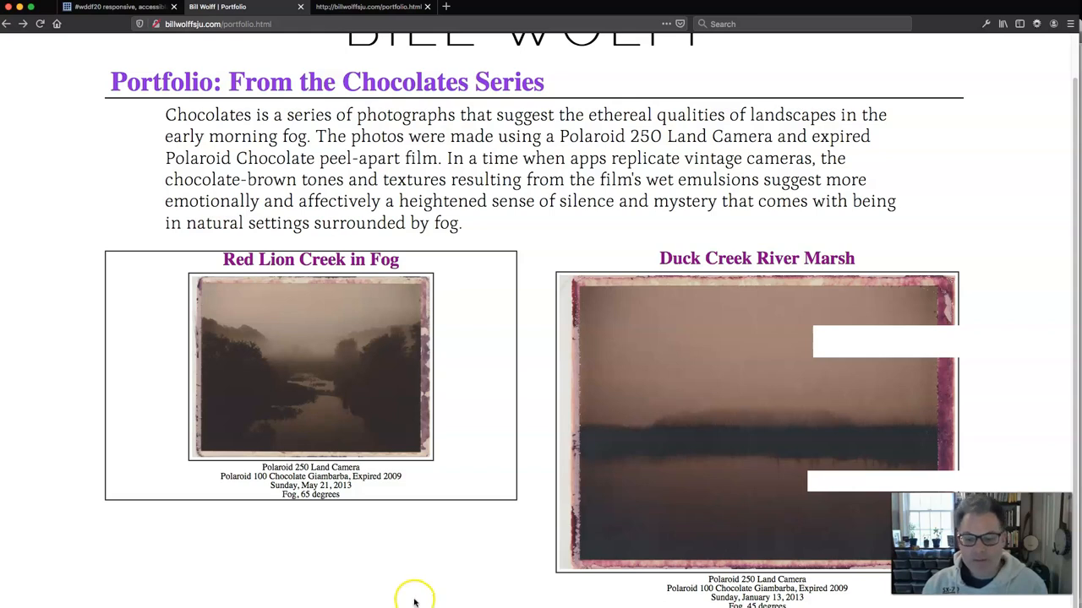
mouse_move(148, 578)
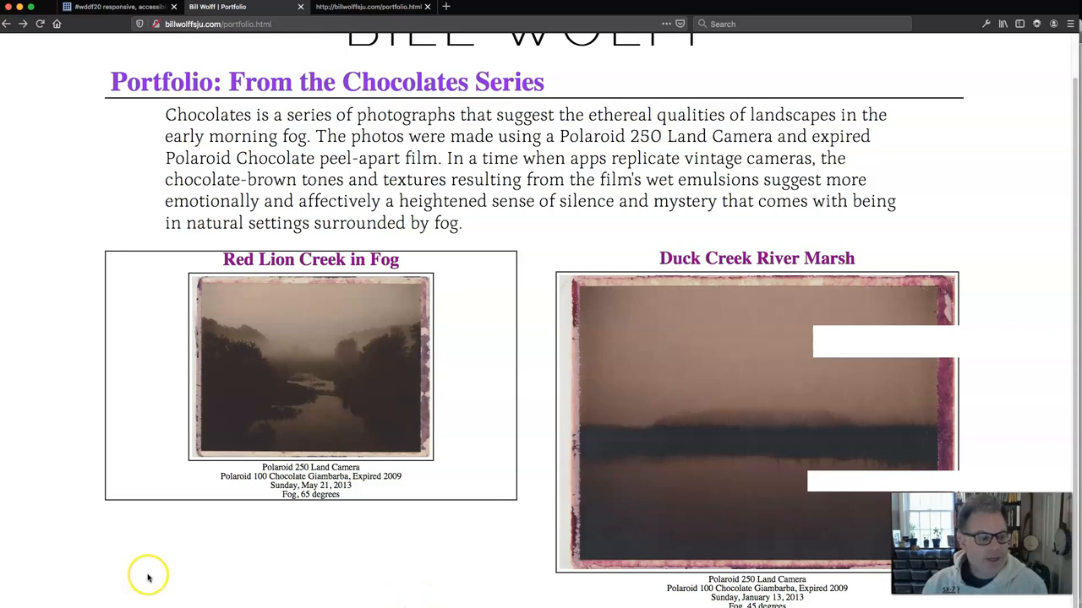